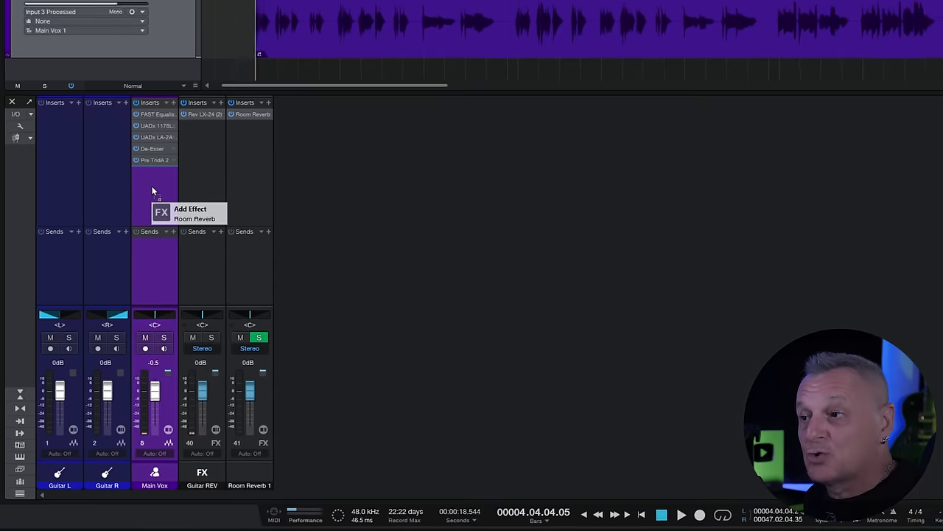
# Step: Remove the Room Reverb 1 FX channel, leaving Guitar L, Guitar R, Main Vox and Guitar REV
pyautogui.click(194, 213)
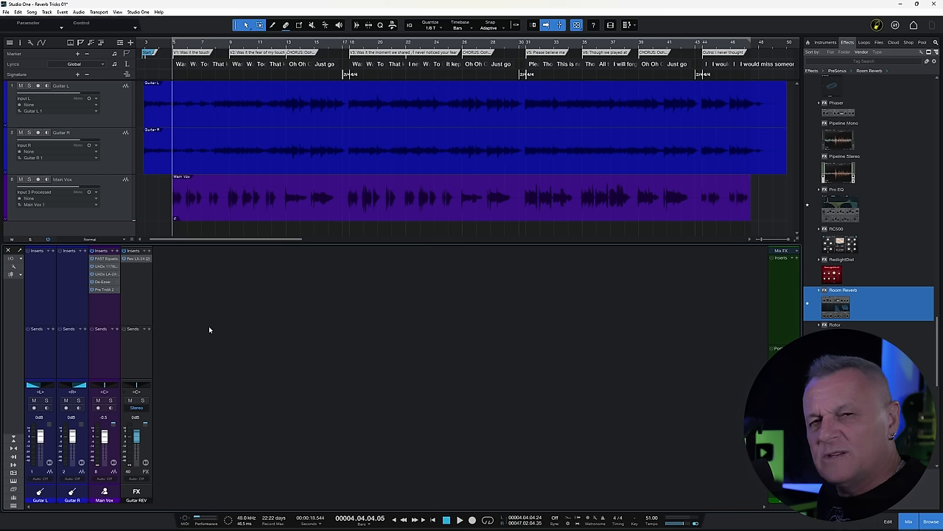
pyautogui.moveTo(181, 328)
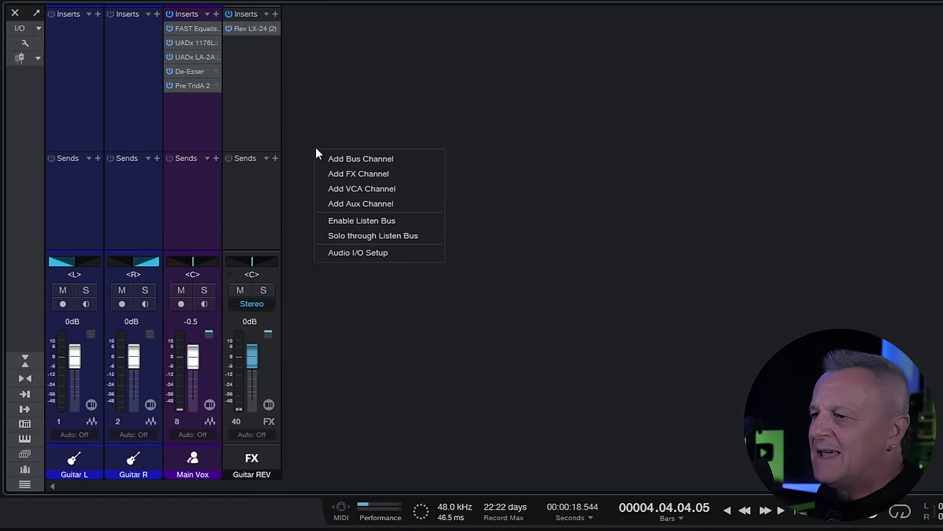
pyautogui.moveTo(361, 159)
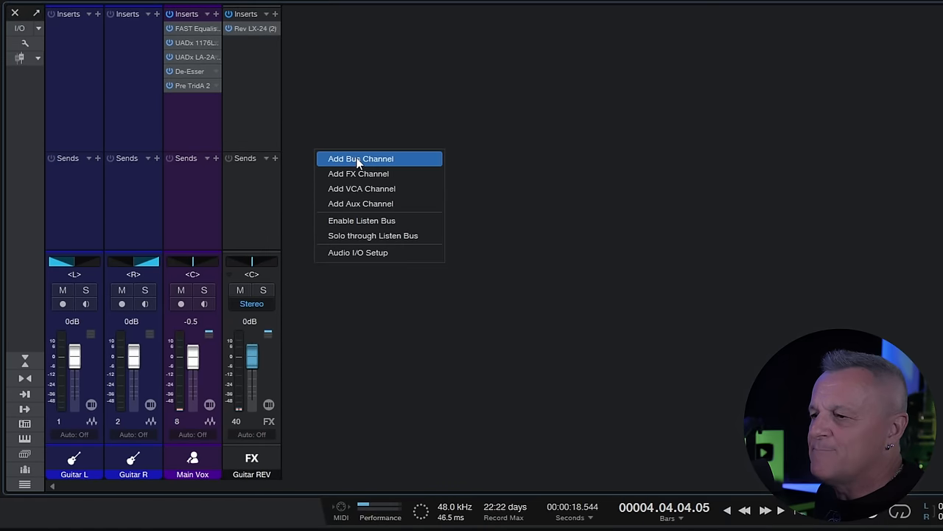
# Step: Add a new bus channel to the mixer and name it Vox REV
pyautogui.click(360, 159)
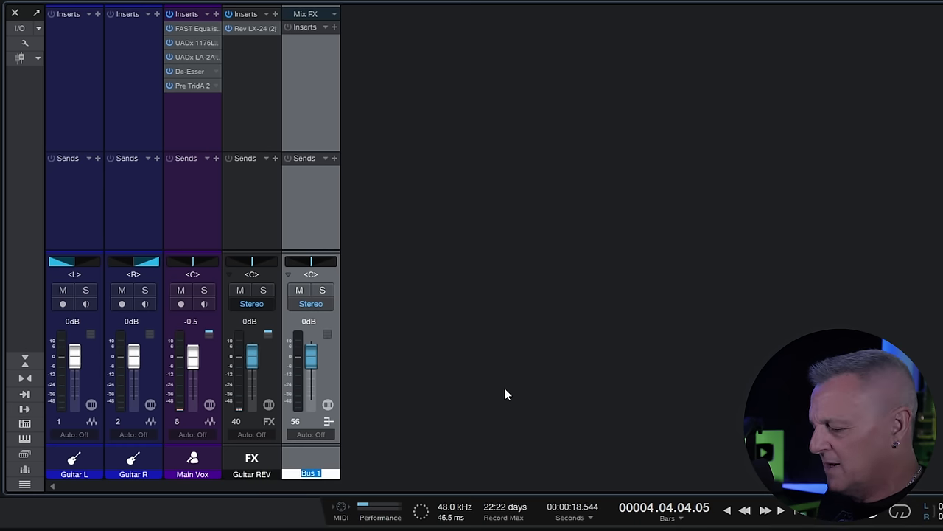
pyautogui.write('Vox REV')
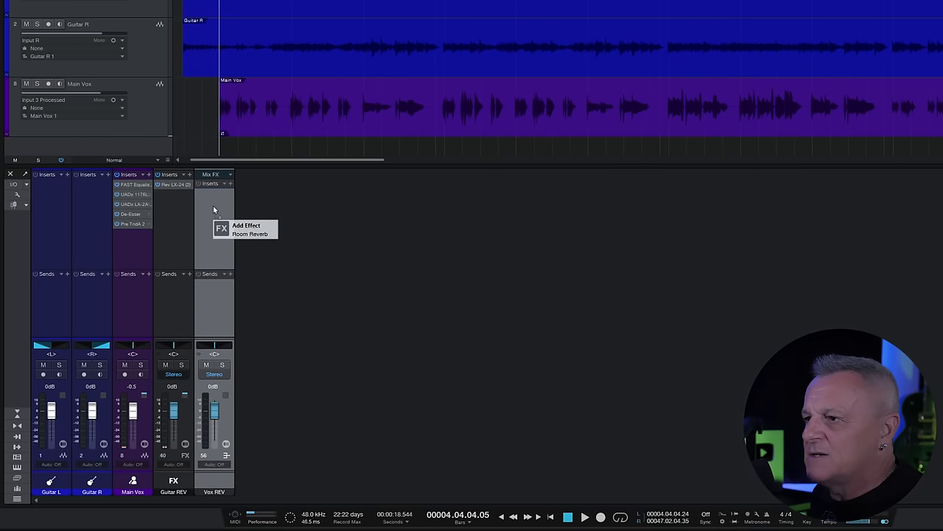
# Step: Load Room Reverb from the Effects browser onto the Vox REV bus inserts
pyautogui.click(250, 234)
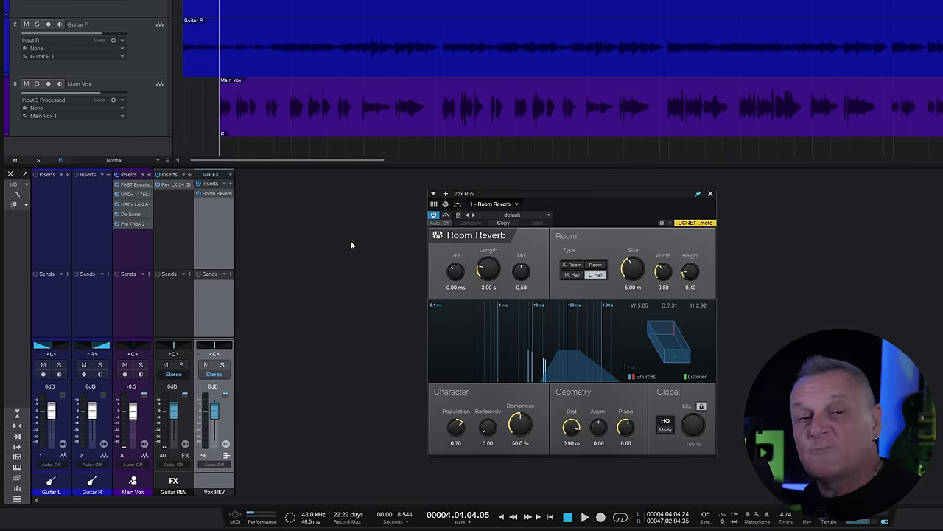
pyautogui.moveTo(345, 236)
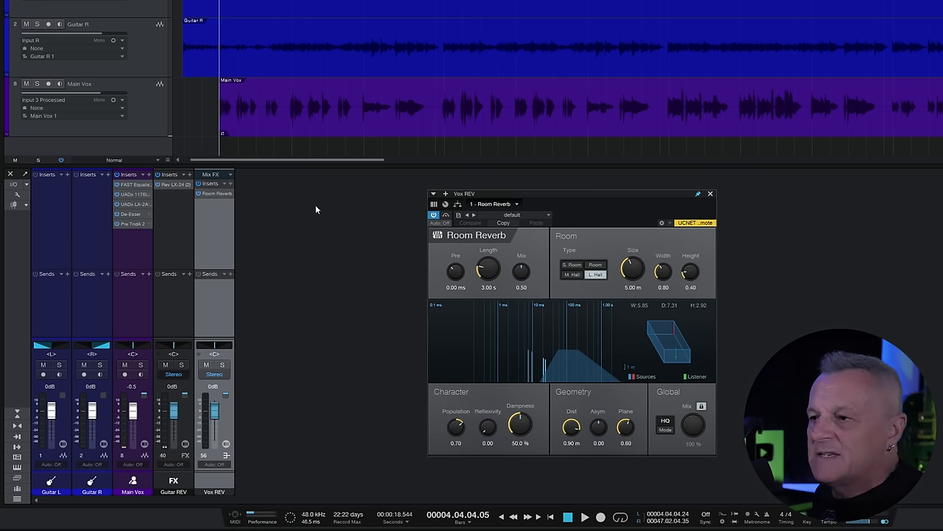
pyautogui.moveTo(327, 214)
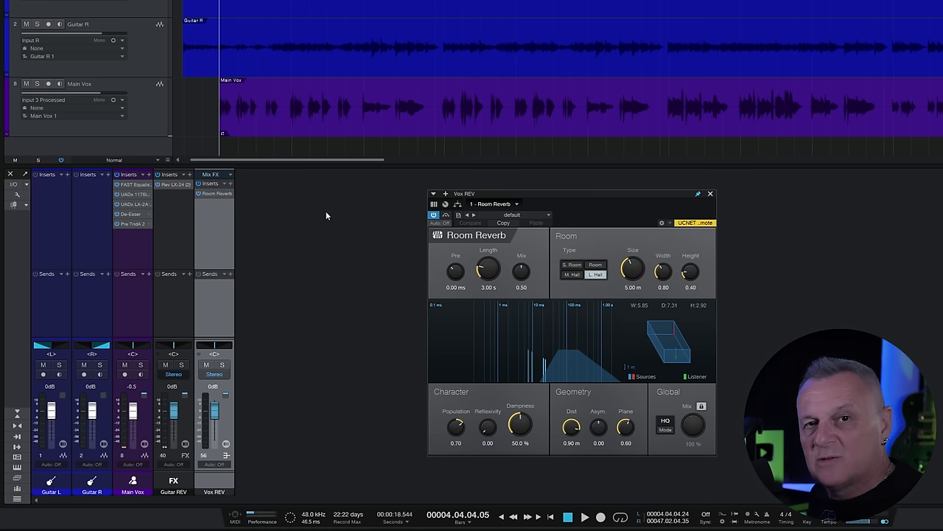
pyautogui.moveTo(317, 211)
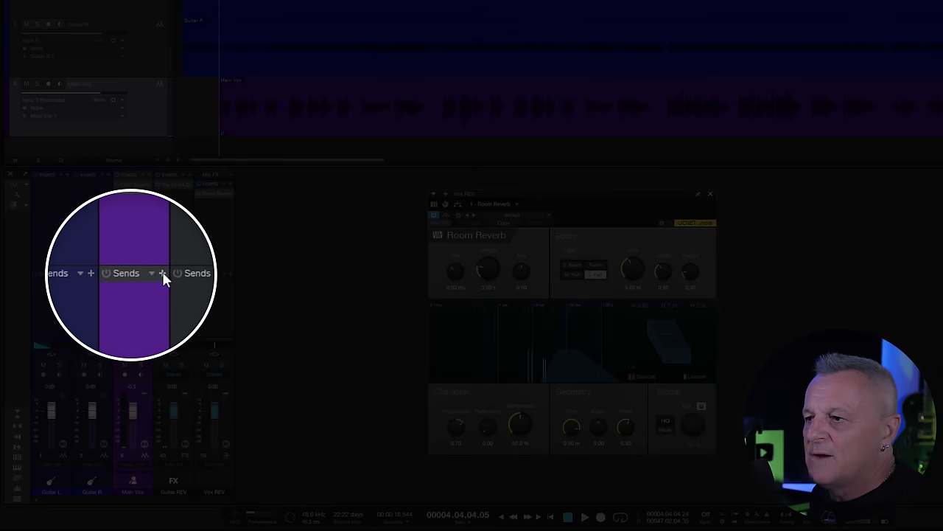
# Step: Add a send on Main Vox routed to the Vox REV bus
pyautogui.click(151, 273)
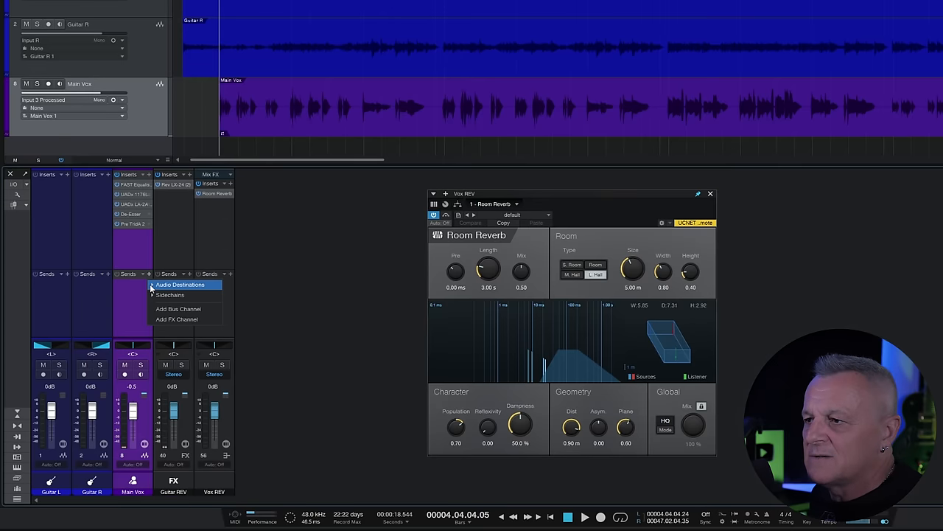
pyautogui.click(180, 285)
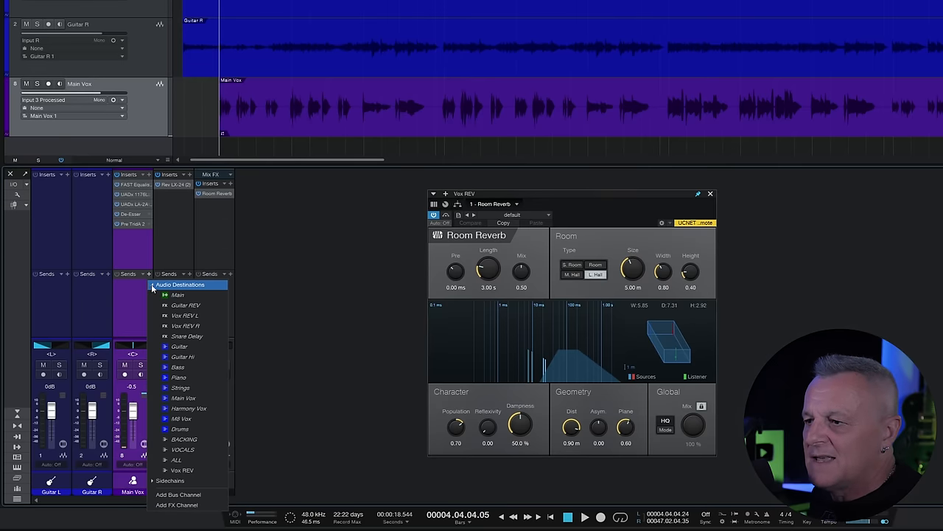
pyautogui.moveTo(186, 470)
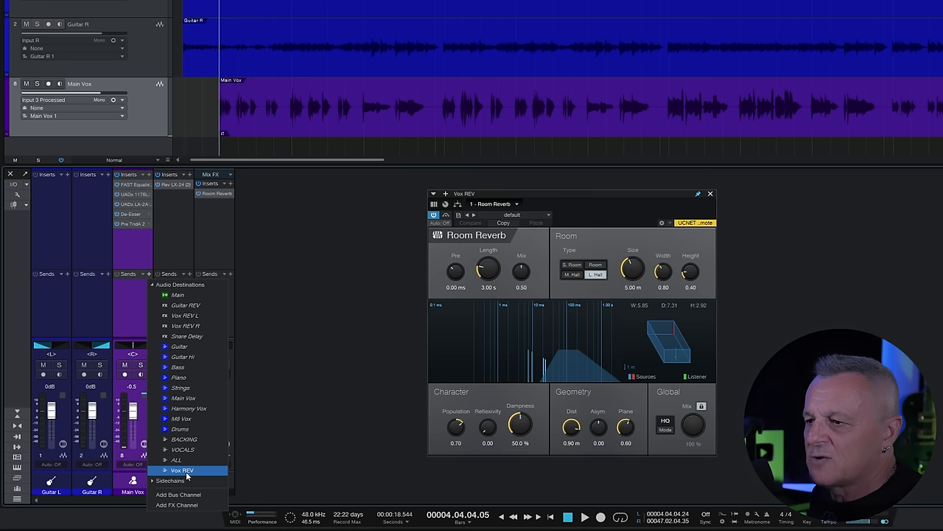
pyautogui.click(182, 469)
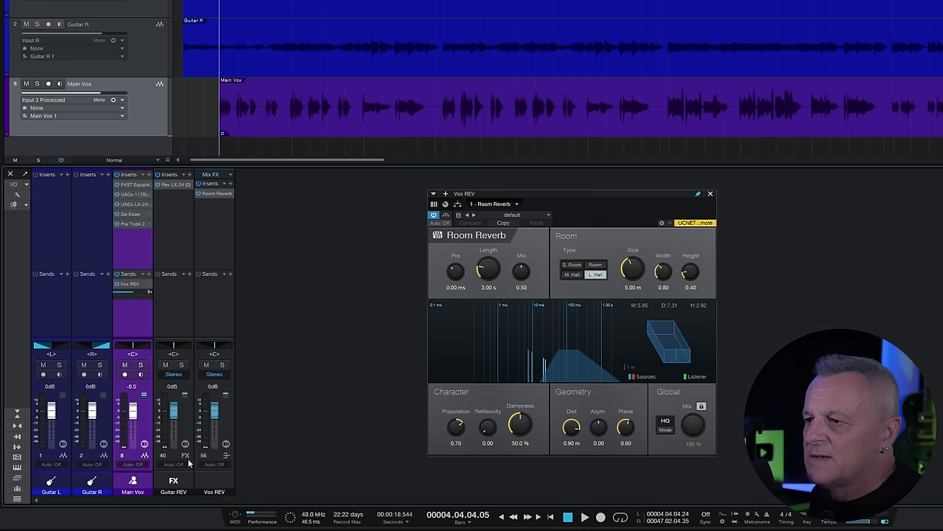
pyautogui.moveTo(284, 253)
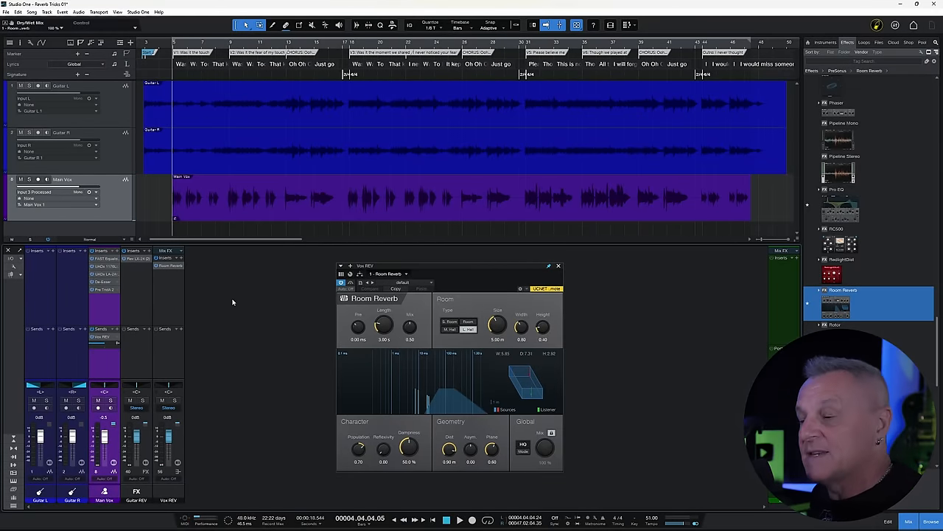
pyautogui.moveTo(256, 290)
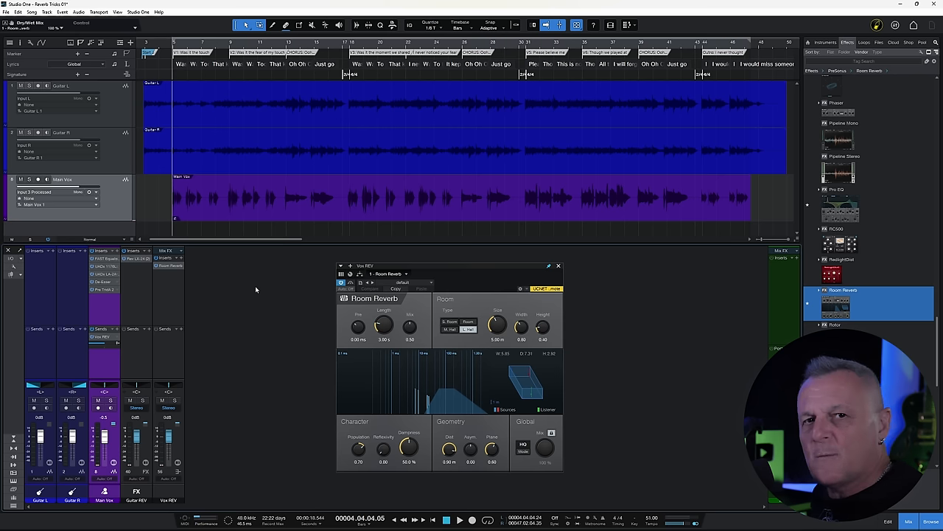
pyautogui.moveTo(255, 288)
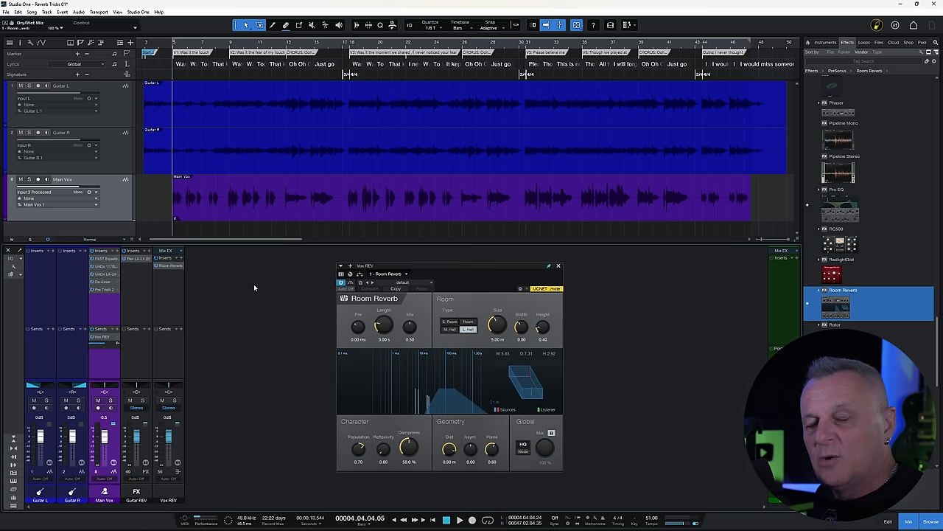
pyautogui.moveTo(217, 296)
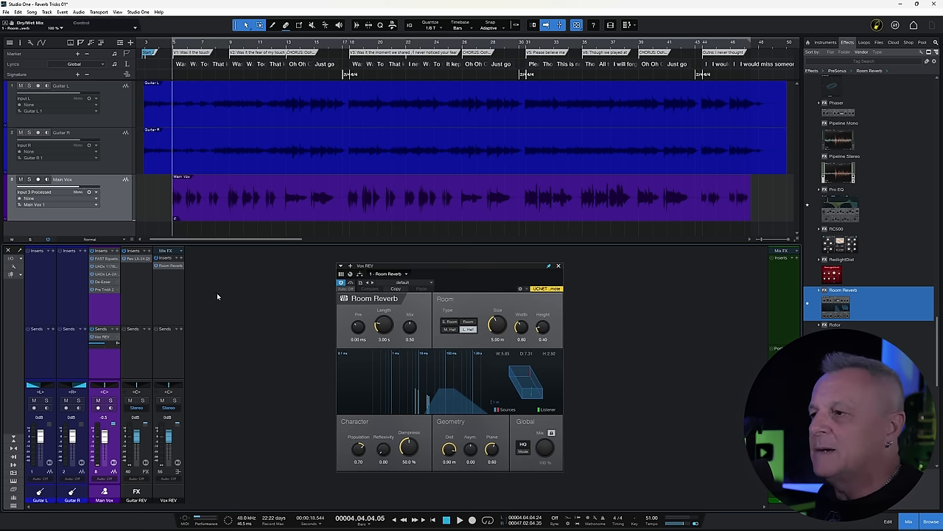
pyautogui.moveTo(238, 294)
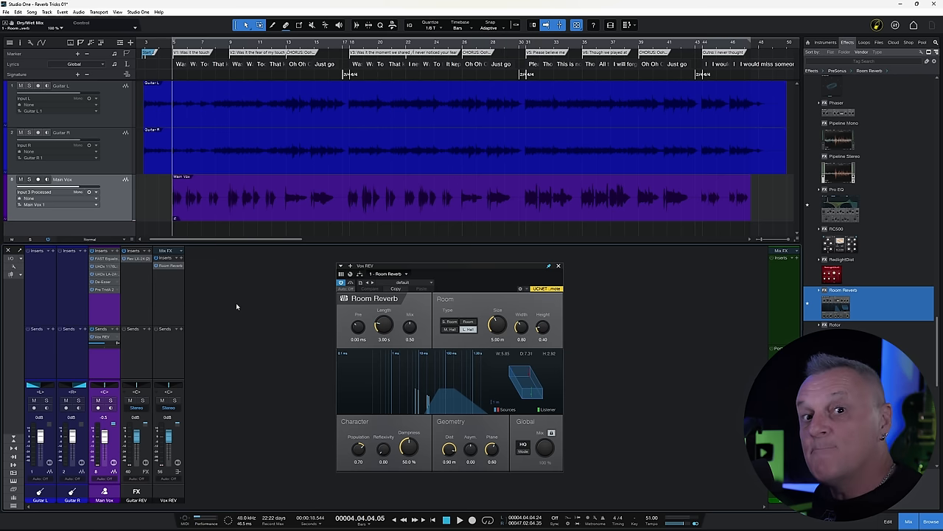
pyautogui.moveTo(241, 309)
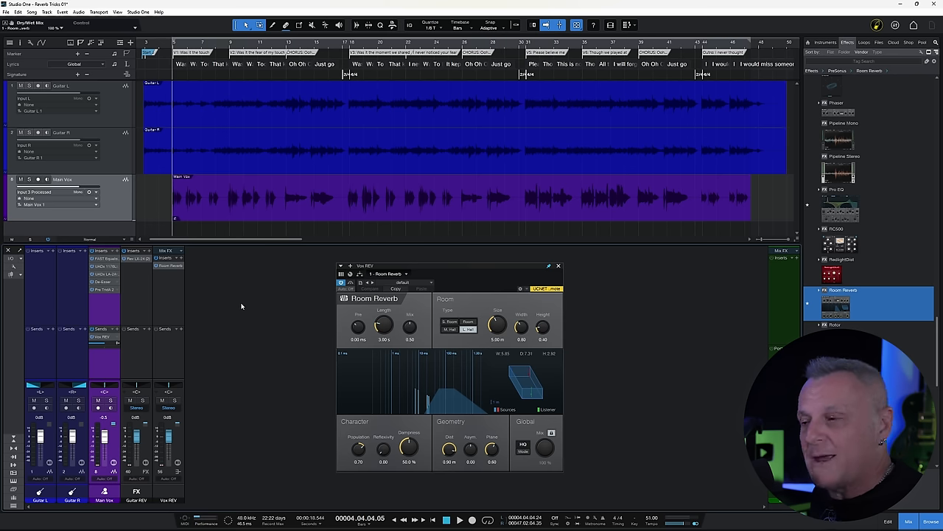
pyautogui.moveTo(563, 320)
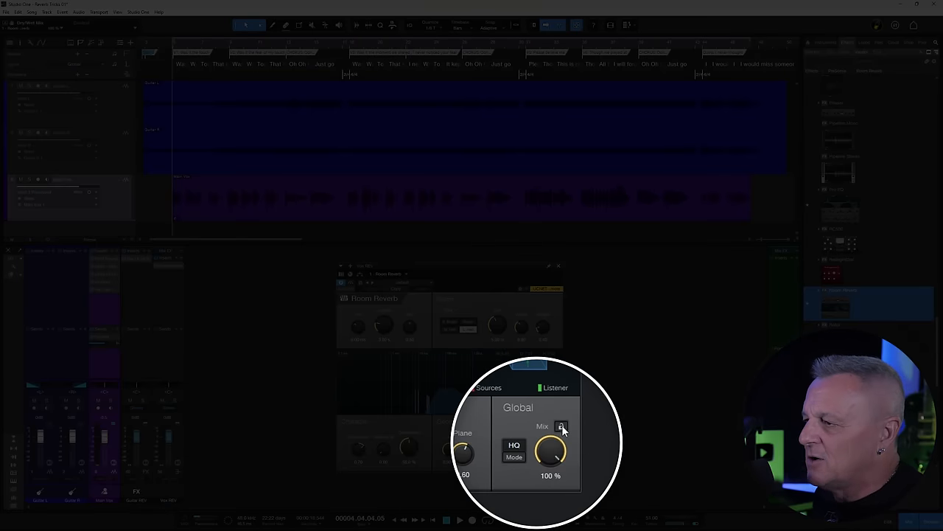
pyautogui.moveTo(550, 449); pyautogui.dragTo(551, 479)
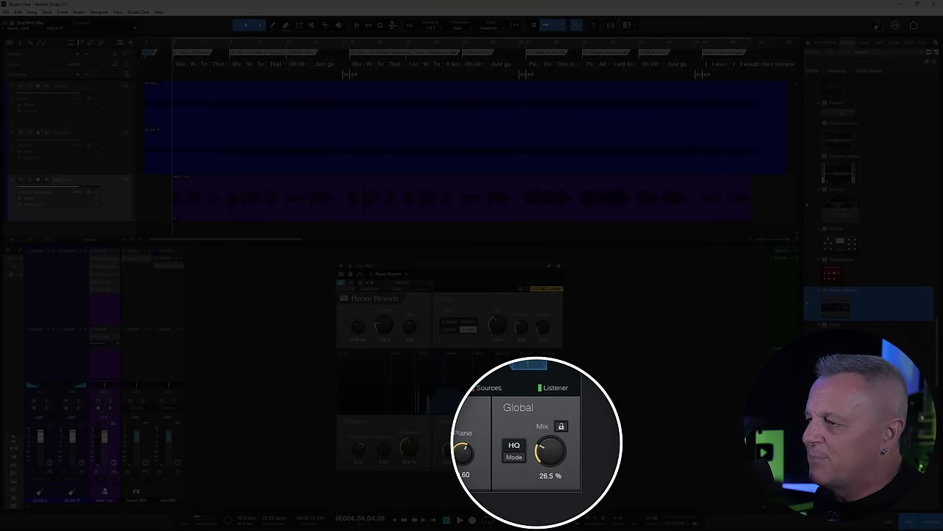
pyautogui.moveTo(551, 451); pyautogui.dragTo(560, 442)
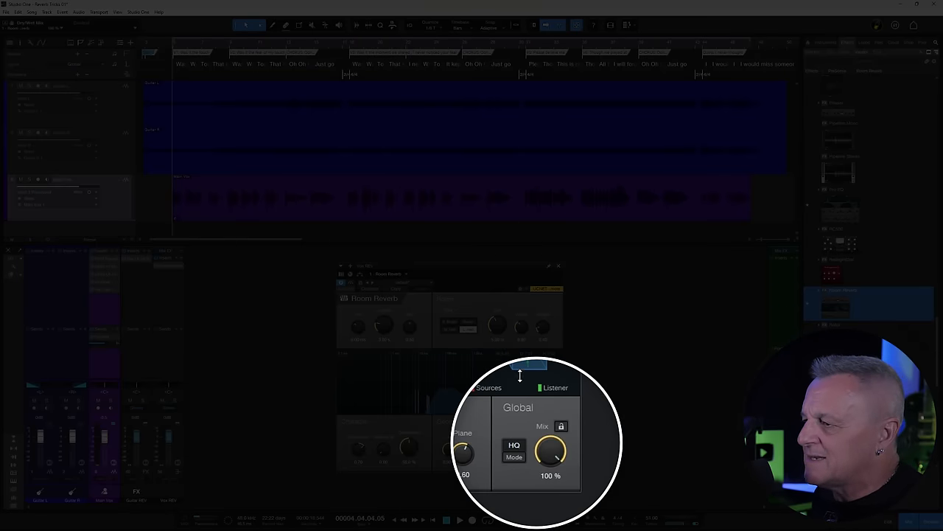
pyautogui.moveTo(551, 453); pyautogui.dragTo(551, 460)
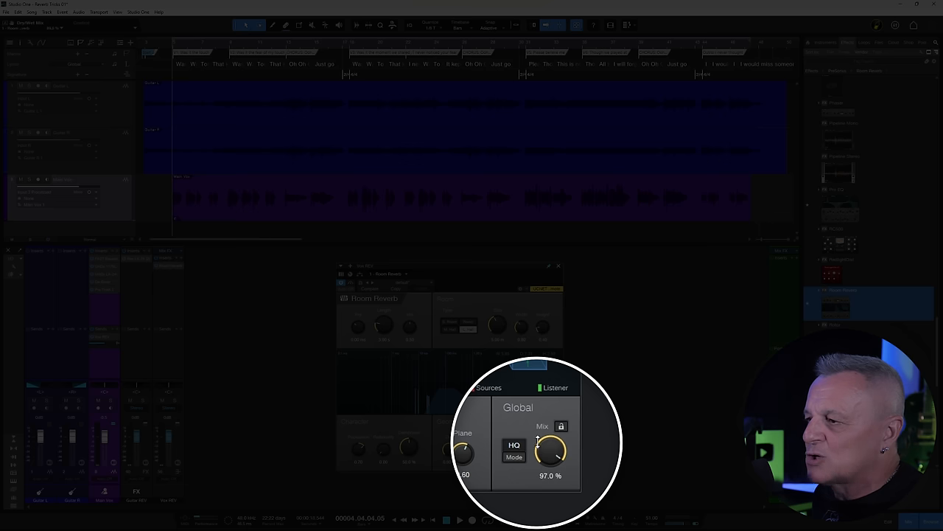
pyautogui.moveTo(551, 454); pyautogui.dragTo(554, 446)
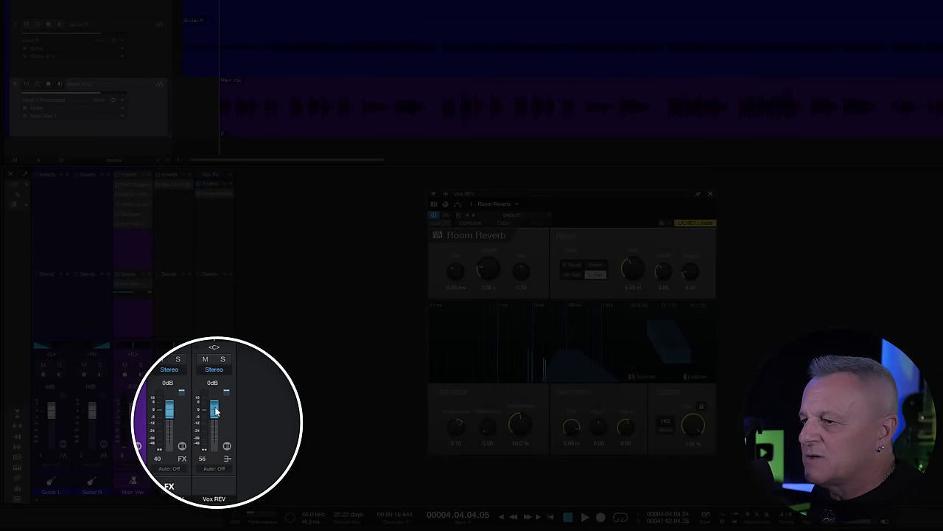
# Step: Pull the Vox REV fader fully down, then bring it back up to blend reverb while listening
pyautogui.moveTo(214, 412); pyautogui.dragTo(214, 442)
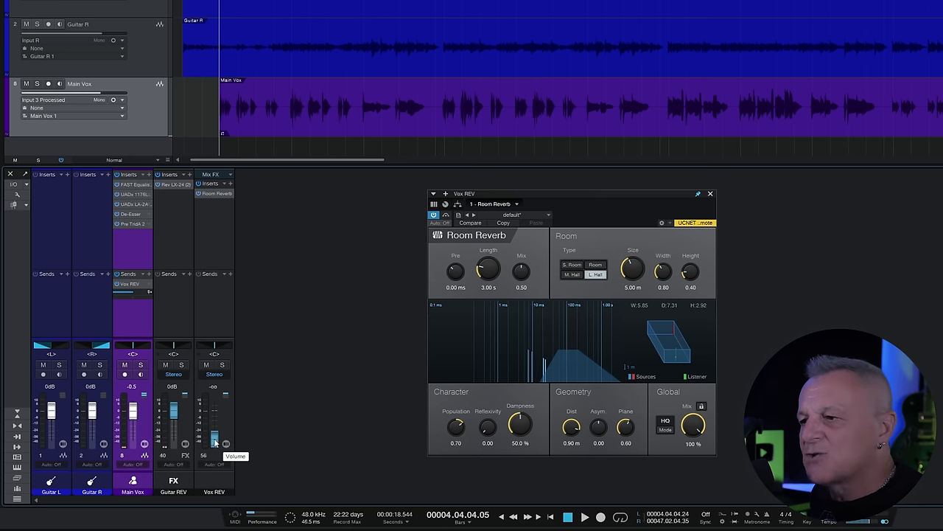
pyautogui.moveTo(215, 442)
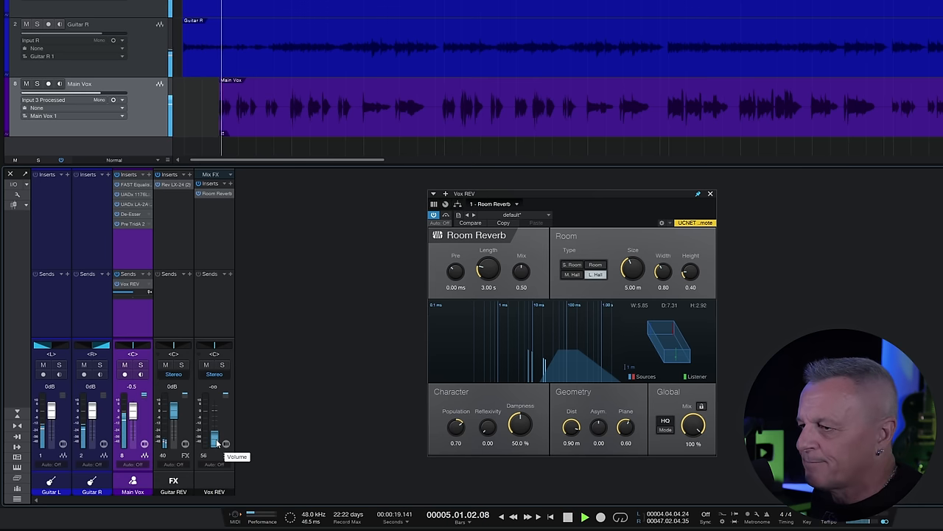
pyautogui.moveTo(214, 442); pyautogui.dragTo(213, 423)
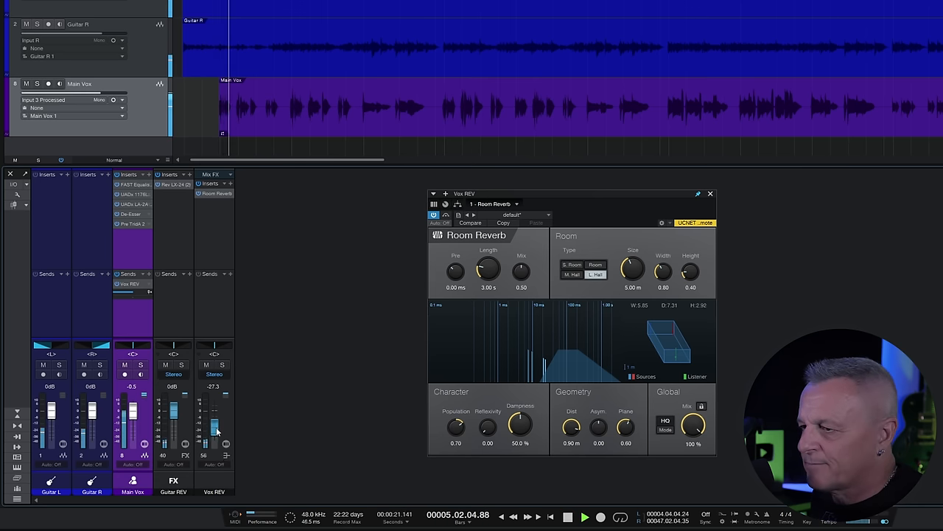
pyautogui.moveTo(213, 431); pyautogui.dragTo(214, 412)
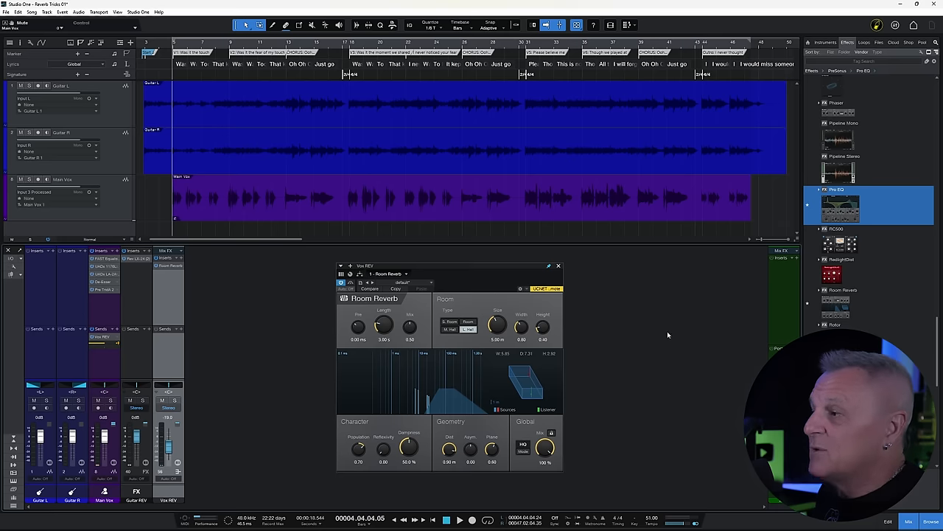
pyautogui.moveTo(846, 209)
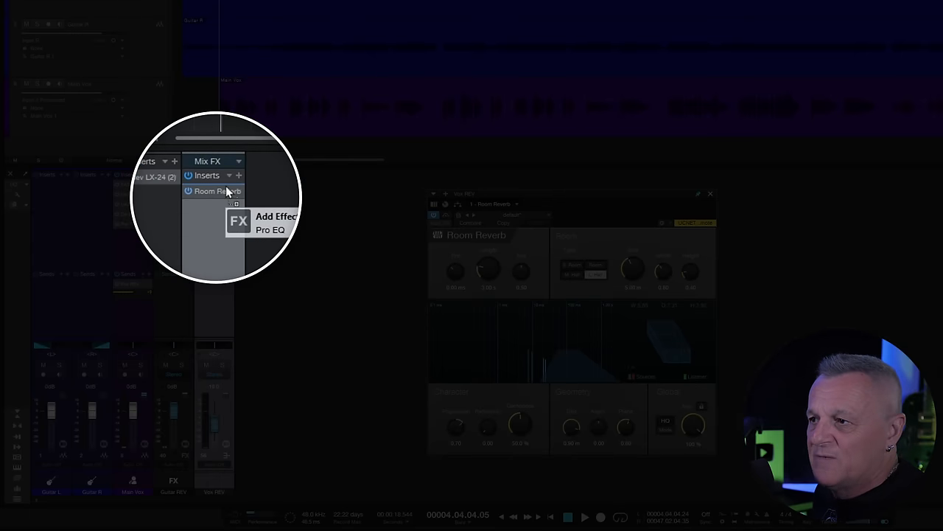
pyautogui.moveTo(233, 191)
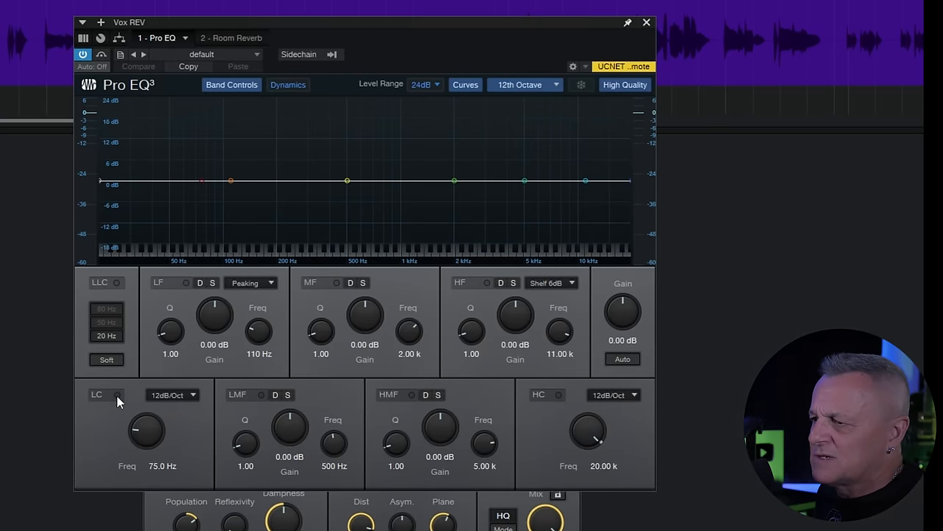
# Step: Enable Pro EQ low cut at 600 Hz and high cut at 10 kHz on the Vox REV bus
pyautogui.click(106, 394)
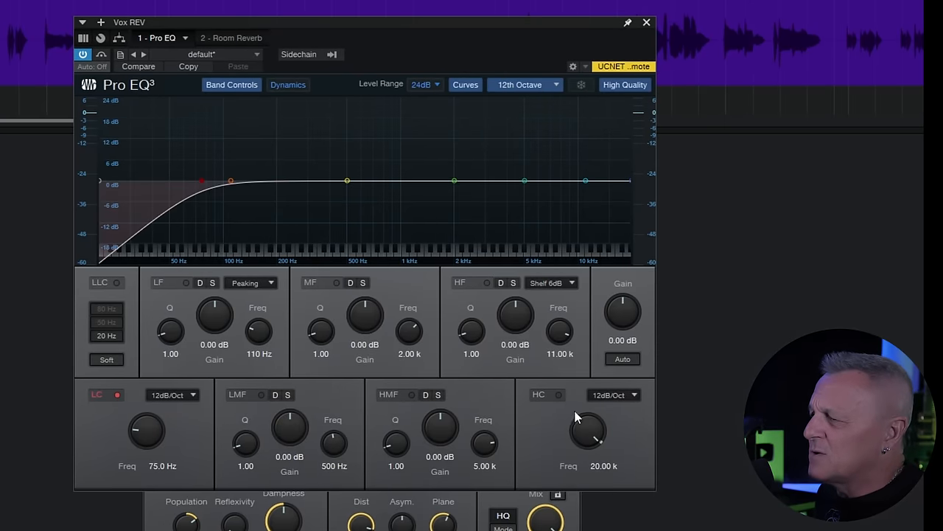
pyautogui.click(558, 394)
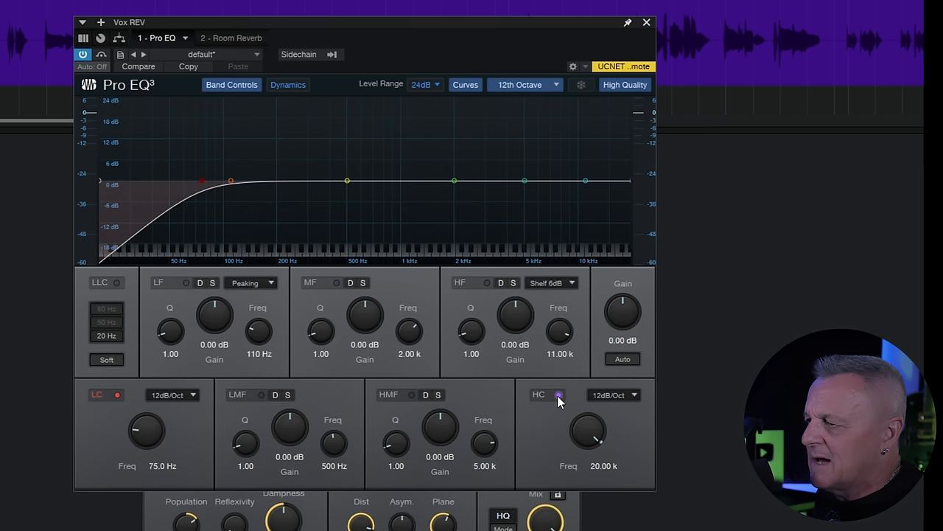
pyautogui.click(558, 395)
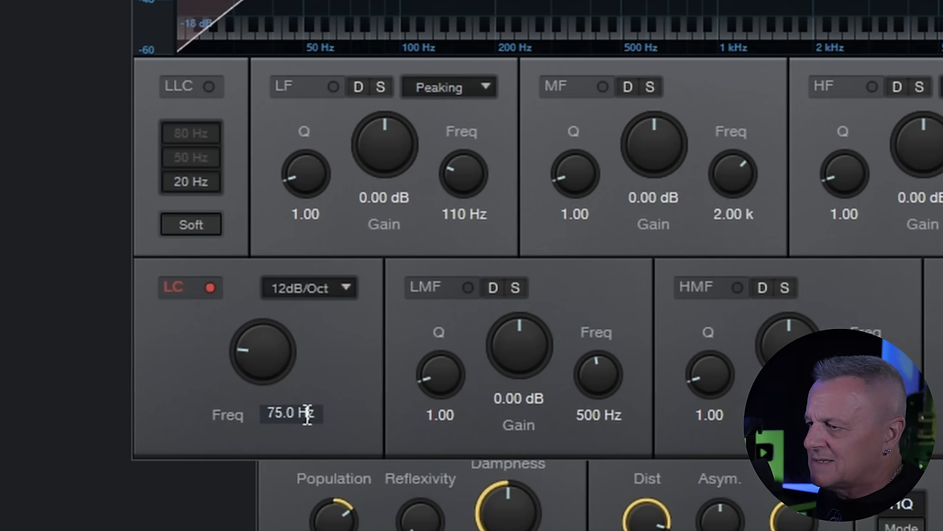
pyautogui.doubleClick(290, 412)
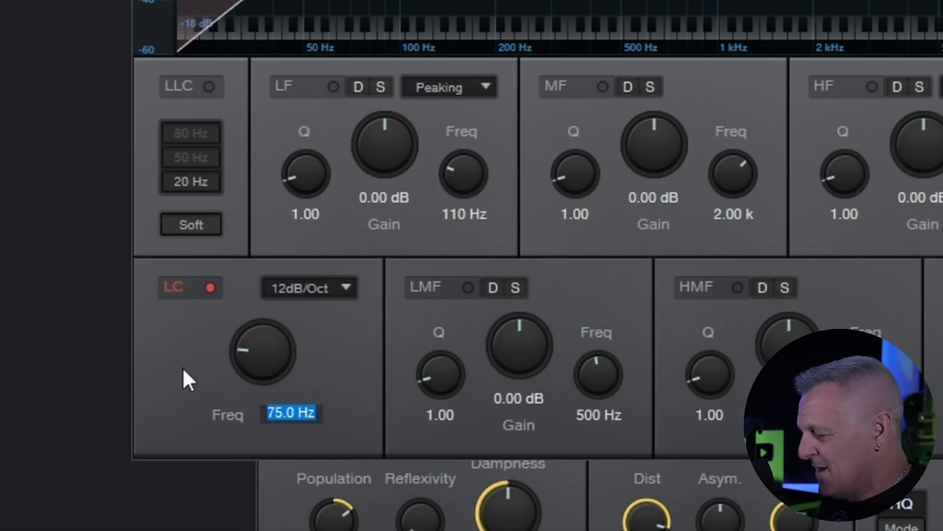
pyautogui.write('600')
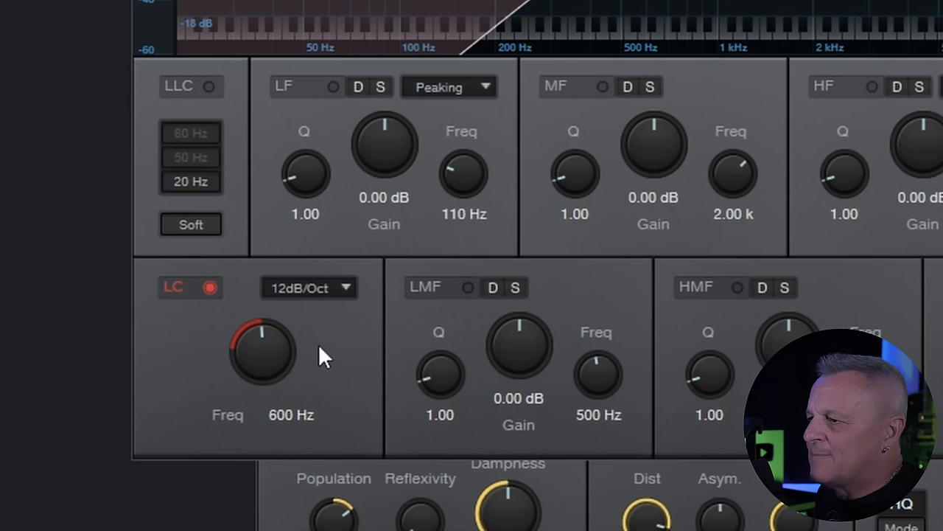
pyautogui.moveTo(317, 335)
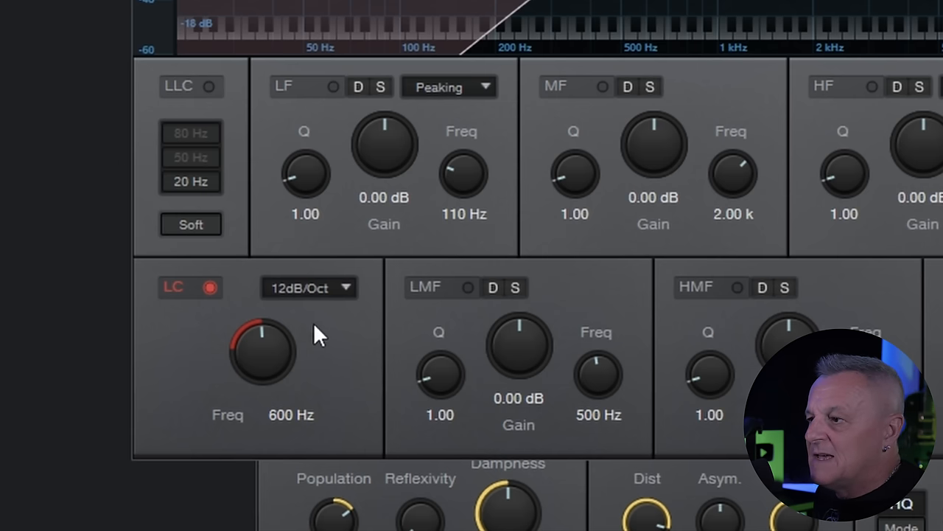
pyautogui.moveTo(290, 310)
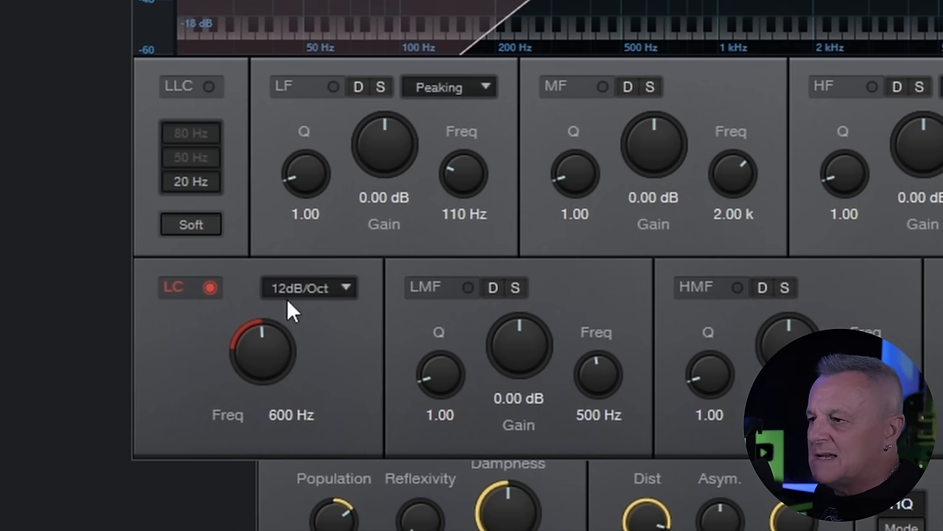
pyautogui.moveTo(302, 306)
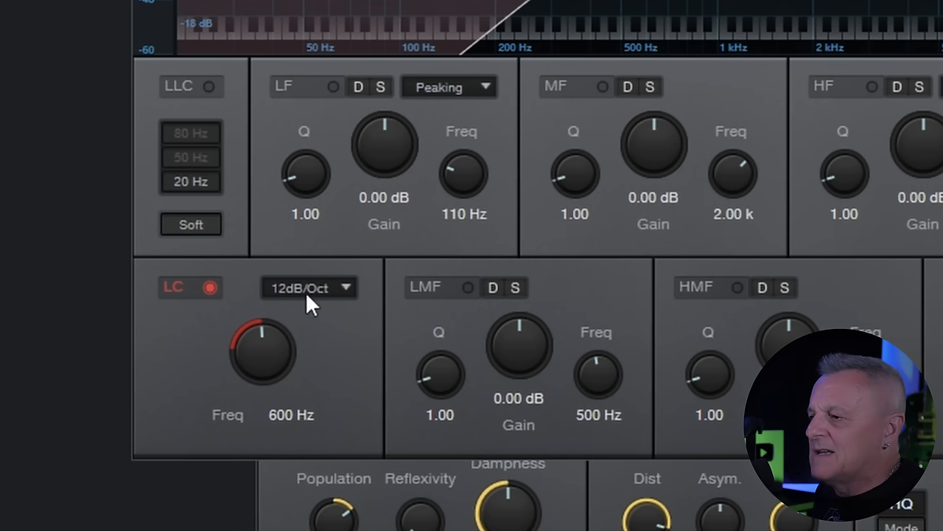
pyautogui.moveTo(307, 328)
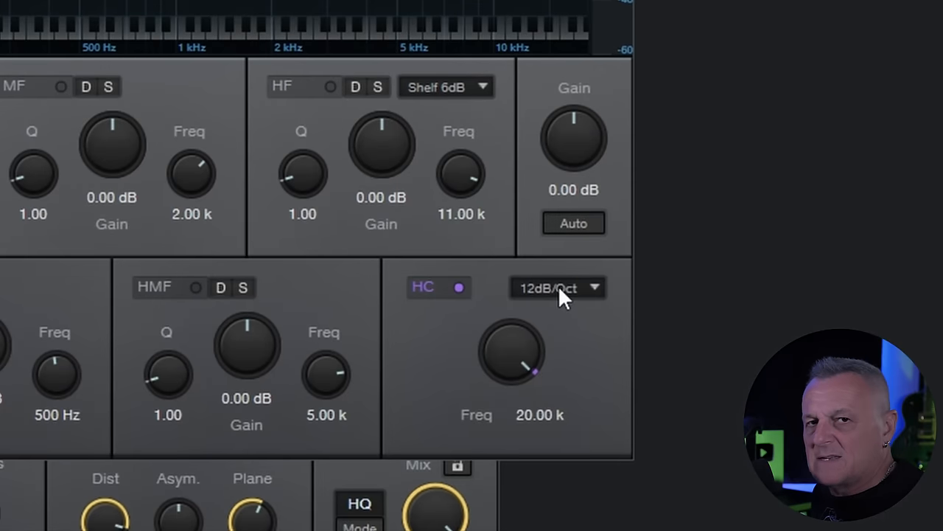
pyautogui.moveTo(596, 340)
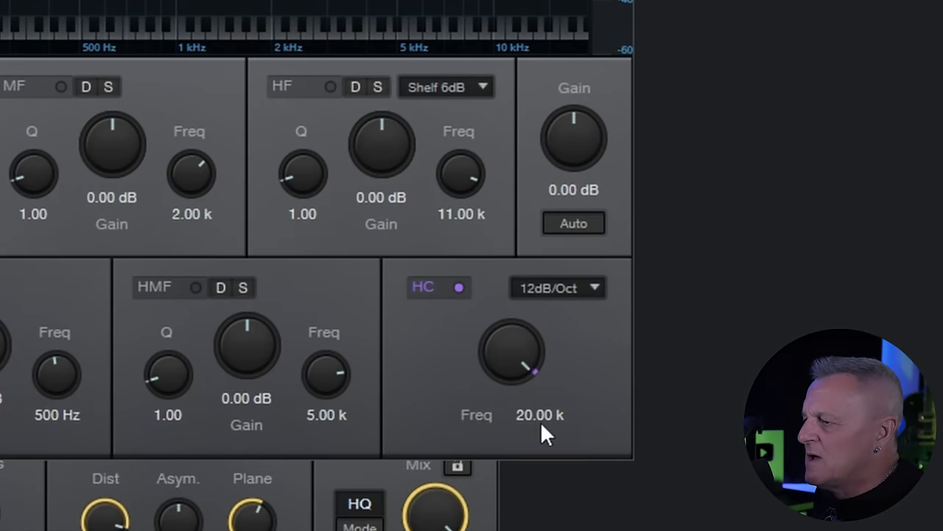
pyautogui.doubleClick(540, 414)
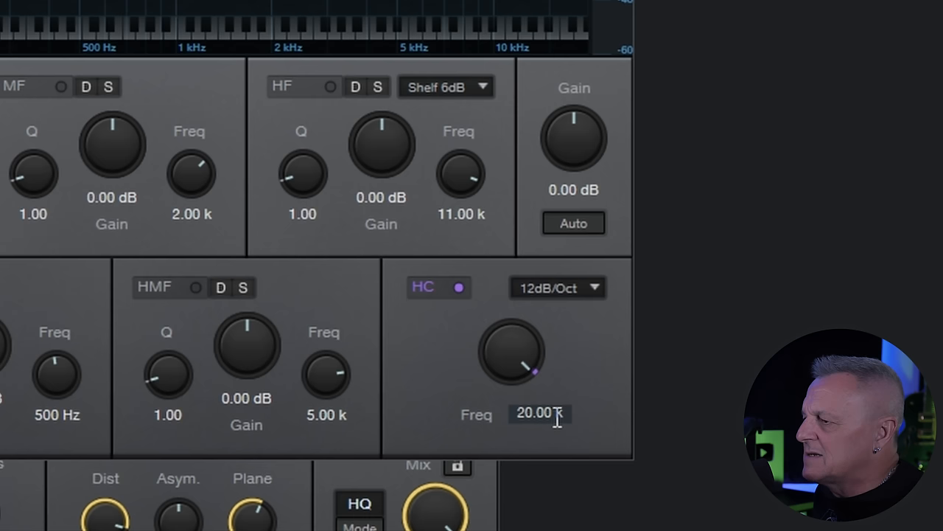
pyautogui.write('10k')
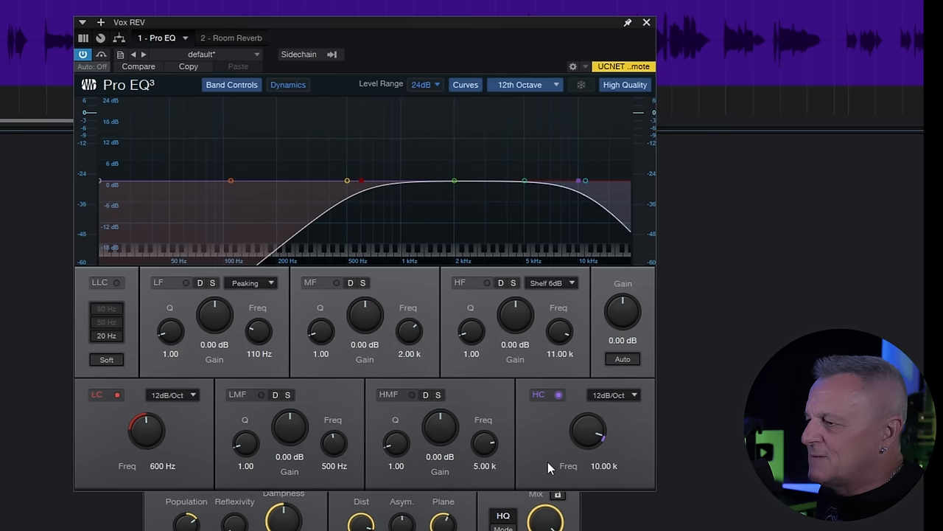
pyautogui.moveTo(623, 434)
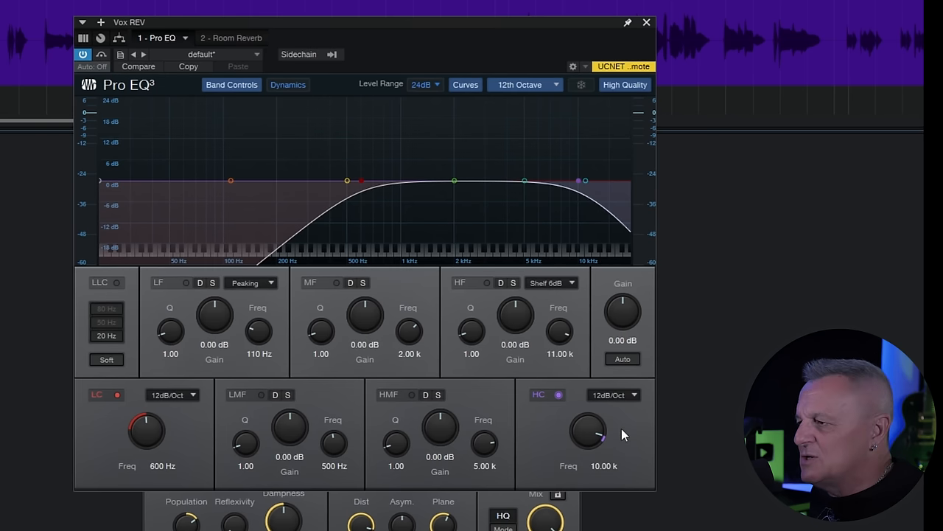
pyautogui.moveTo(622, 440)
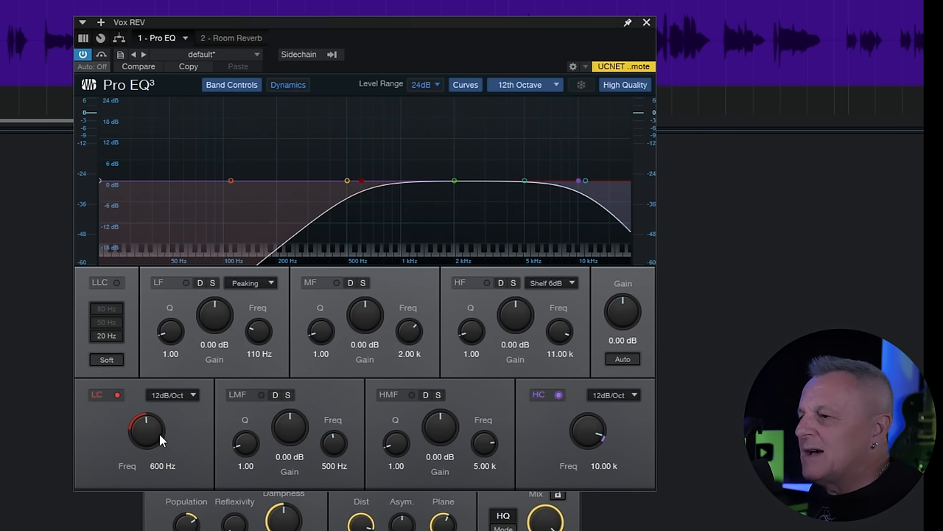
pyautogui.moveTo(188, 440)
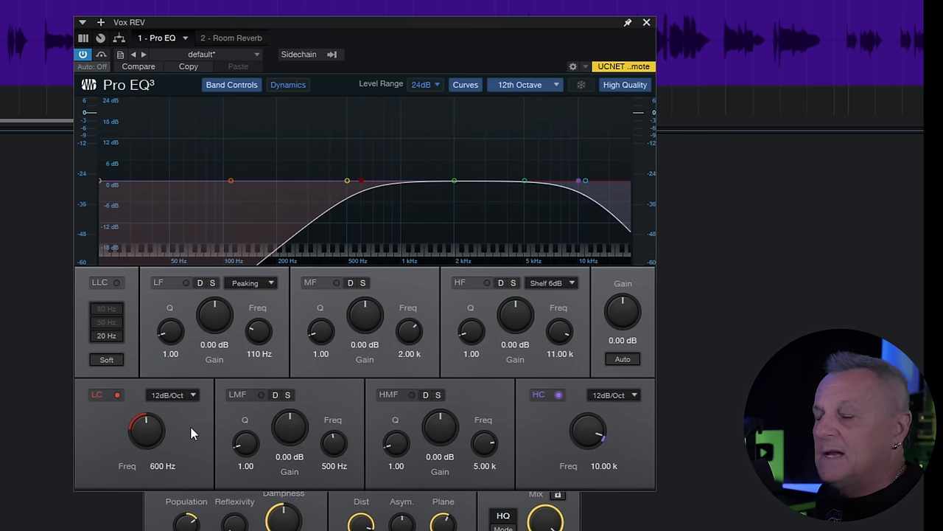
pyautogui.moveTo(630, 431)
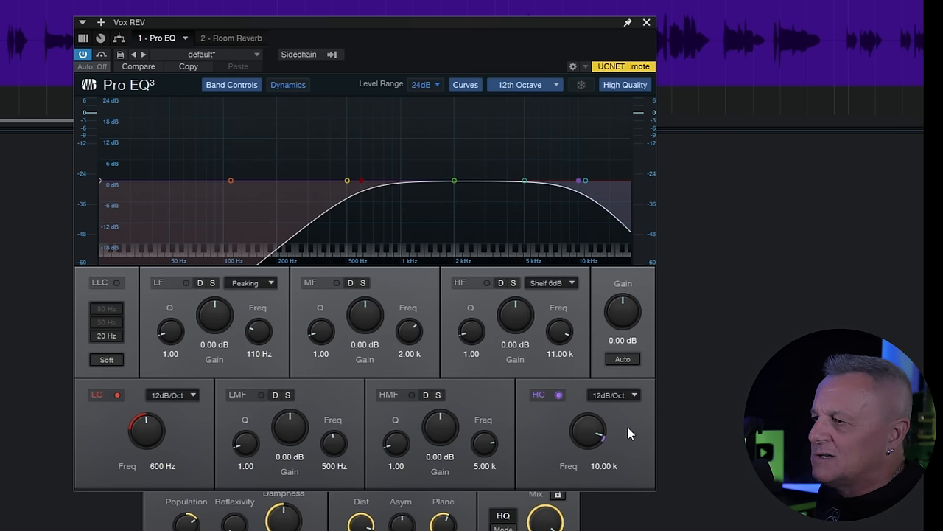
pyautogui.moveTo(464, 186)
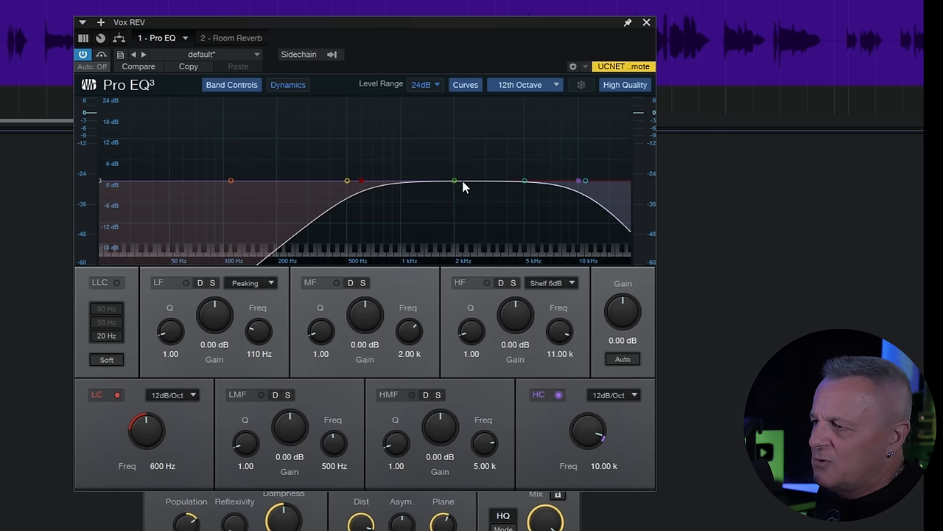
# Step: Dip the MF band about -2.18 dB at 2 kHz and narrow its Q to 2.68
pyautogui.moveTo(455, 181); pyautogui.dragTo(448, 163)
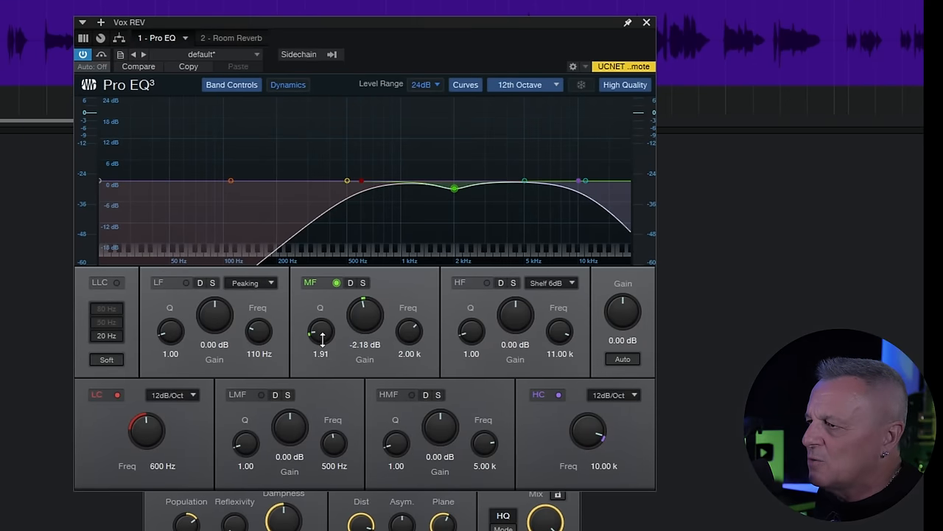
pyautogui.moveTo(321, 331); pyautogui.dragTo(320, 317)
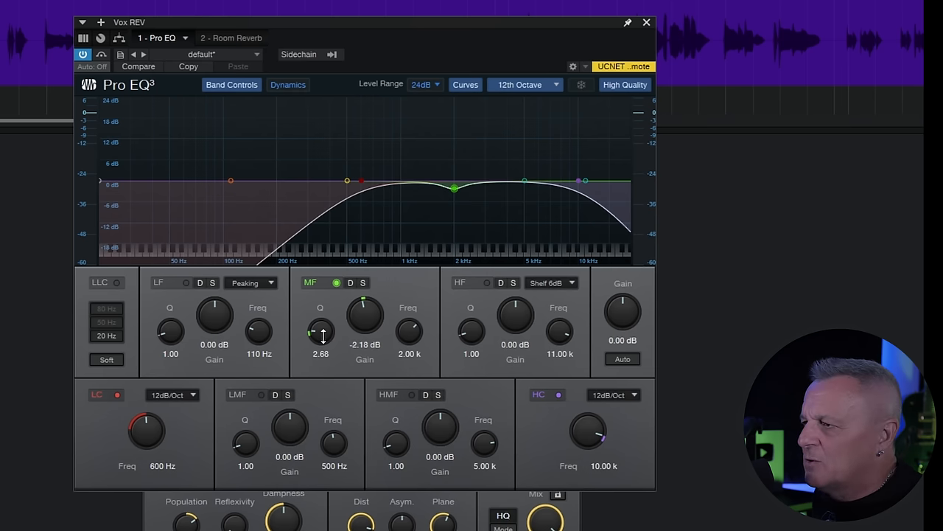
pyautogui.moveTo(339, 339)
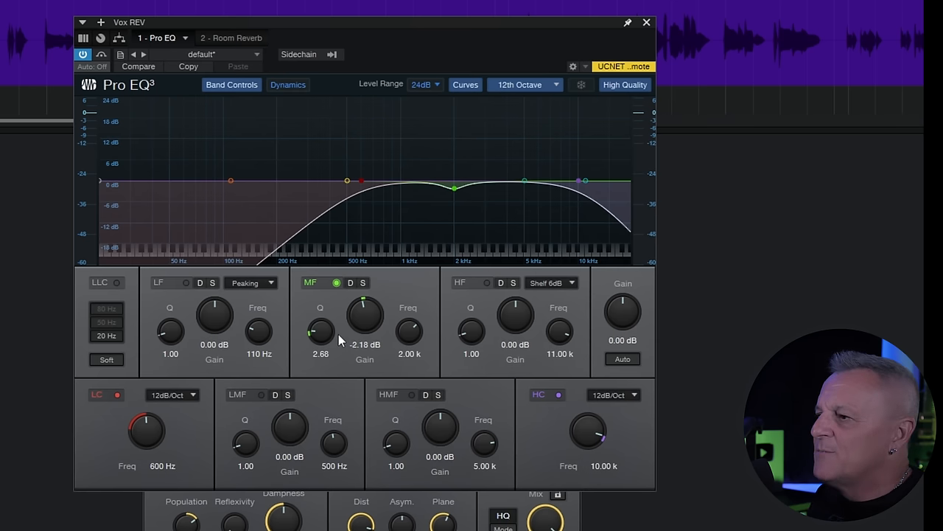
pyautogui.moveTo(374, 337)
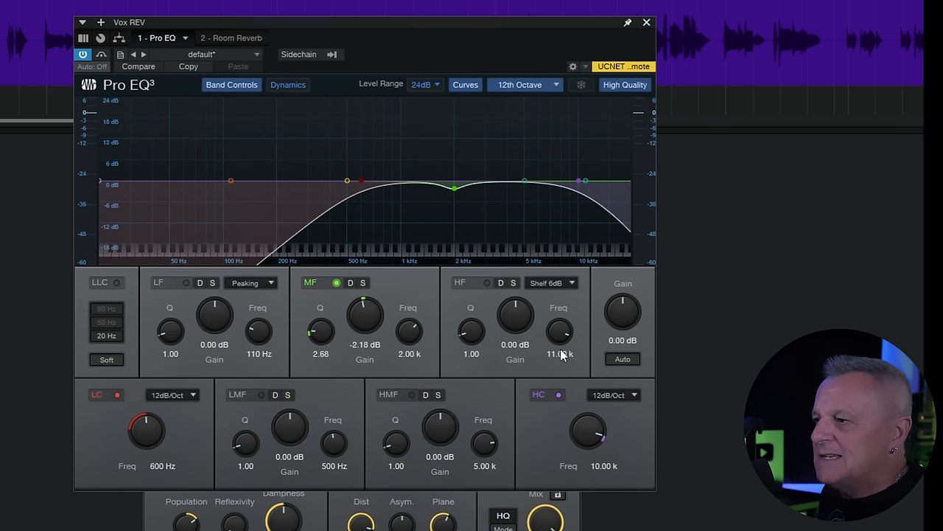
pyautogui.moveTo(634, 437)
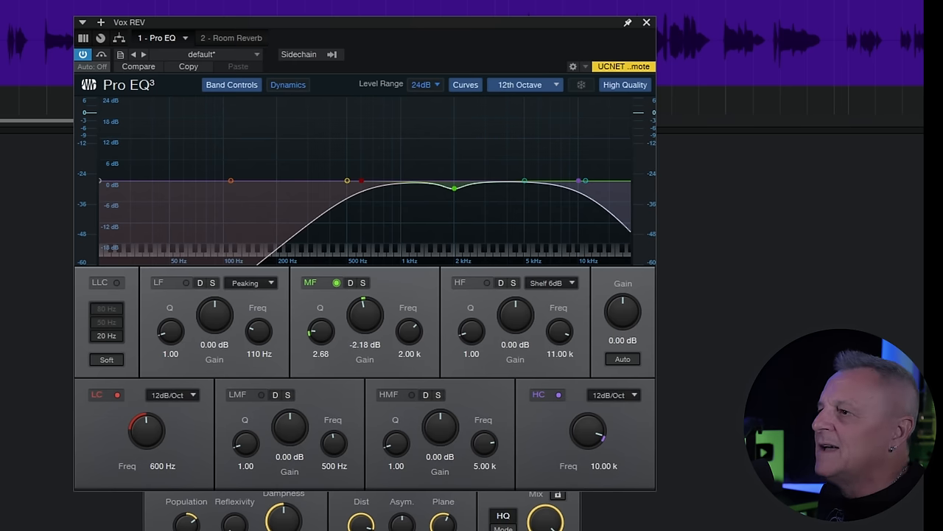
pyautogui.moveTo(625, 28)
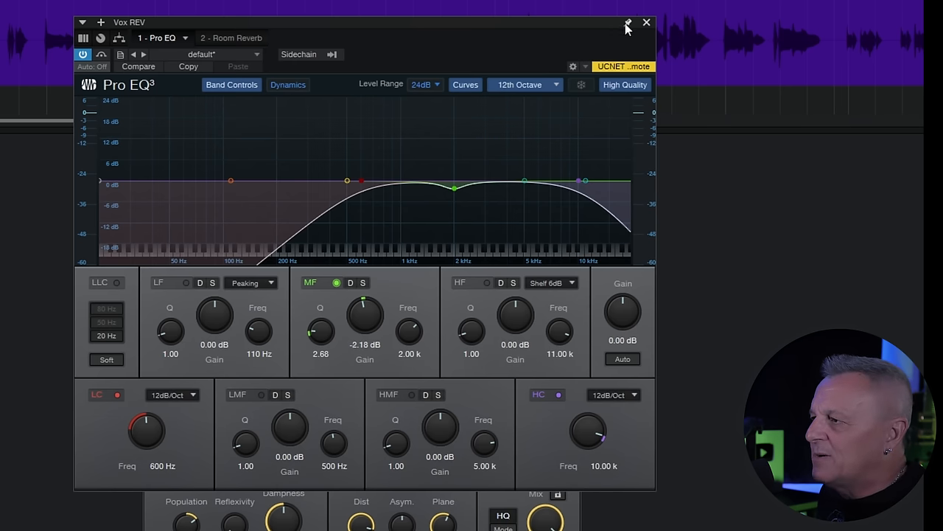
pyautogui.click(627, 22)
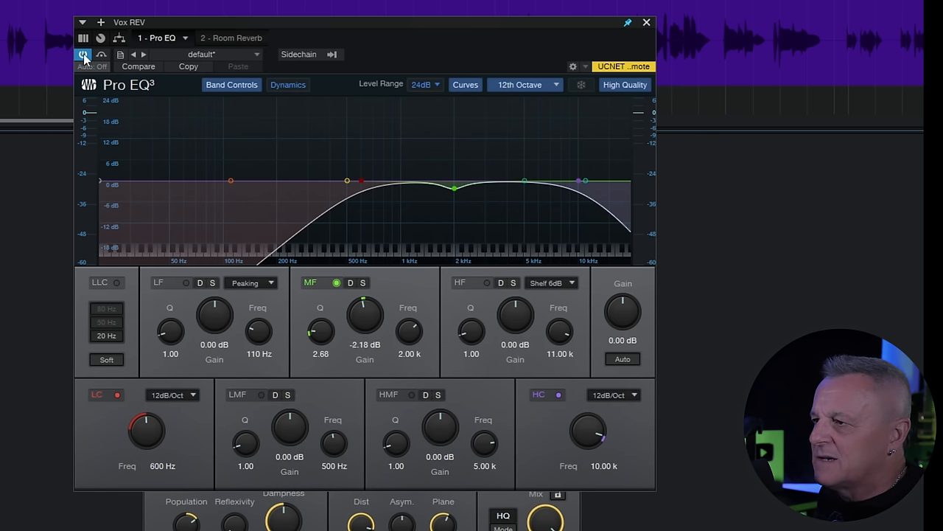
pyautogui.click(83, 54)
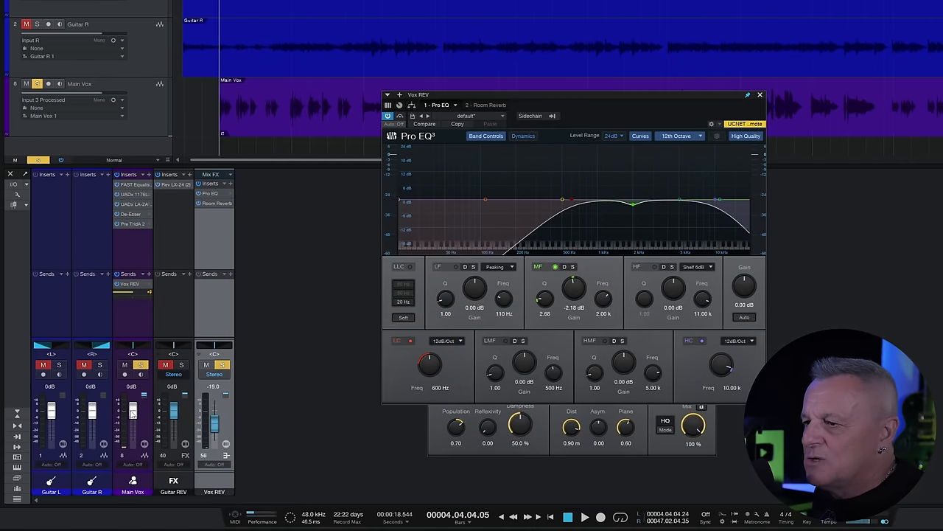
pyautogui.moveTo(131, 412); pyautogui.dragTo(135, 435)
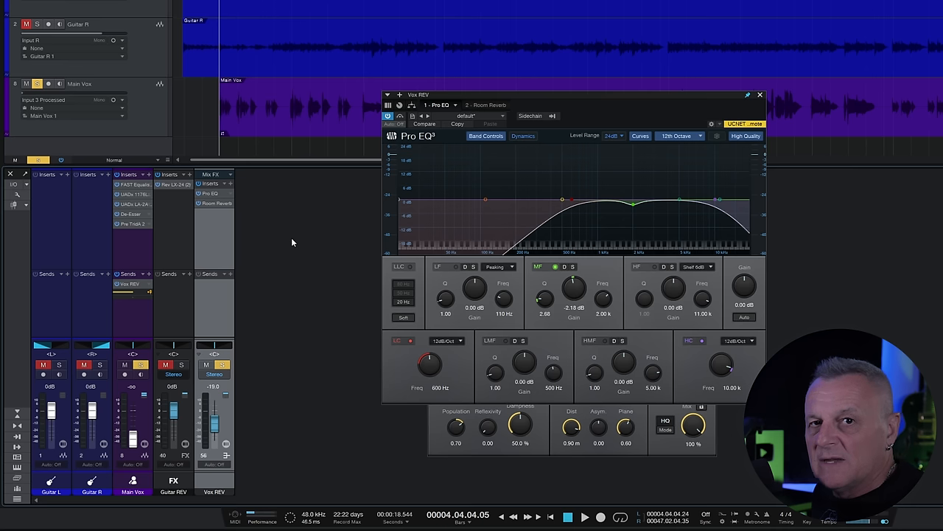
pyautogui.moveTo(217, 245)
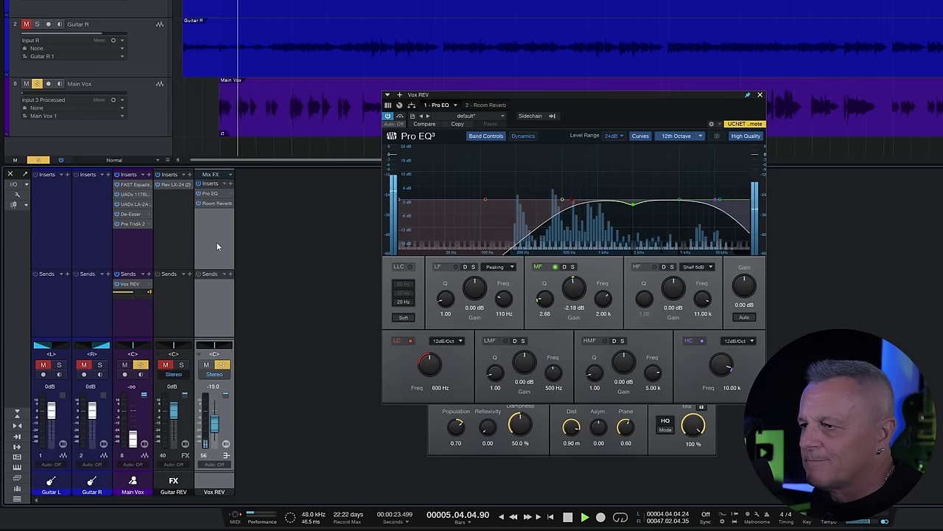
pyautogui.click(566, 516)
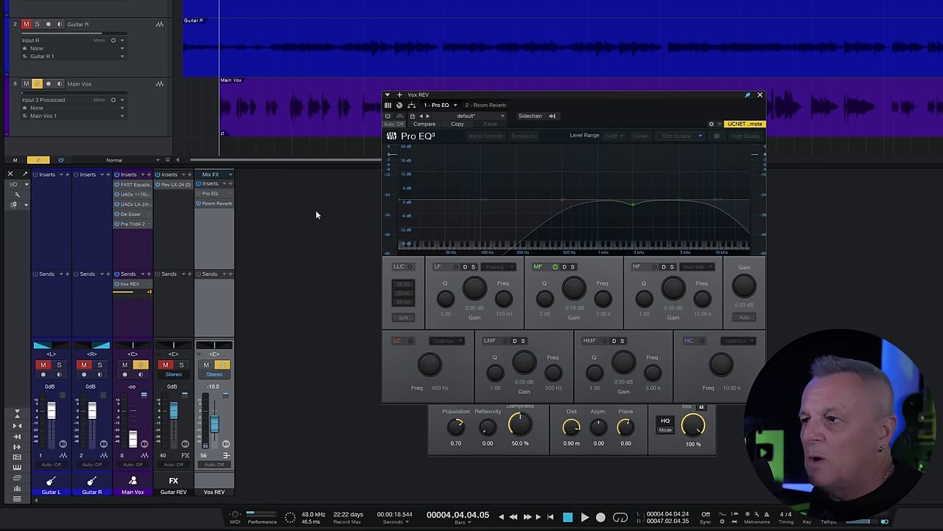
pyautogui.click(584, 516)
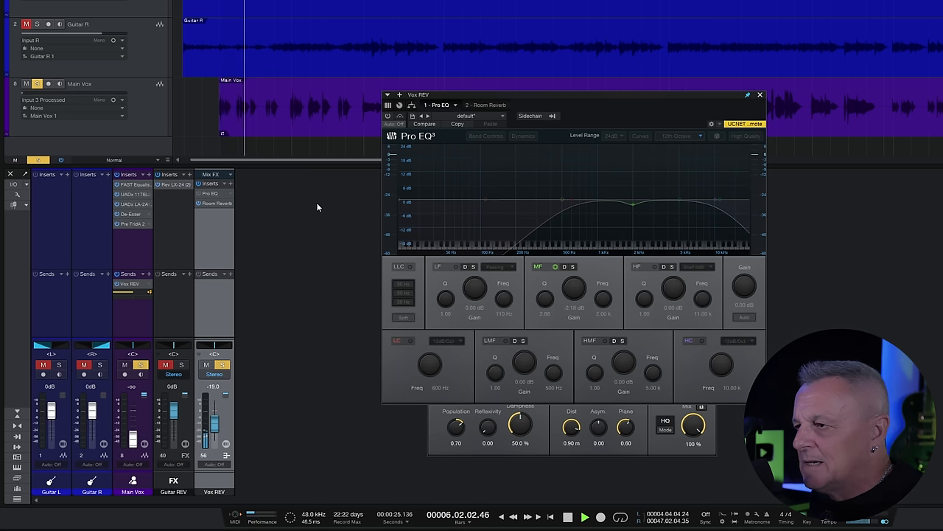
pyautogui.click(567, 516)
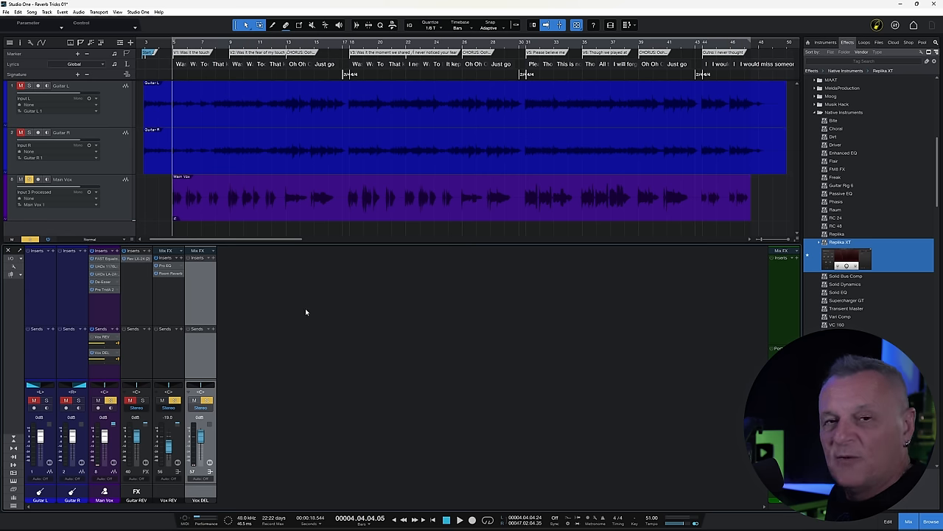
pyautogui.moveTo(260, 282)
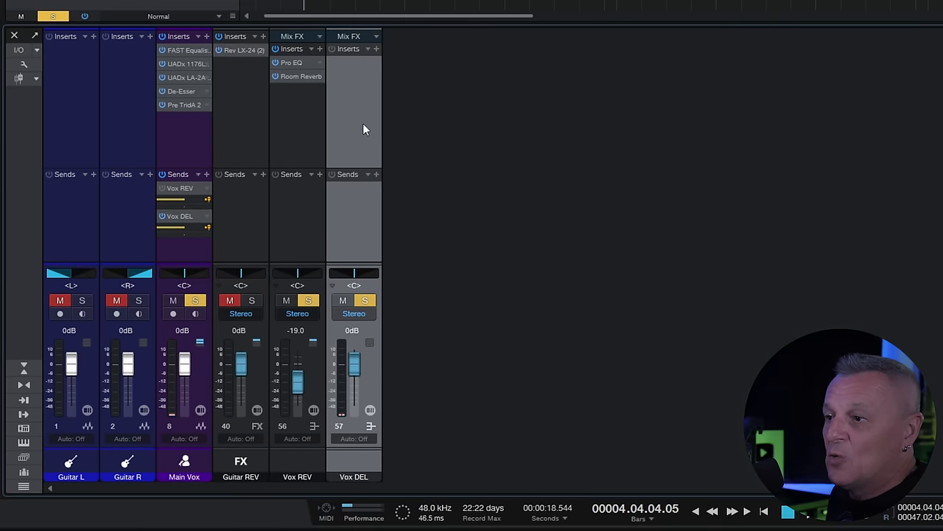
pyautogui.moveTo(365, 98)
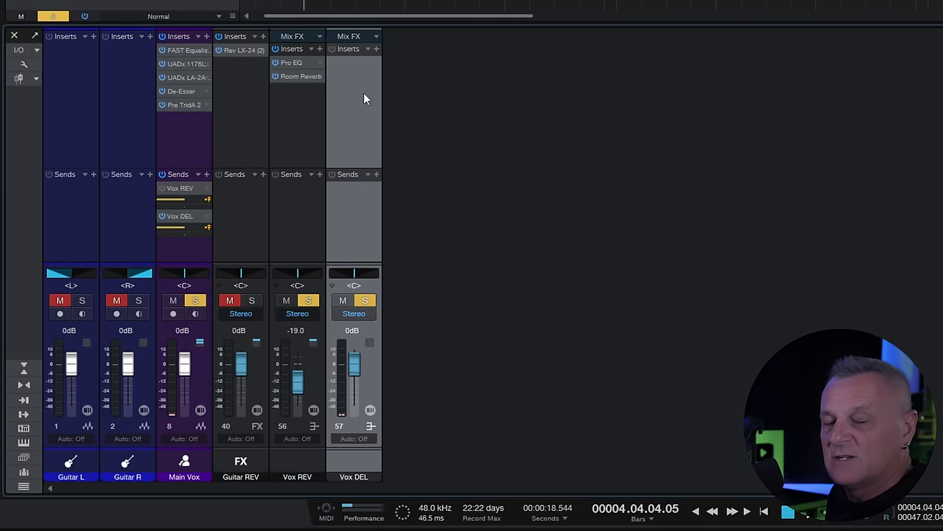
pyautogui.moveTo(378, 333)
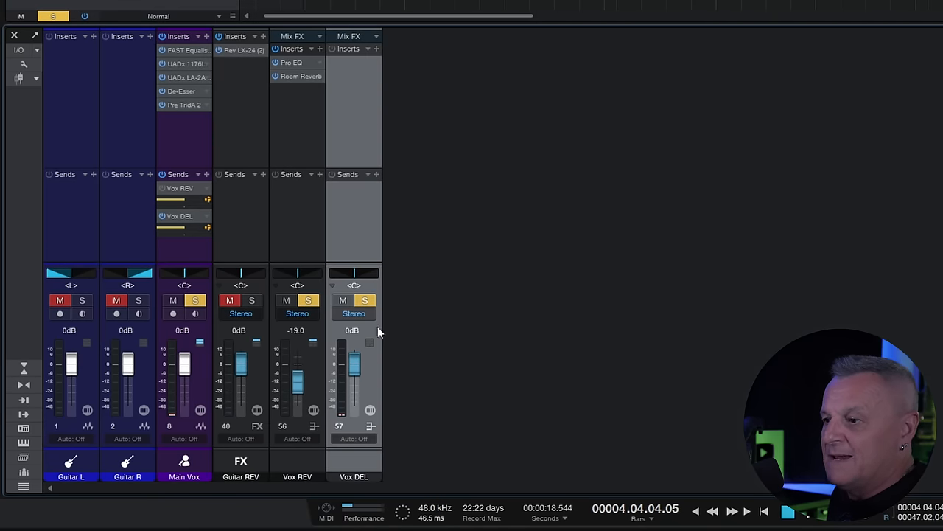
pyautogui.moveTo(354, 477)
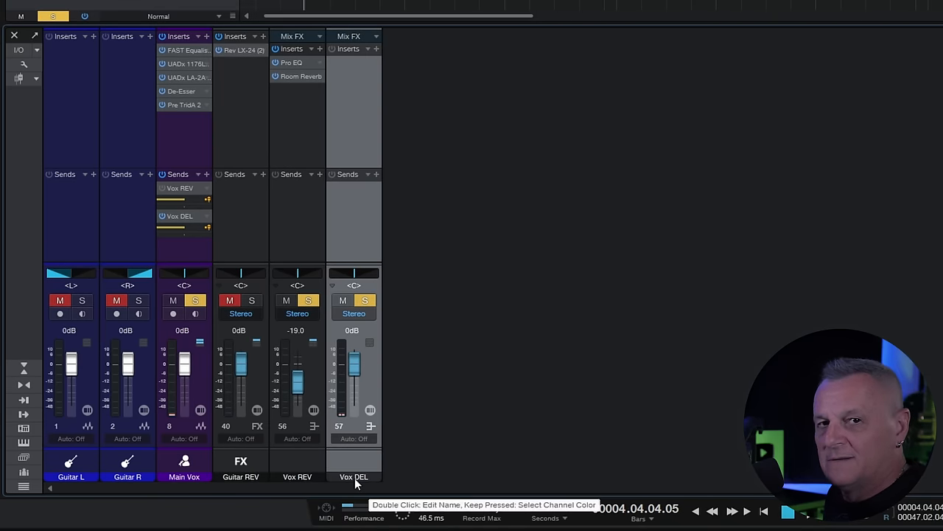
pyautogui.moveTo(361, 116)
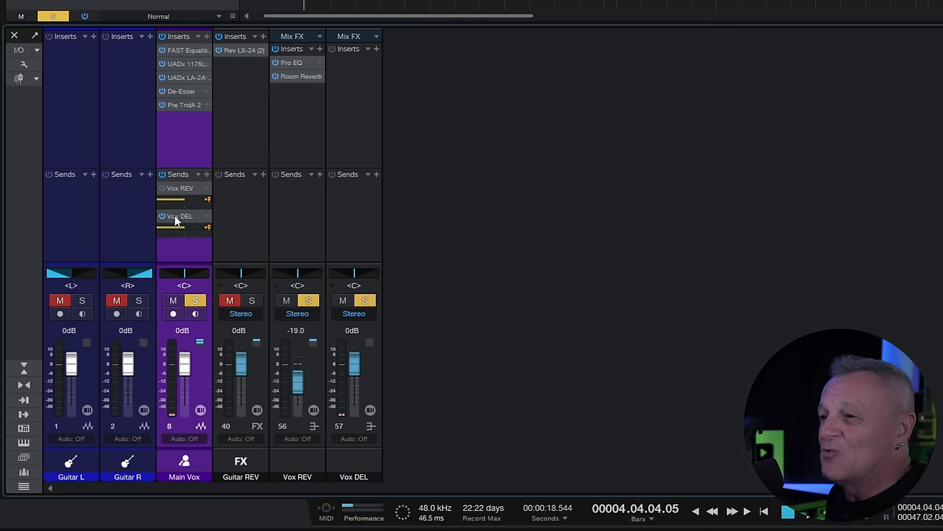
pyautogui.moveTo(166, 197)
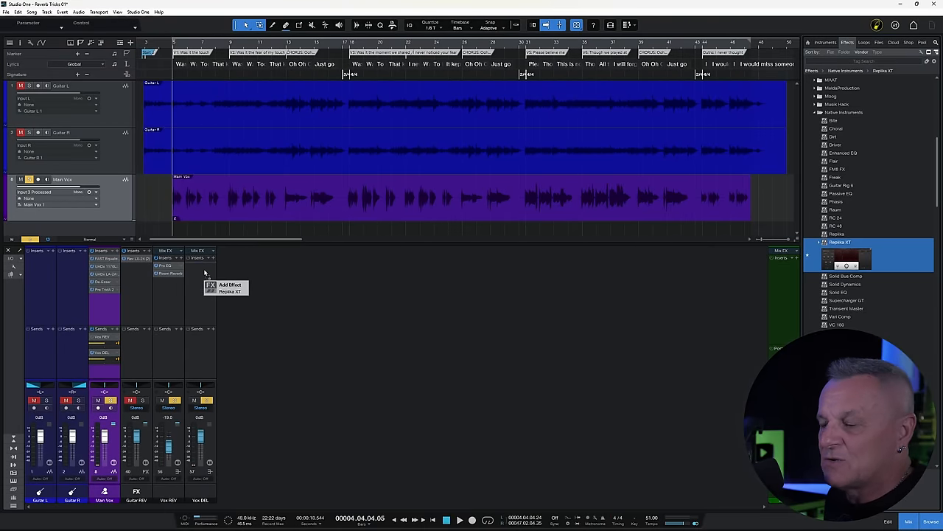
# Step: Load Replika XT from the Effects browser onto the Vox DEL bus inserts
pyautogui.click(229, 291)
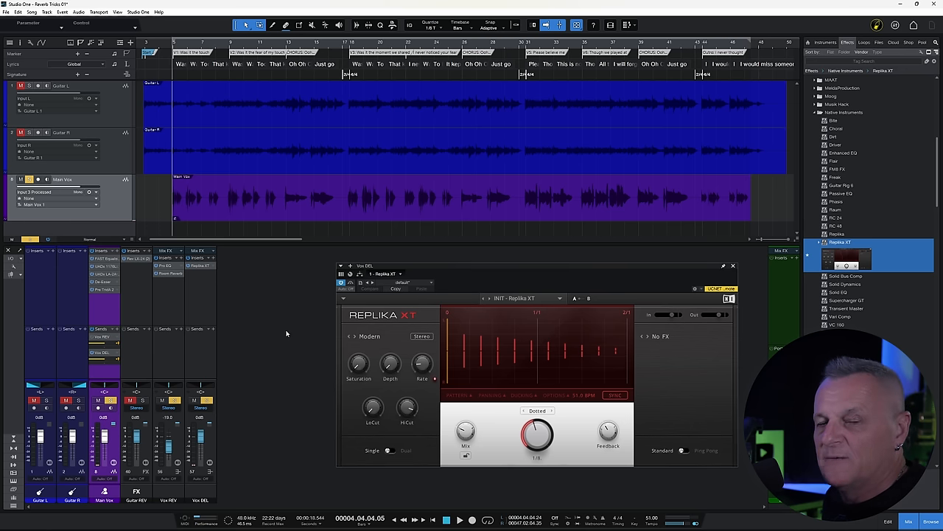
pyautogui.moveTo(287, 322)
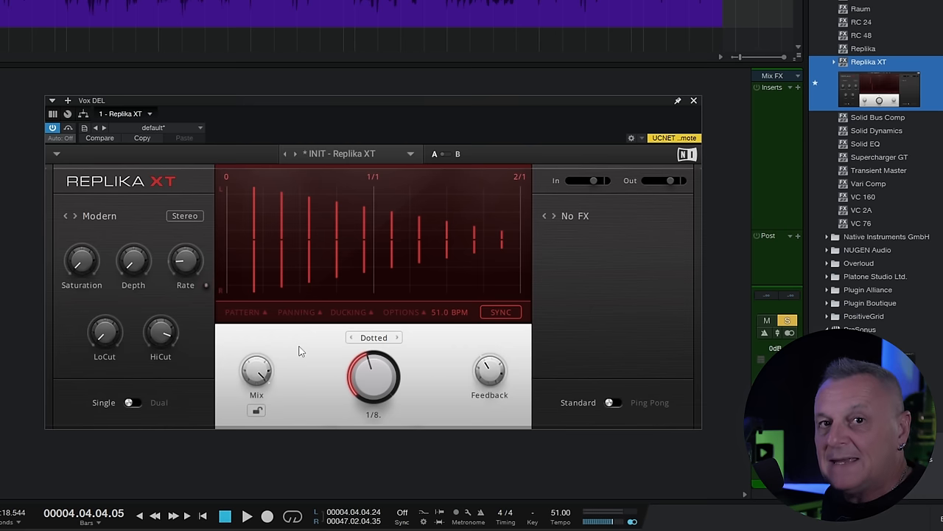
pyautogui.moveTo(327, 353)
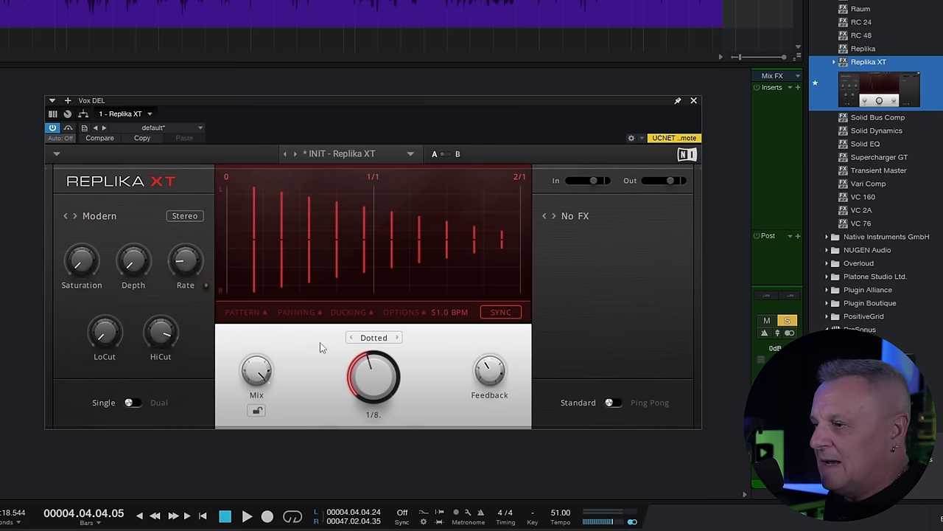
# Step: Switch Replika XT delay time from sync to milliseconds and dial it to 52 ms while auditioning
pyautogui.click(247, 515)
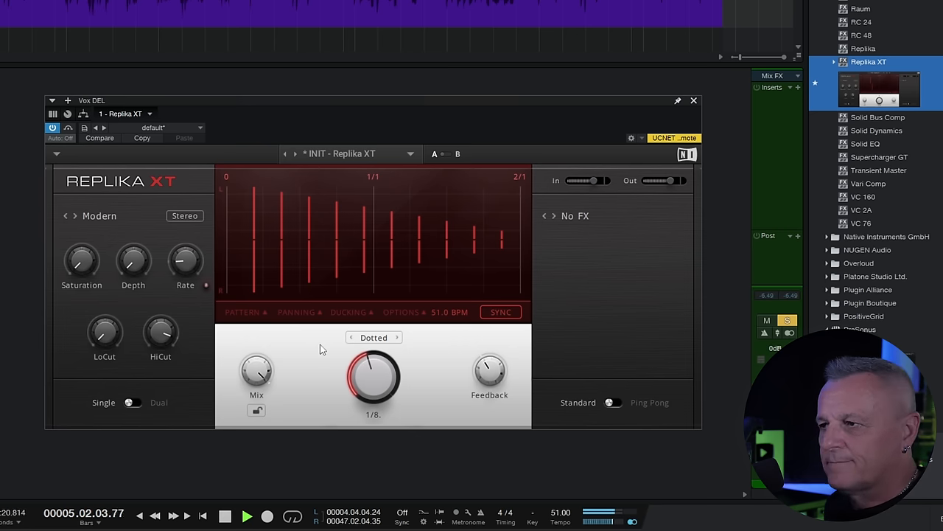
pyautogui.click(225, 515)
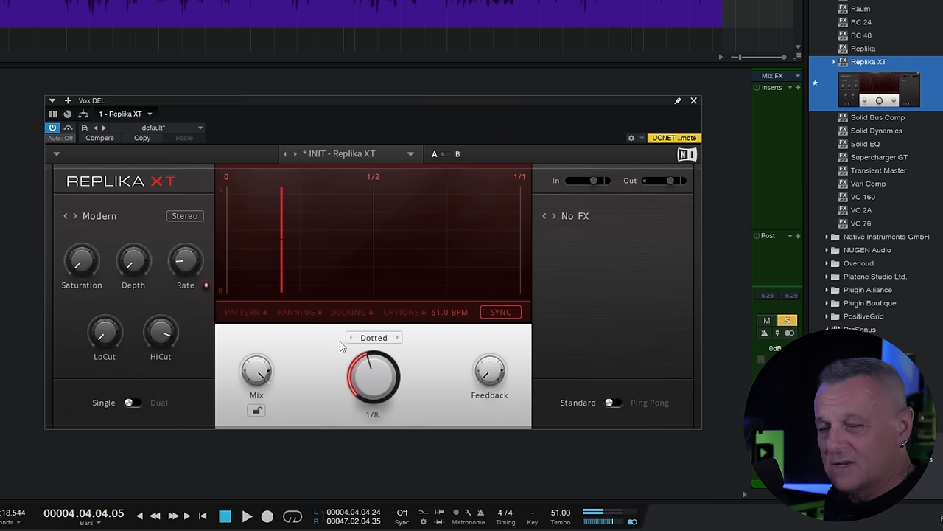
pyautogui.moveTo(302, 346)
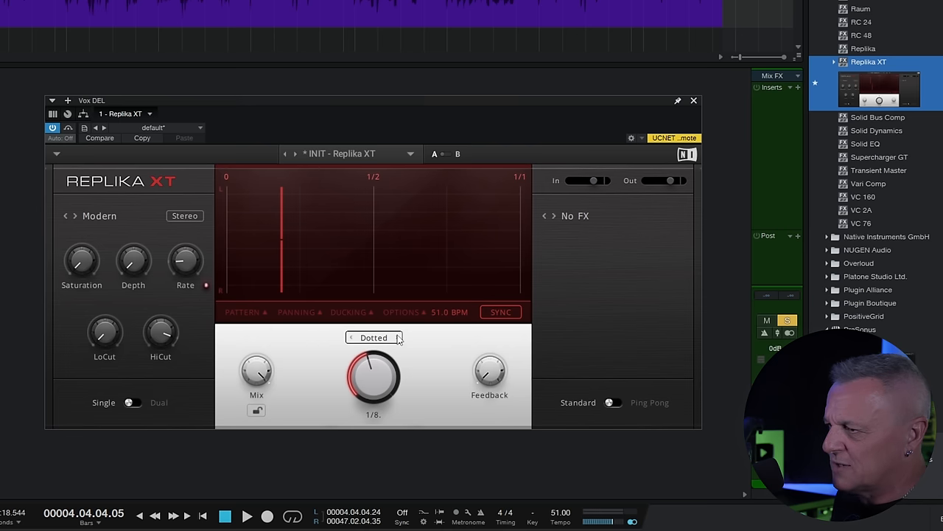
pyautogui.click(373, 337)
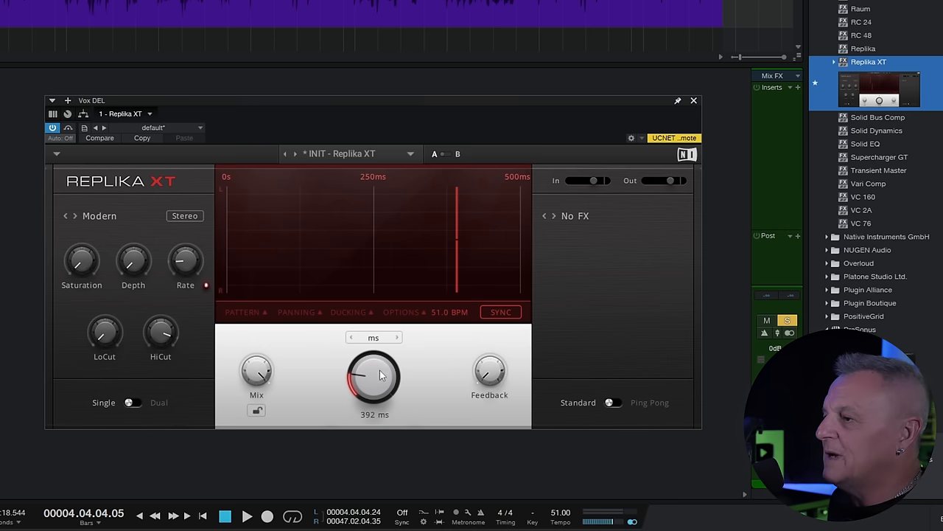
pyautogui.moveTo(378, 372)
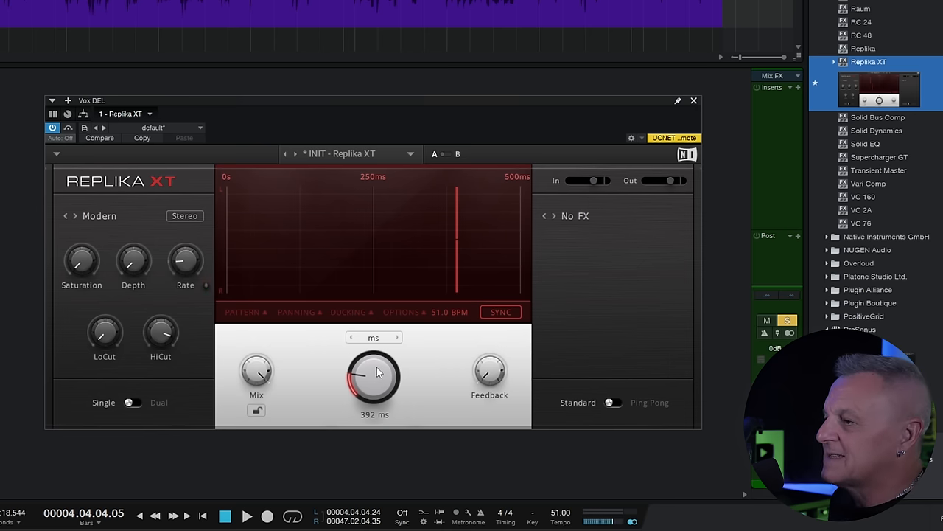
pyautogui.moveTo(374, 372); pyautogui.dragTo(374, 390)
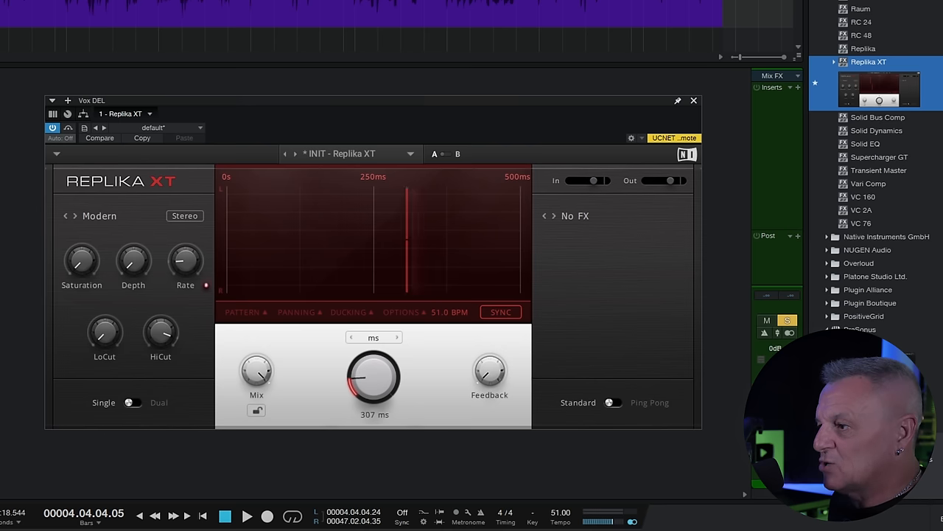
pyautogui.moveTo(374, 372); pyautogui.dragTo(361, 391)
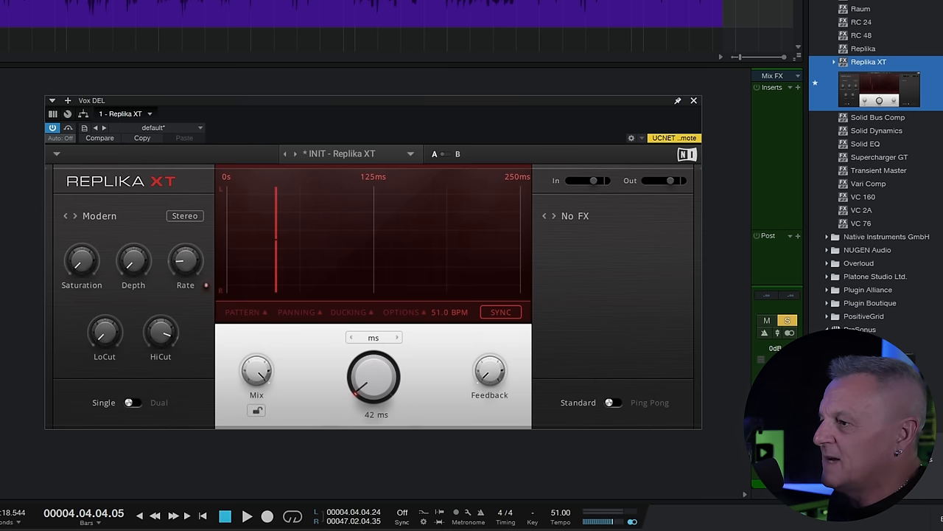
pyautogui.moveTo(373, 378); pyautogui.dragTo(376, 372)
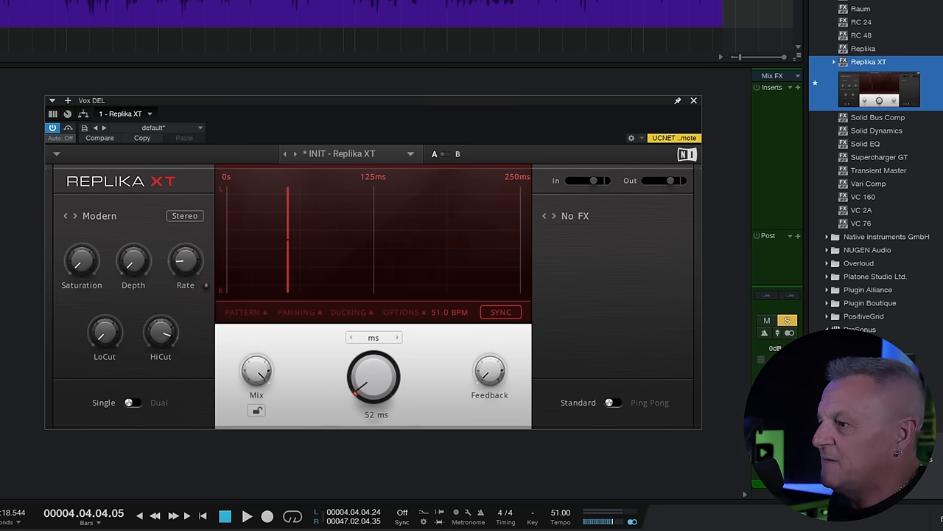
pyautogui.moveTo(431, 344)
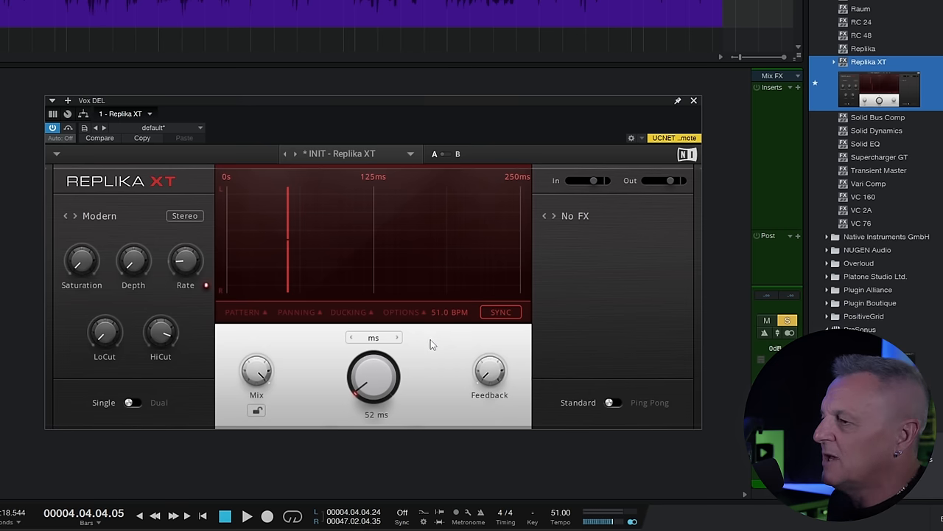
# Step: Shorten the slapback delay to 32 ms, checking it against playback
pyautogui.click(247, 516)
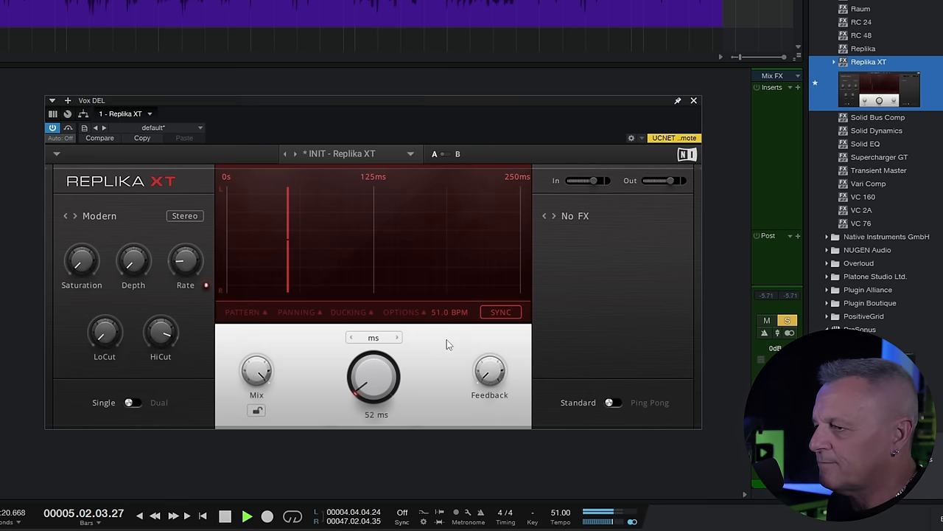
pyautogui.click(247, 515)
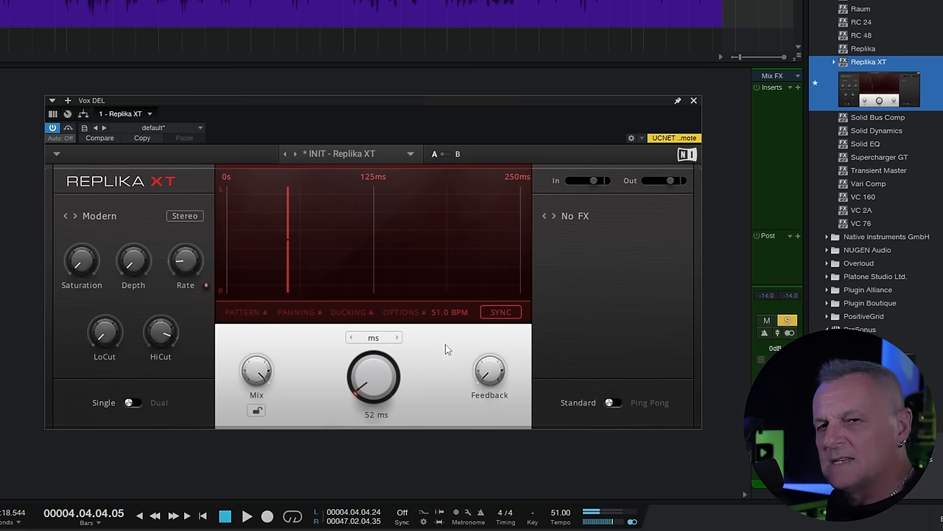
pyautogui.moveTo(376, 384)
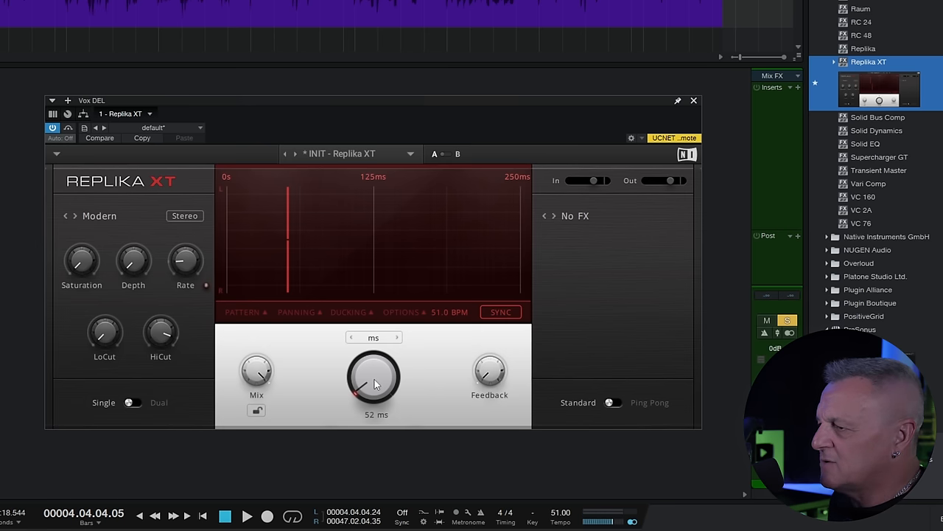
pyautogui.moveTo(373, 378); pyautogui.dragTo(374, 398)
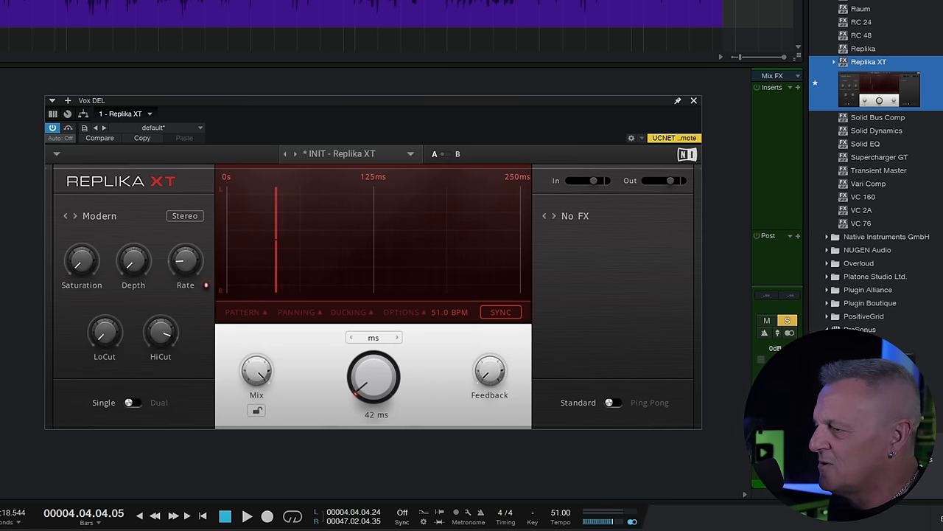
pyautogui.moveTo(374, 377); pyautogui.dragTo(374, 398)
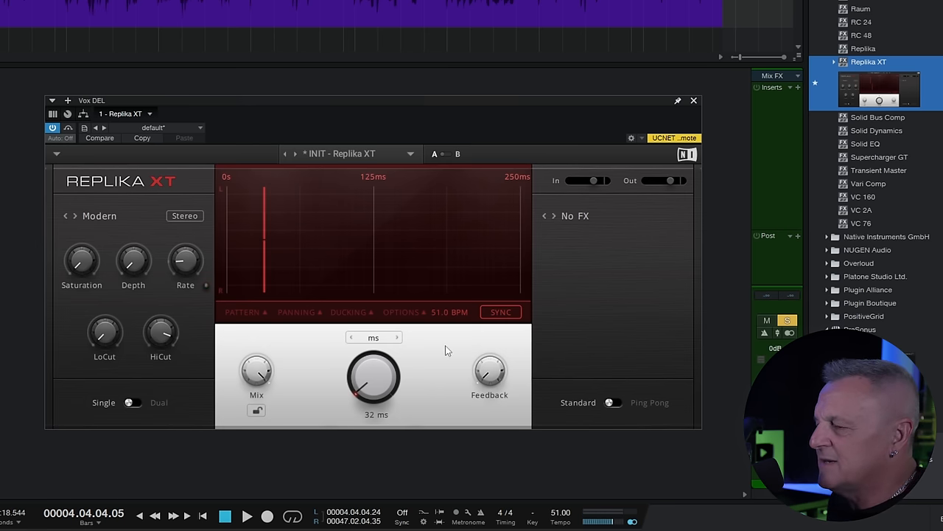
pyautogui.click(247, 516)
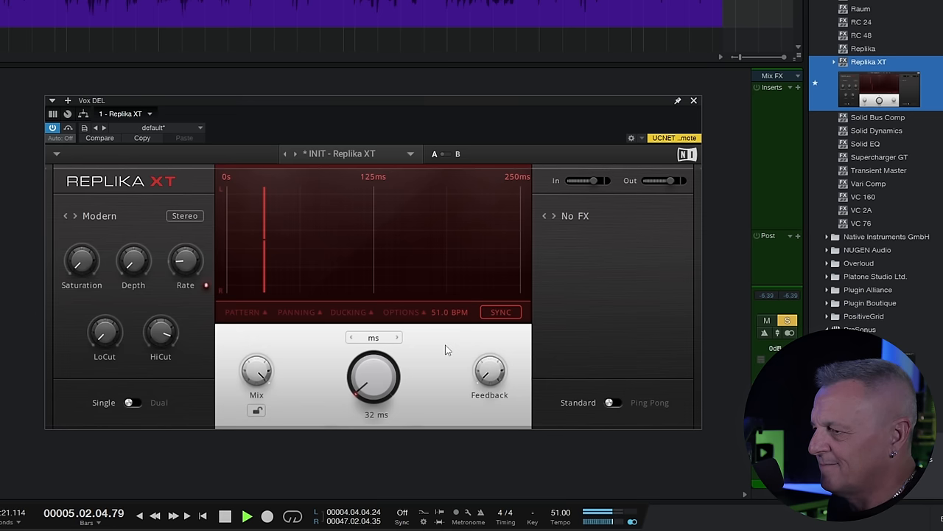
pyautogui.click(224, 515)
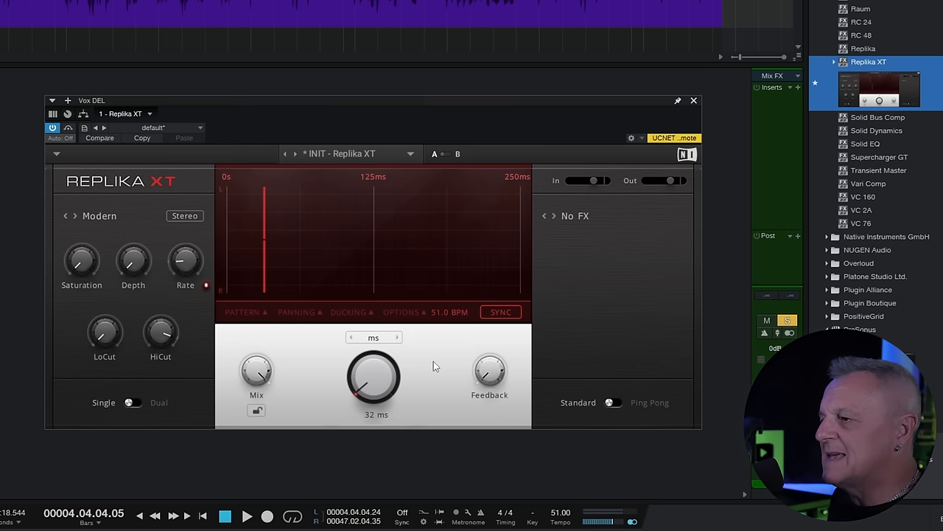
pyautogui.moveTo(423, 364)
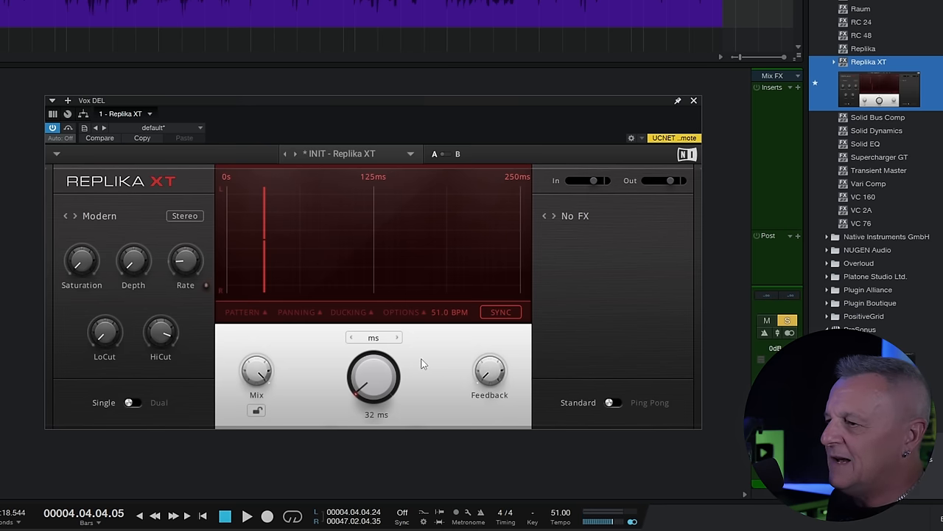
pyautogui.moveTo(412, 356)
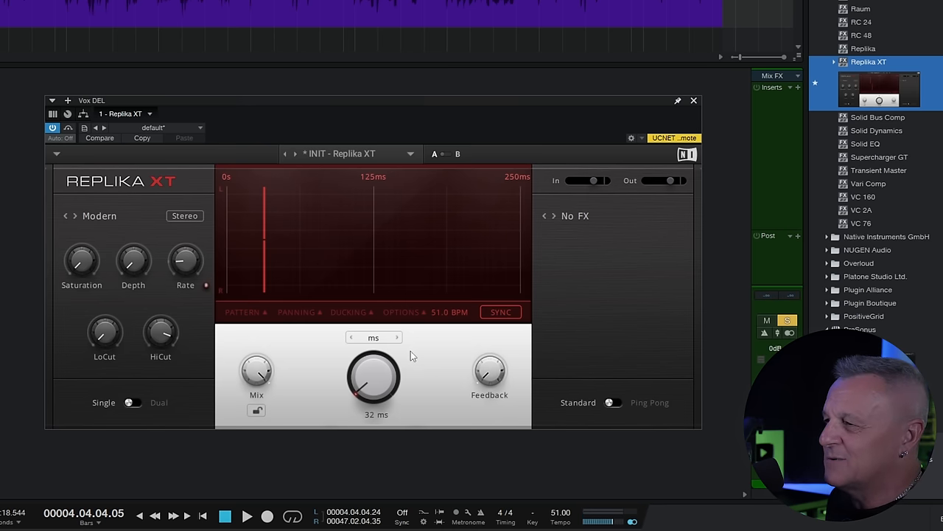
pyautogui.moveTo(418, 354)
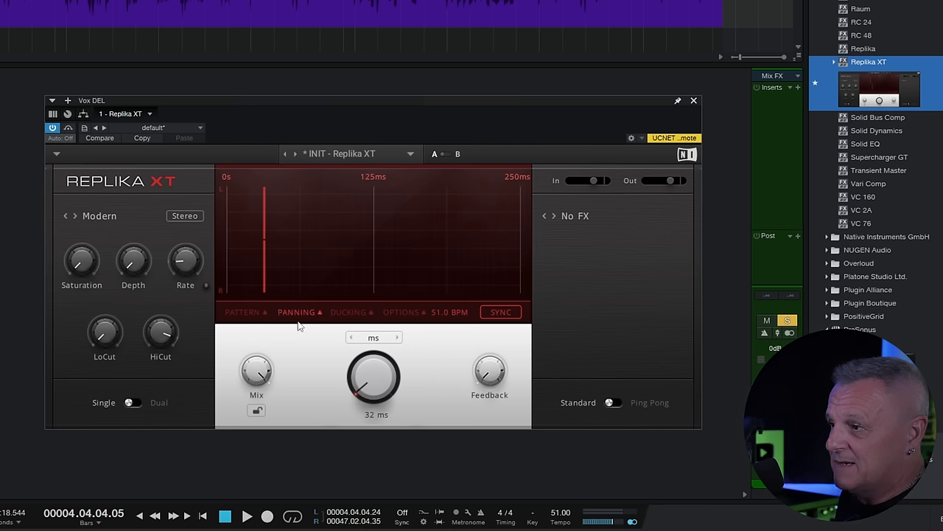
# Step: Set Replika XT's Panning L/R Offset to about 5.2 ms and audition the widened repeats
pyautogui.click(296, 312)
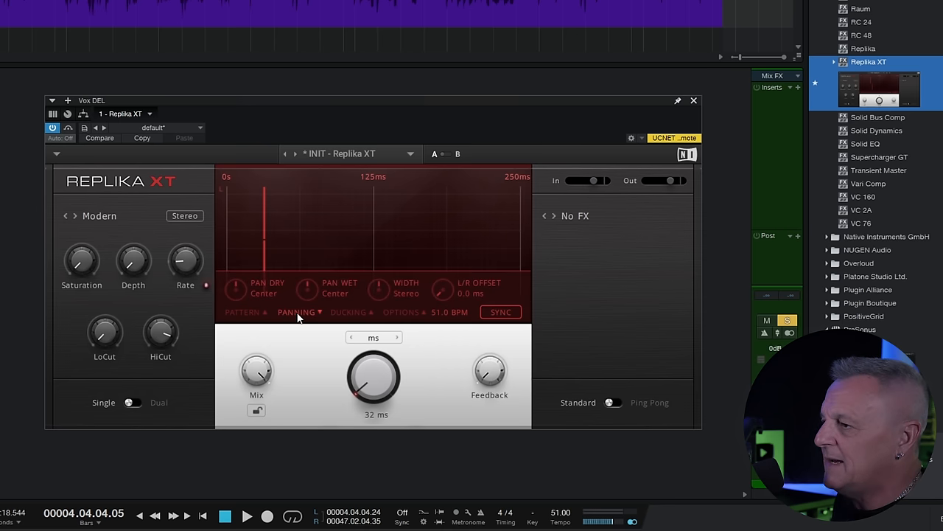
pyautogui.moveTo(442, 299)
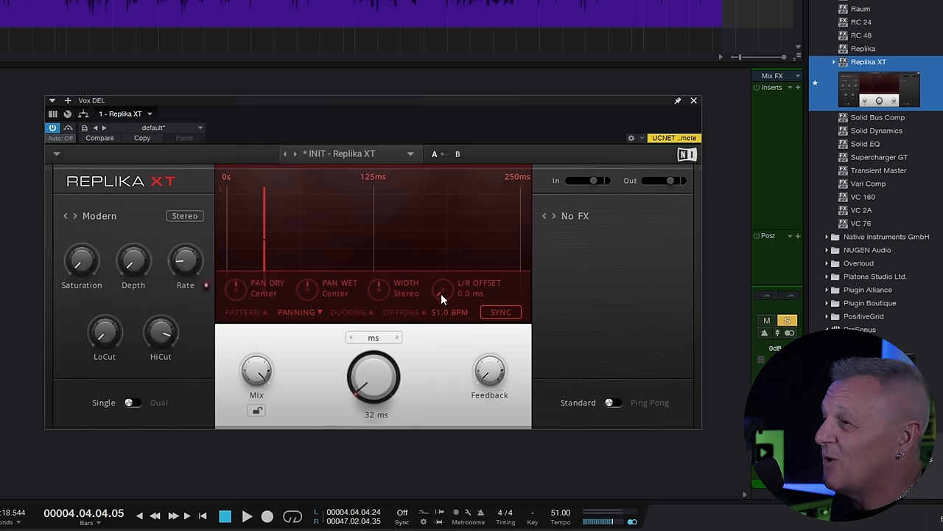
pyautogui.moveTo(442, 287); pyautogui.dragTo(442, 284)
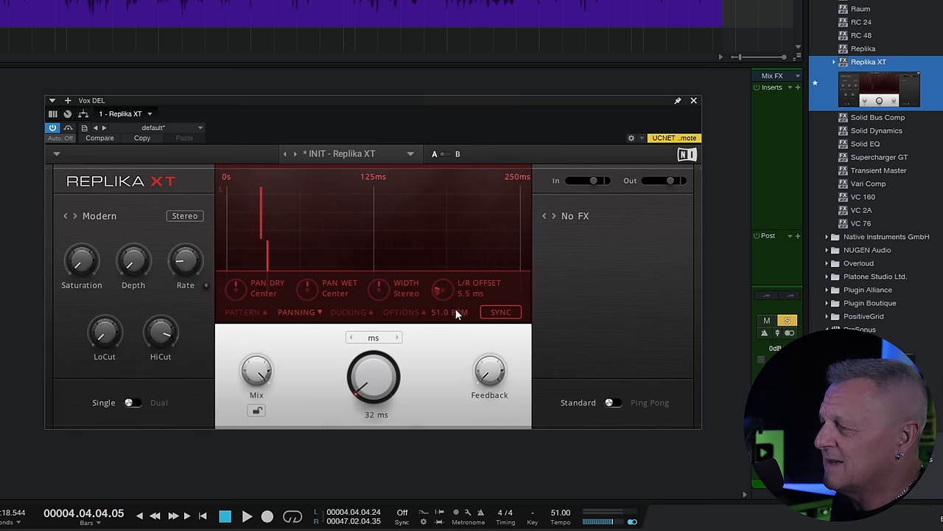
pyautogui.click(247, 516)
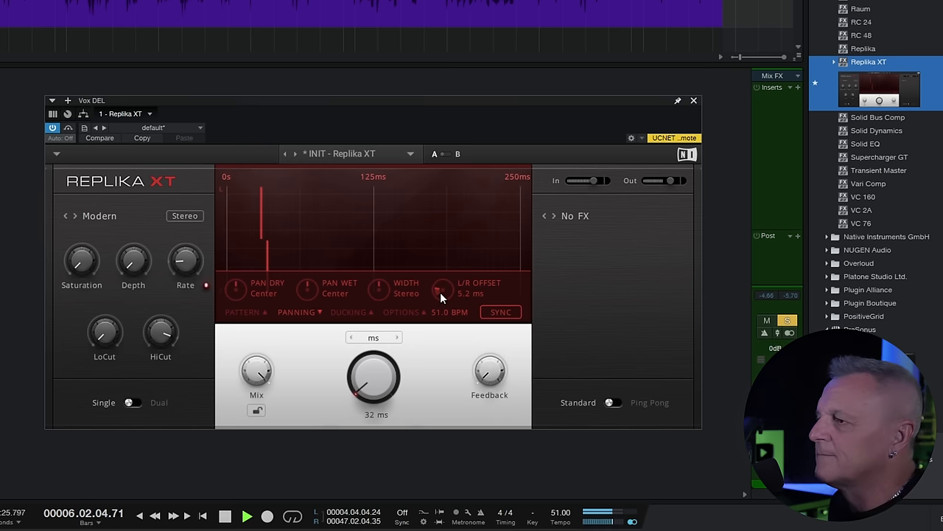
pyautogui.click(225, 515)
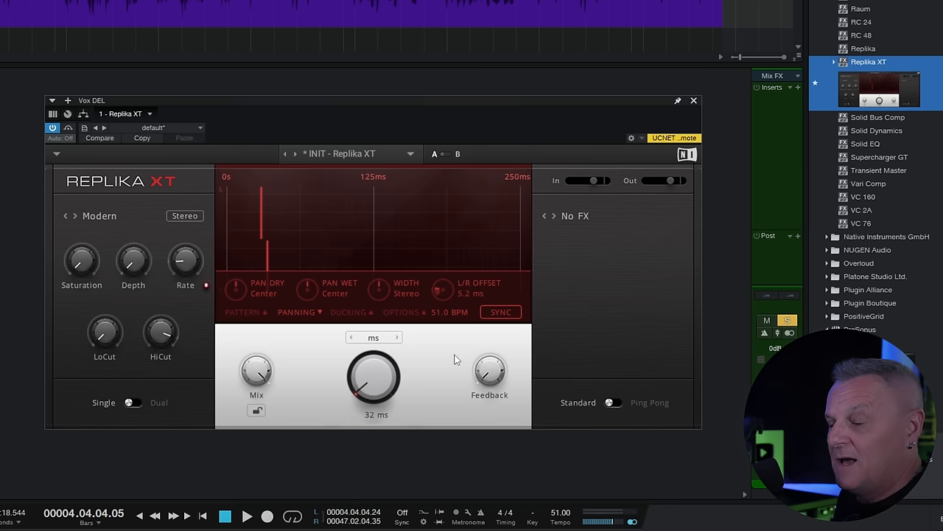
pyautogui.moveTo(427, 348)
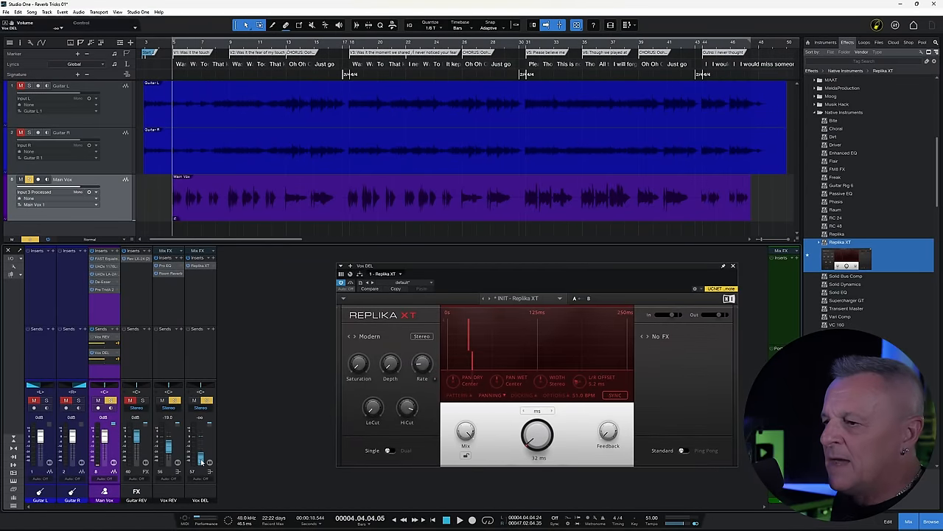
pyautogui.moveTo(203, 461)
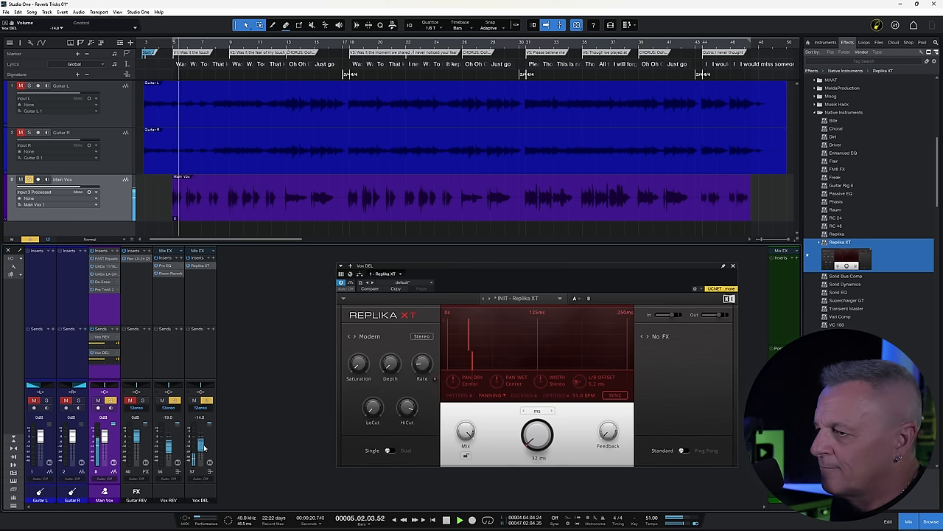
# Step: Bring the Vox DEL bus fader up to about -12.7 dB, blending the slapback under the vocal
pyautogui.moveTo(201, 448); pyautogui.dragTo(201, 442)
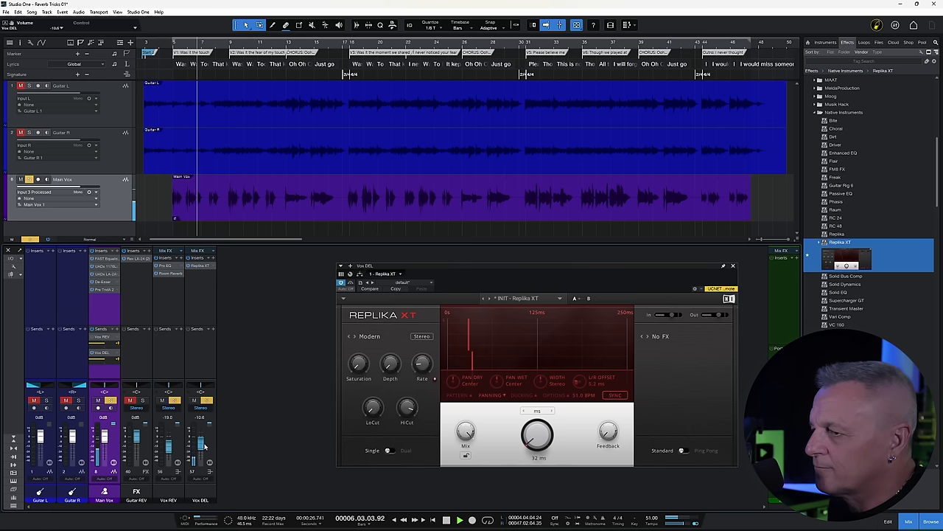
pyautogui.moveTo(201, 443); pyautogui.dragTo(200, 448)
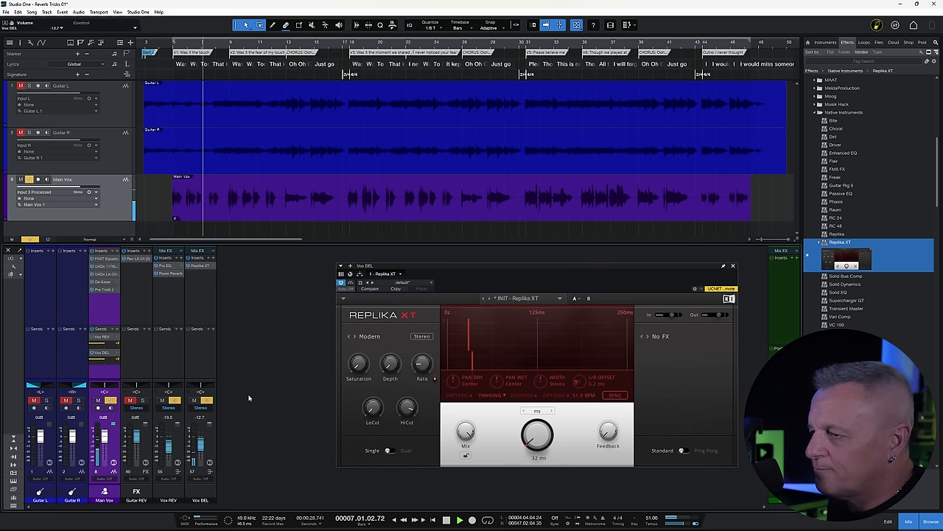
pyautogui.click(459, 520)
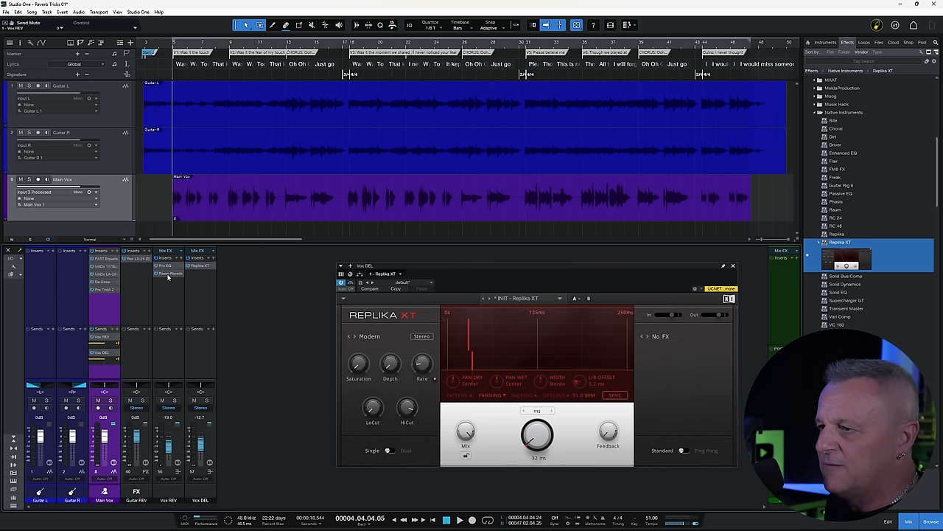
# Step: Inspect the Vox REV Room Reverb, trying a longer pre-delay then settling back at 45 ms
pyautogui.doubleClick(169, 272)
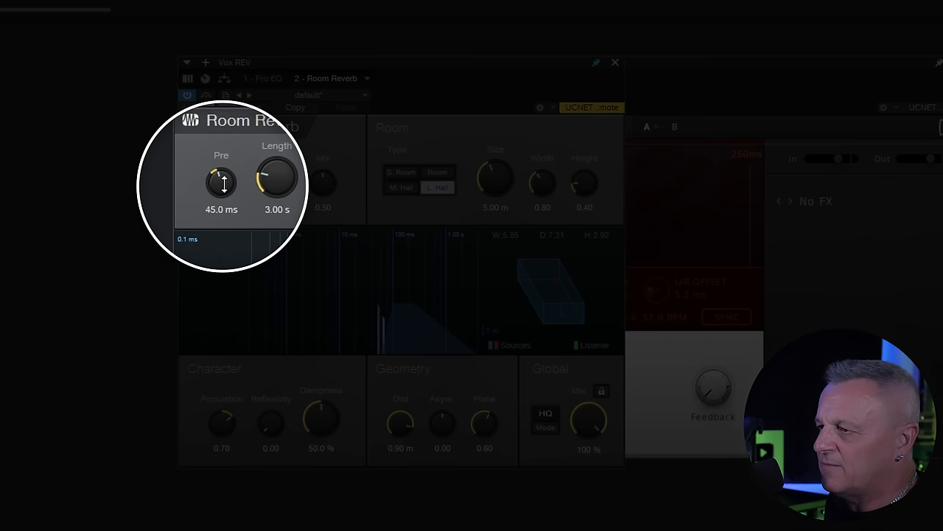
pyautogui.moveTo(221, 182); pyautogui.dragTo(221, 173)
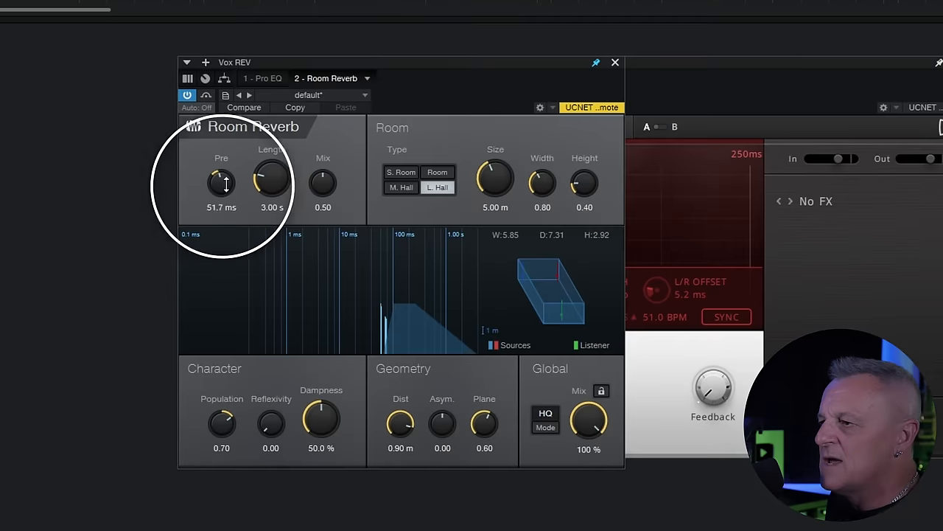
pyautogui.moveTo(221, 183); pyautogui.dragTo(221, 192)
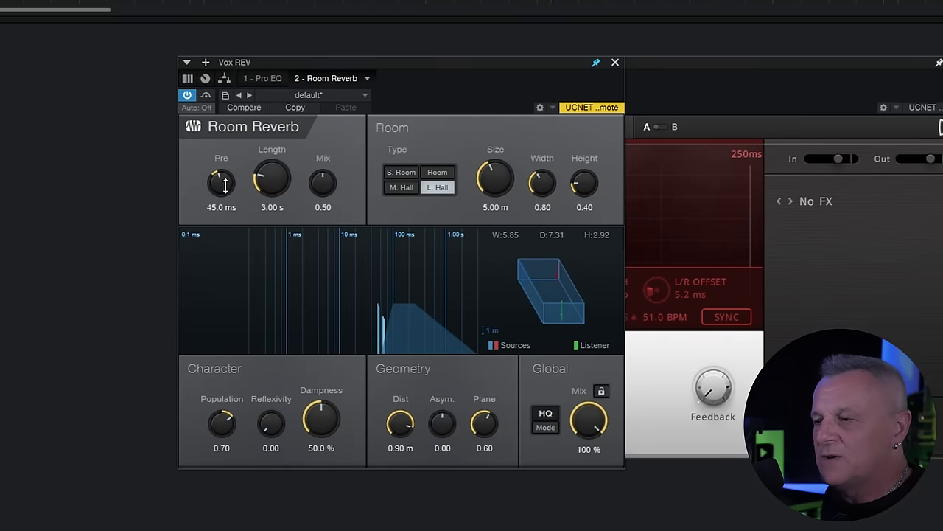
pyautogui.moveTo(221, 180); pyautogui.dragTo(225, 190)
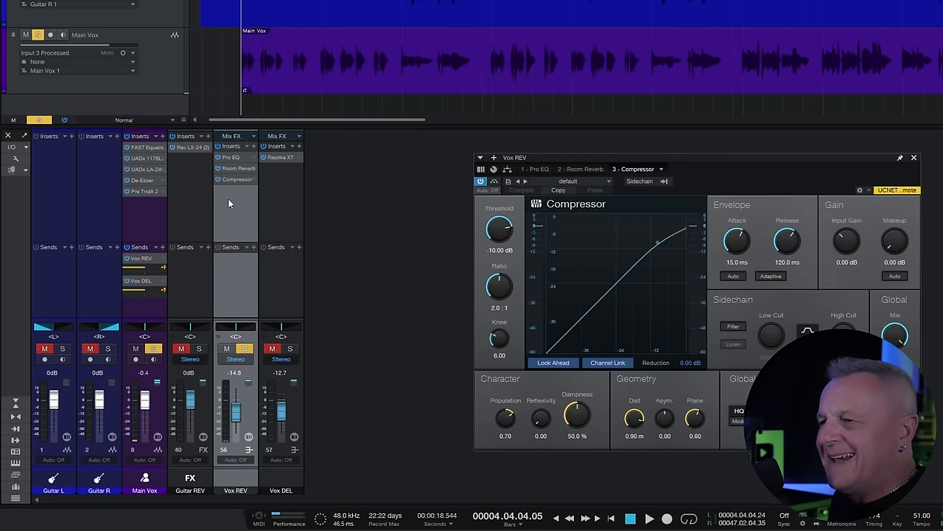
pyautogui.moveTo(231, 207)
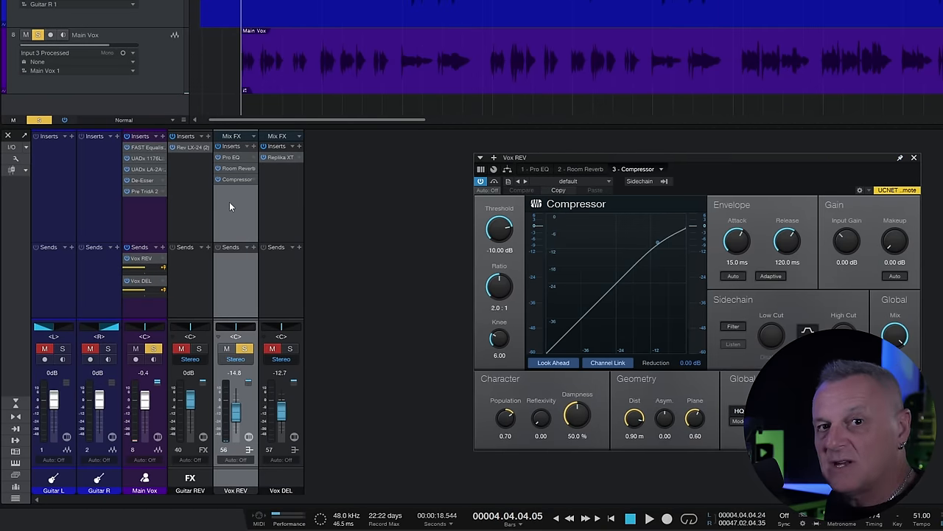
pyautogui.moveTo(371, 208)
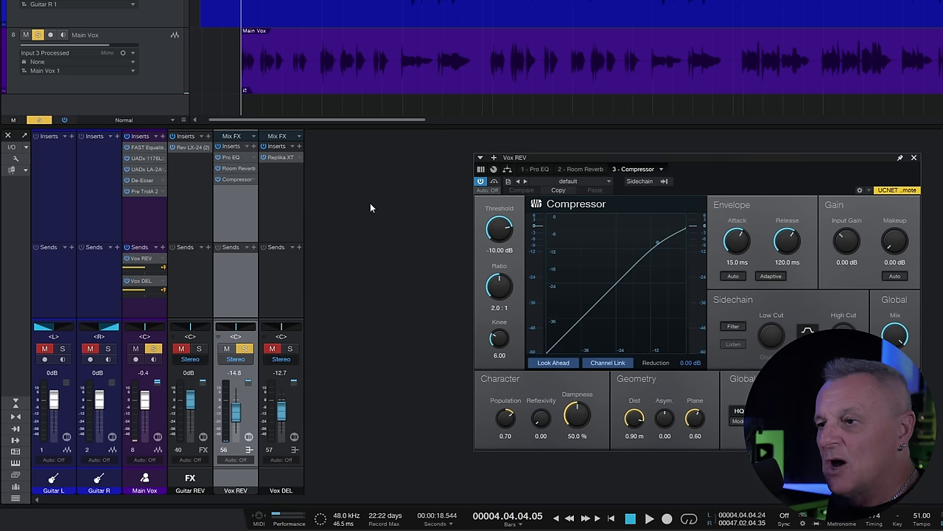
pyautogui.moveTo(381, 206)
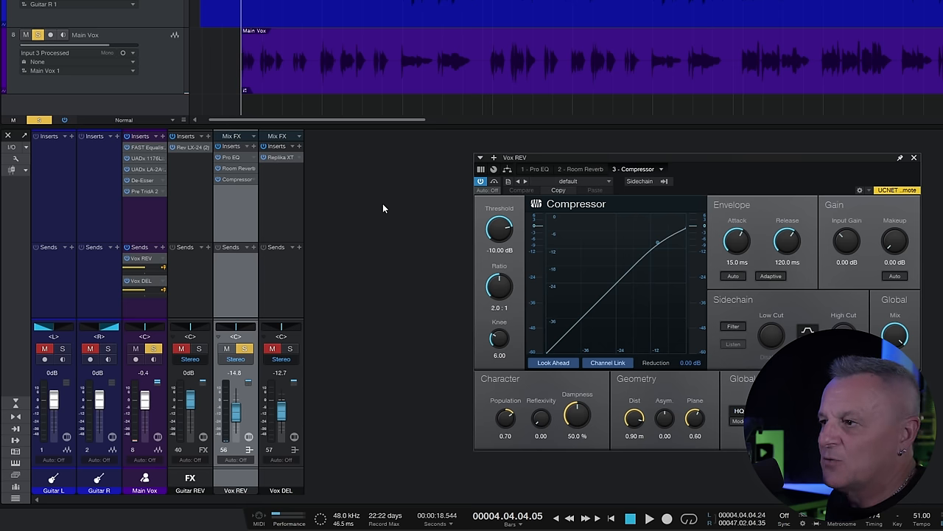
pyautogui.moveTo(471, 141)
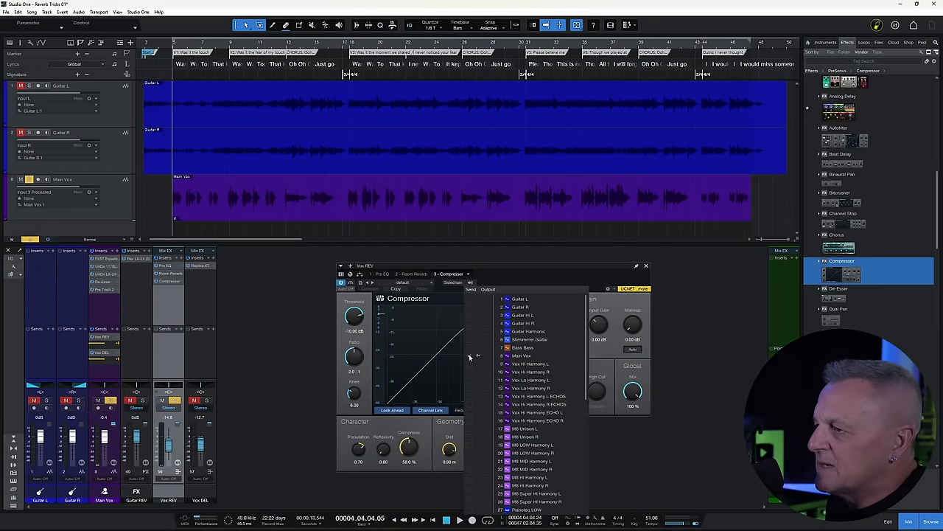
# Step: Feed Main Vox into the Vox REV Compressor's sidechain via a new sidechain send
pyautogui.click(453, 282)
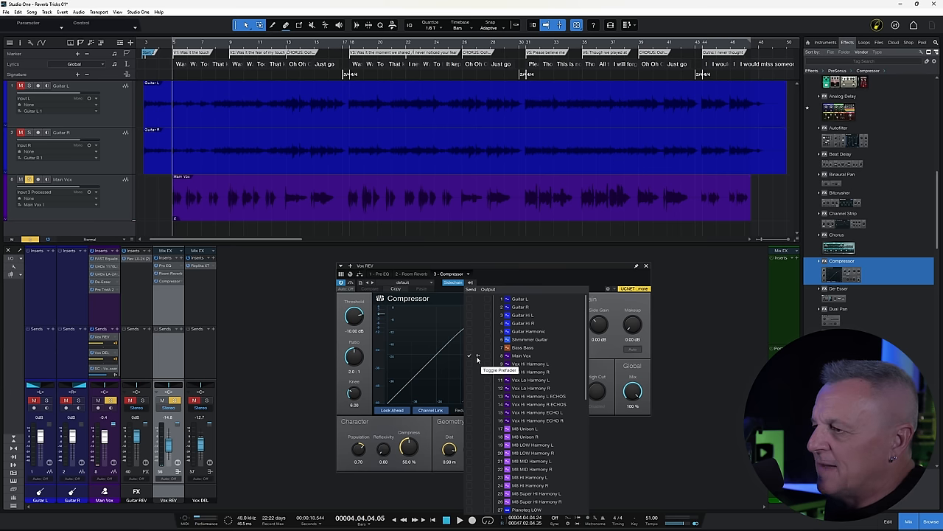
pyautogui.moveTo(477, 359)
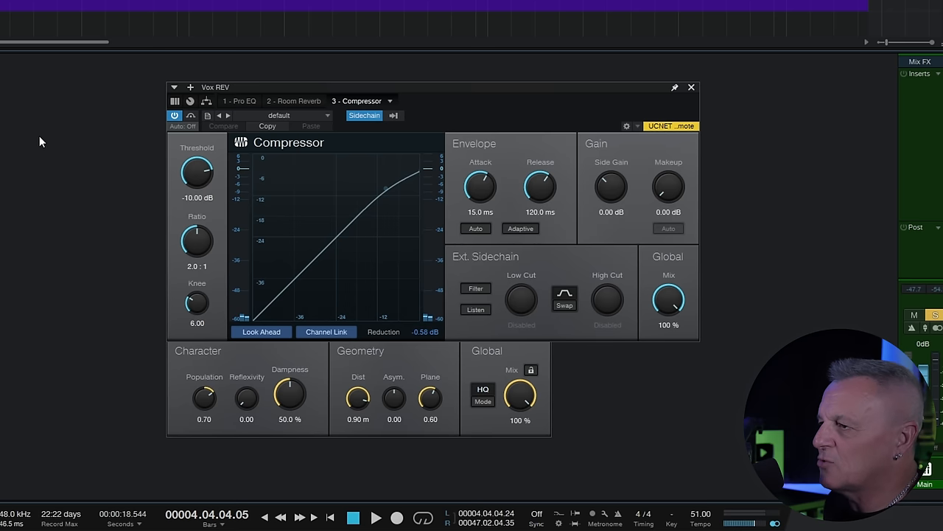
# Step: Set the sidechained compressor to about -23 dB threshold and 4.3:1 ratio, ducking the reverb
pyautogui.moveTo(196, 175); pyautogui.dragTo(197, 182)
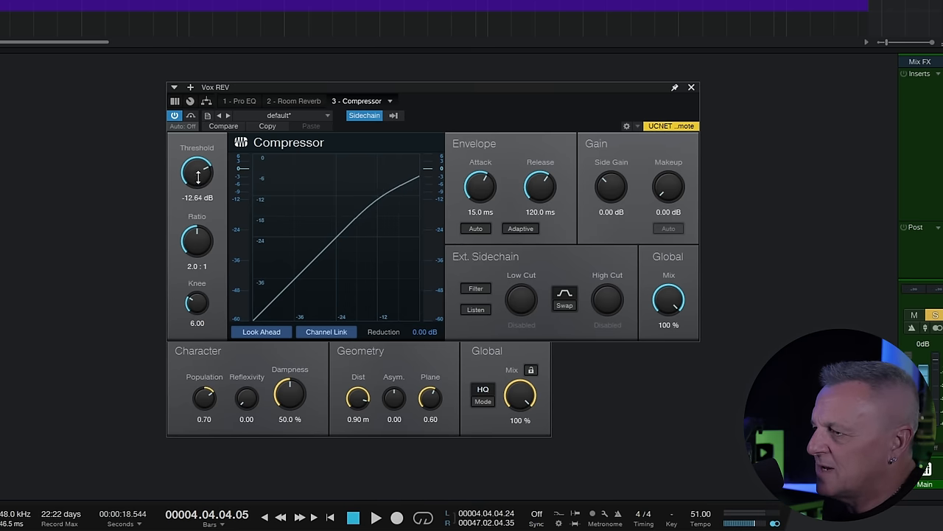
pyautogui.moveTo(197, 177); pyautogui.dragTo(199, 171)
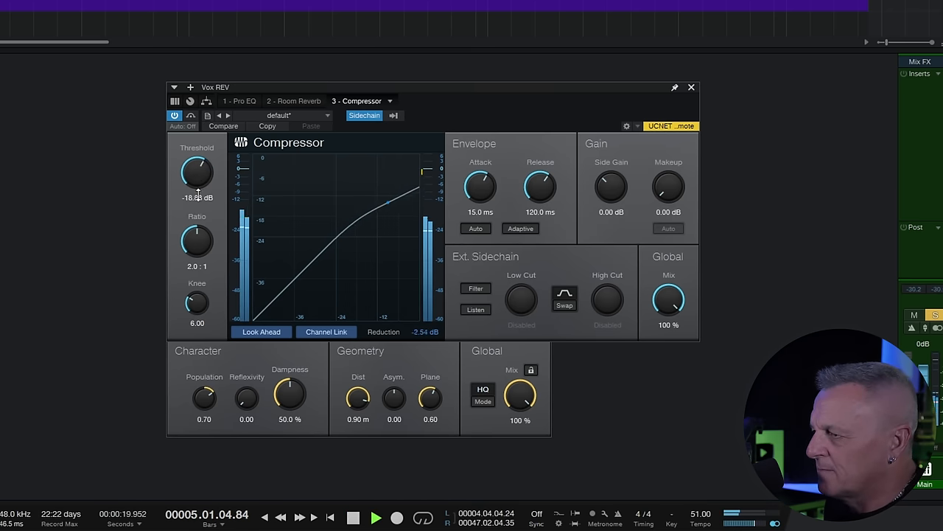
pyautogui.moveTo(196, 175); pyautogui.dragTo(196, 184)
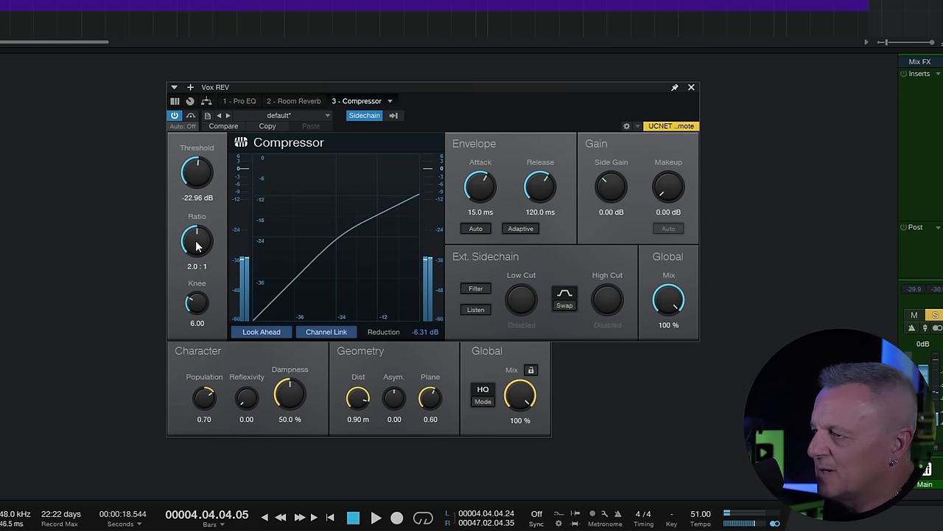
pyautogui.moveTo(197, 241); pyautogui.dragTo(206, 219)
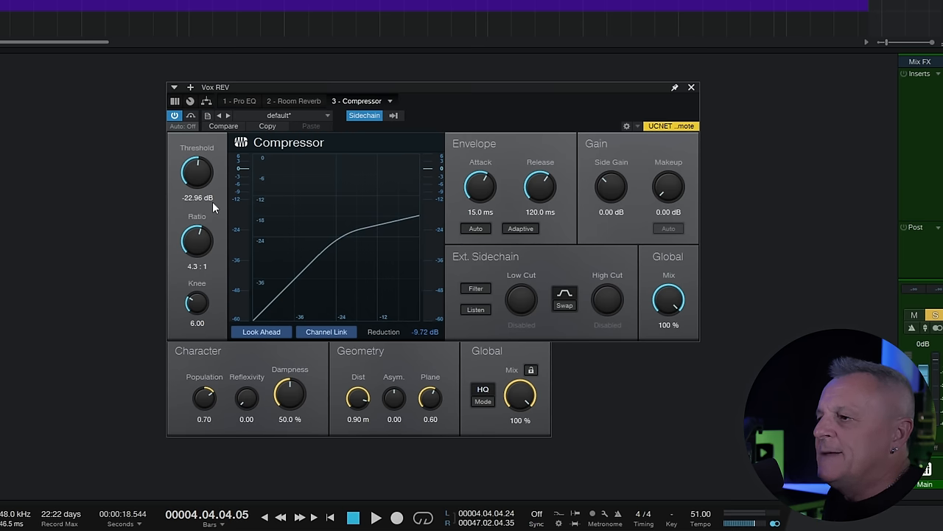
pyautogui.moveTo(492, 159)
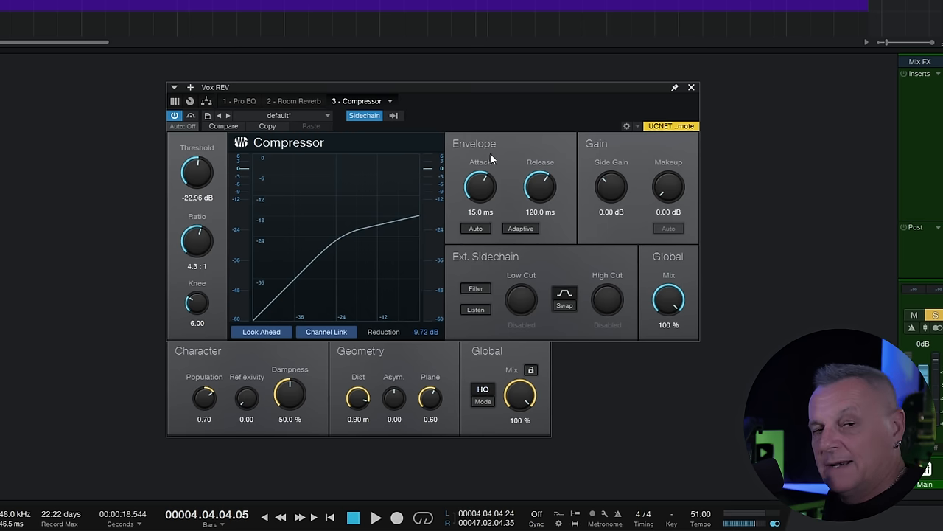
pyautogui.moveTo(538, 196)
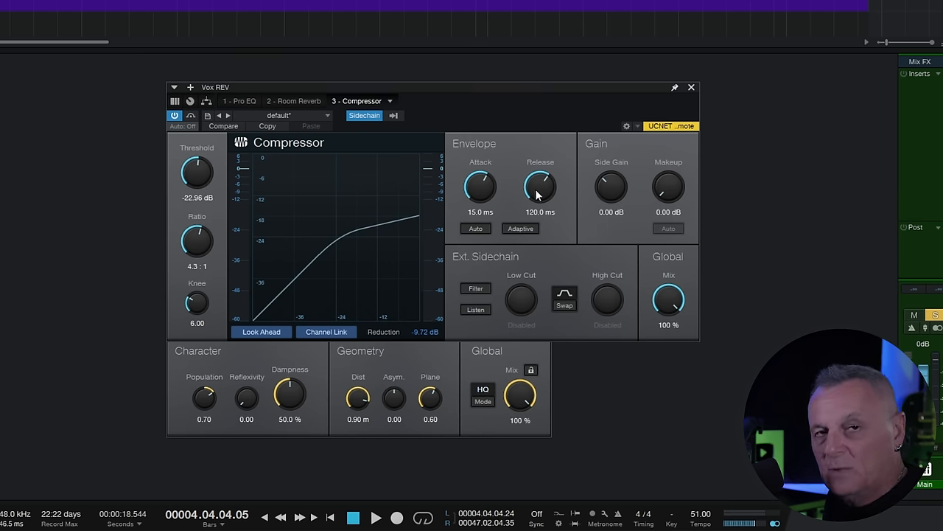
pyautogui.moveTo(508, 168)
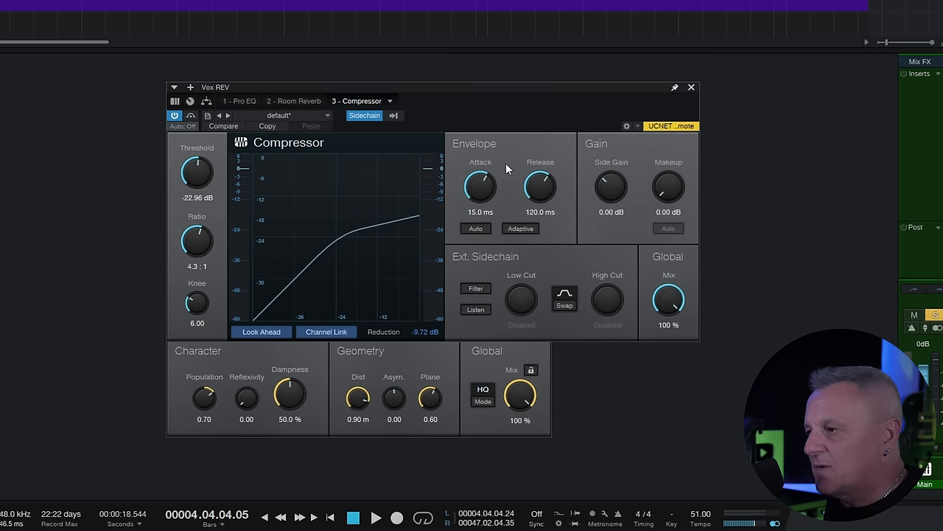
pyautogui.moveTo(479, 186)
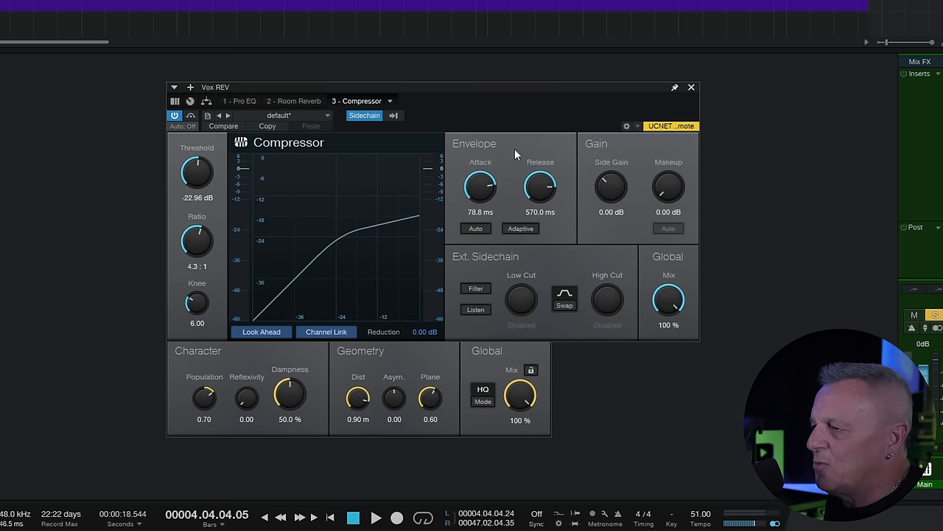
# Step: Raise the Vox REV compressor ratio from 4.3:1 to 5.6:1 during playback
pyautogui.click(376, 517)
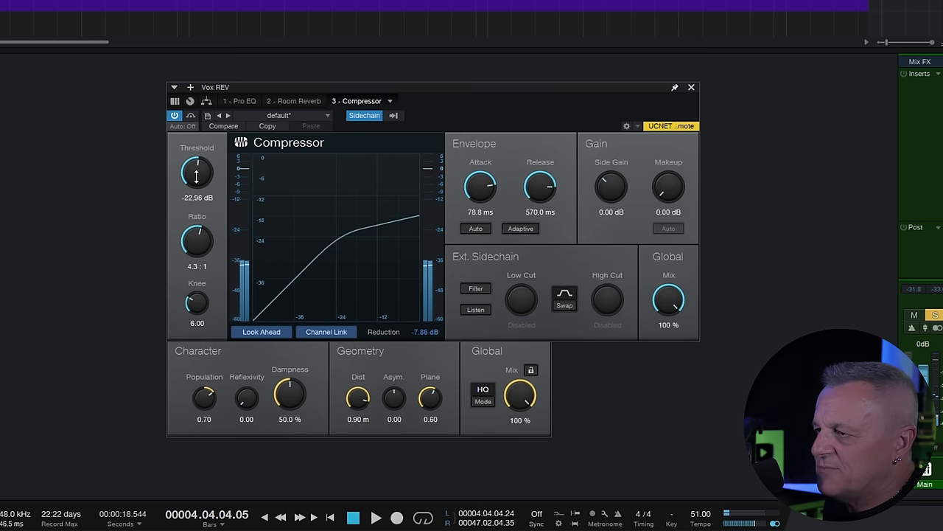
pyautogui.moveTo(196, 240); pyautogui.dragTo(196, 236)
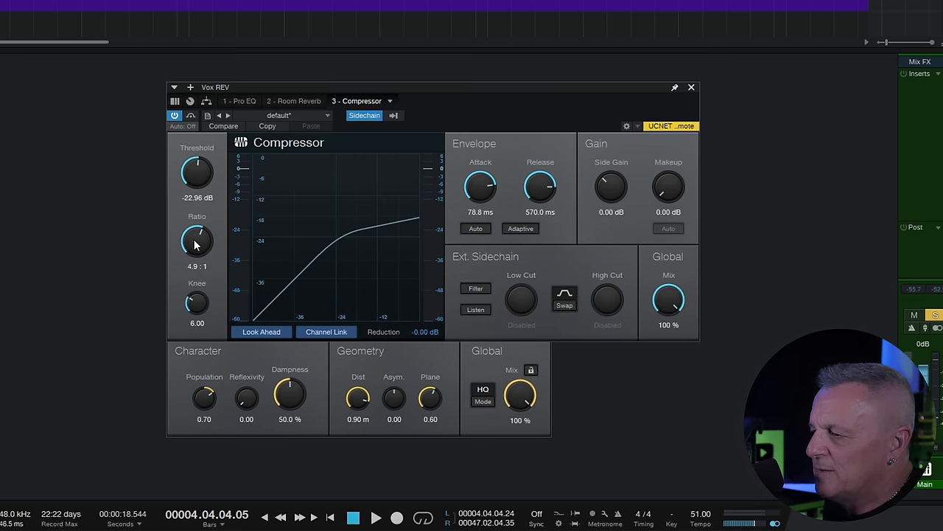
pyautogui.moveTo(197, 241); pyautogui.dragTo(204, 220)
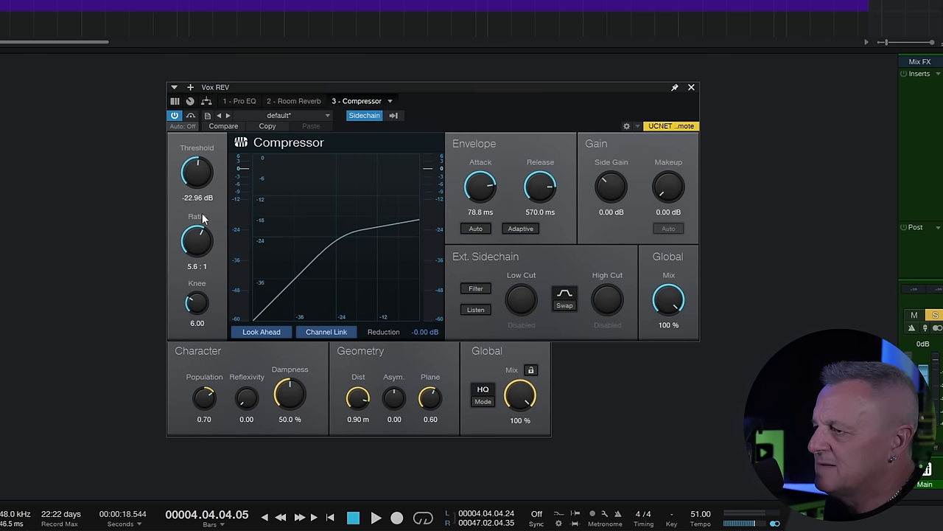
pyautogui.click(375, 516)
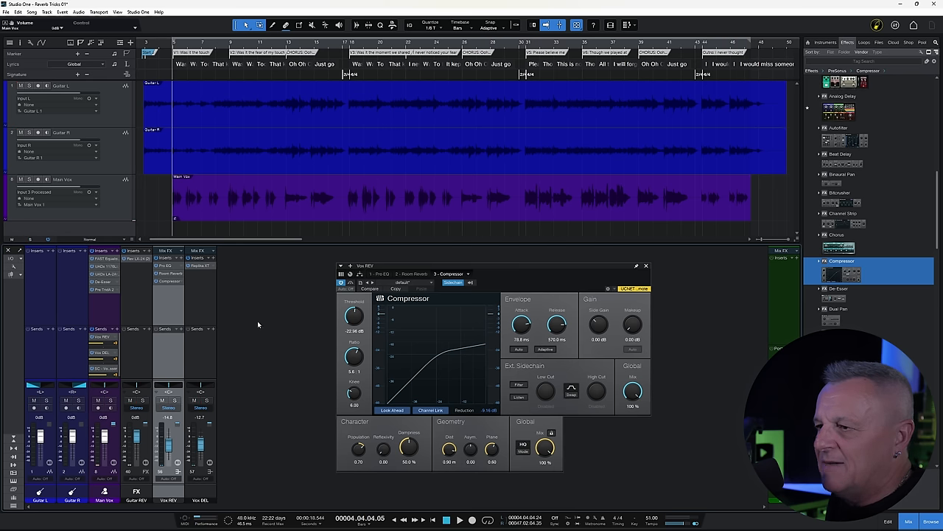
pyautogui.moveTo(260, 296)
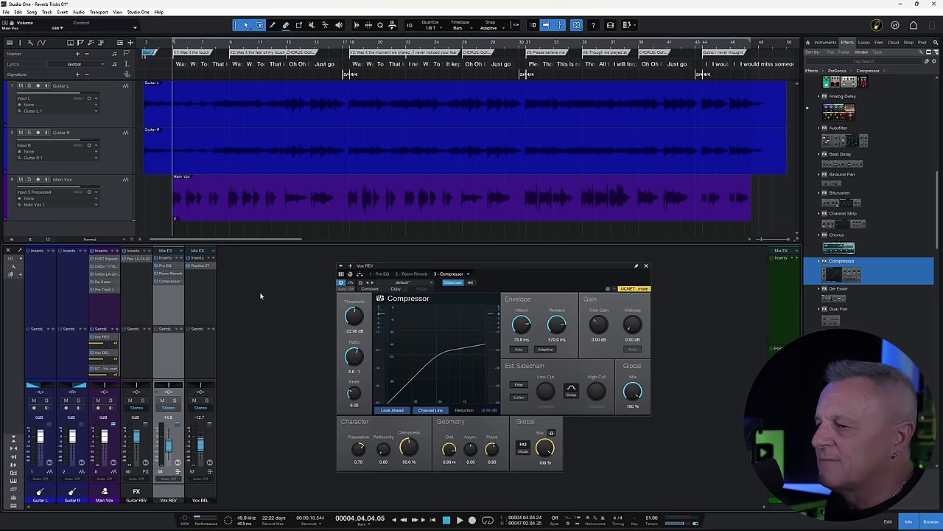
pyautogui.click(459, 520)
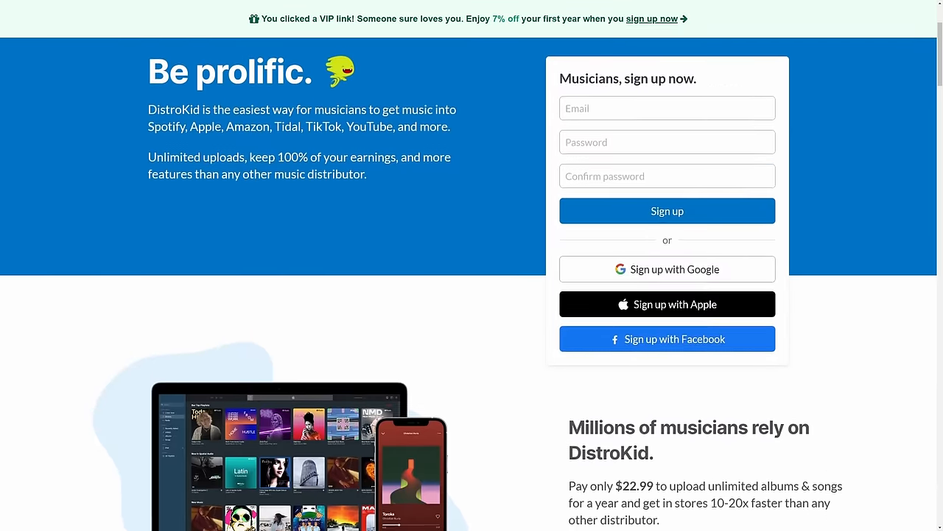
pyautogui.scroll(-3)
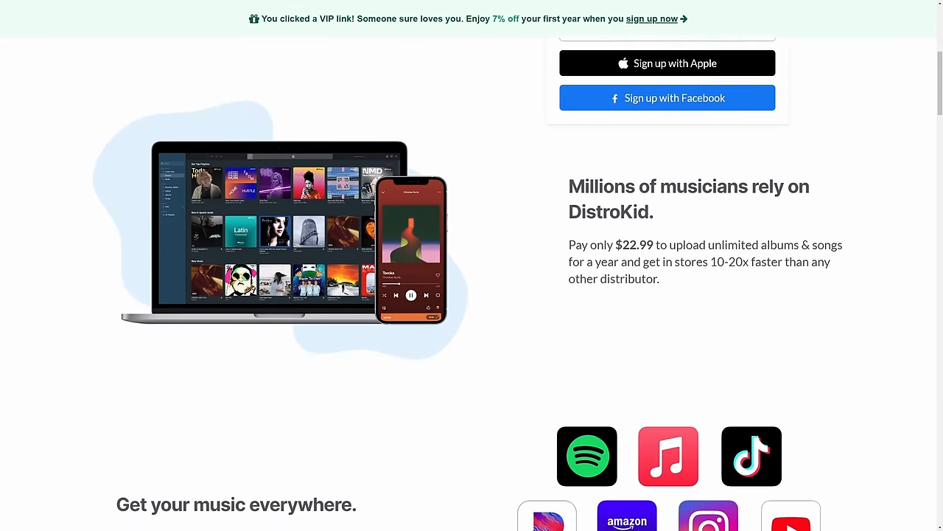
pyautogui.scroll(-3)
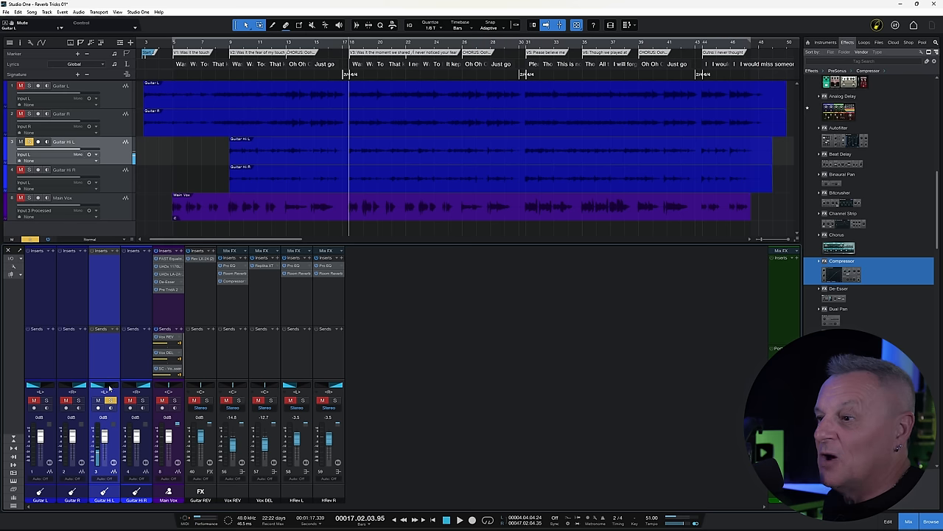
# Step: Solo Guitar Hi R, audition Guitar L and R solos, leaving the Guitar Hi pair isolated
pyautogui.click(104, 400)
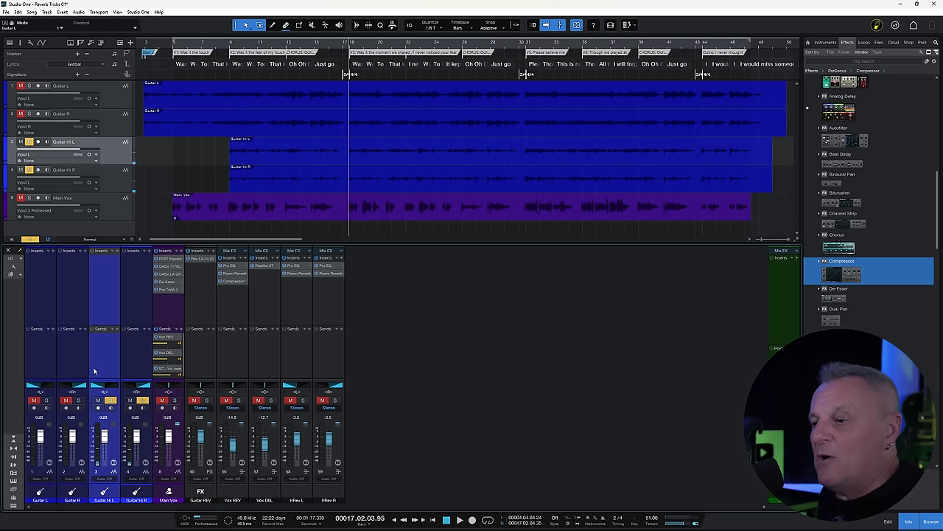
pyautogui.click(42, 400)
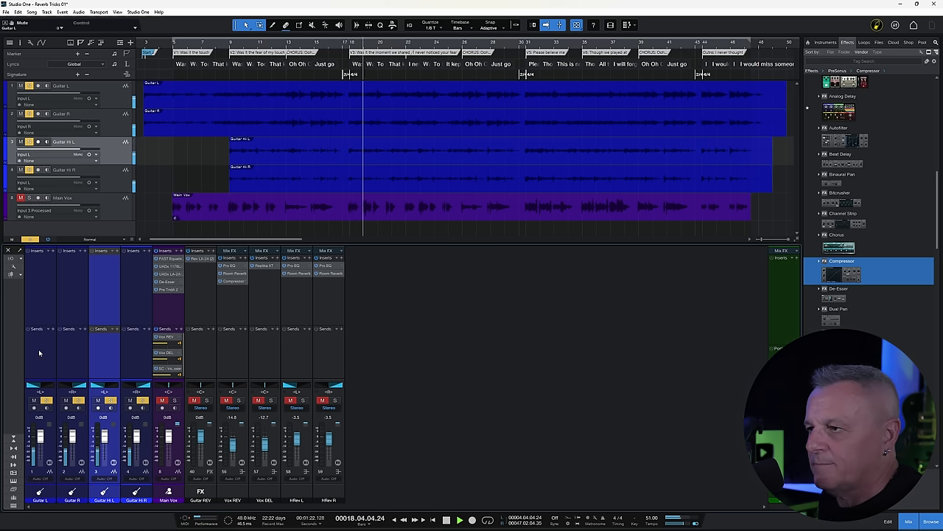
pyautogui.click(79, 400)
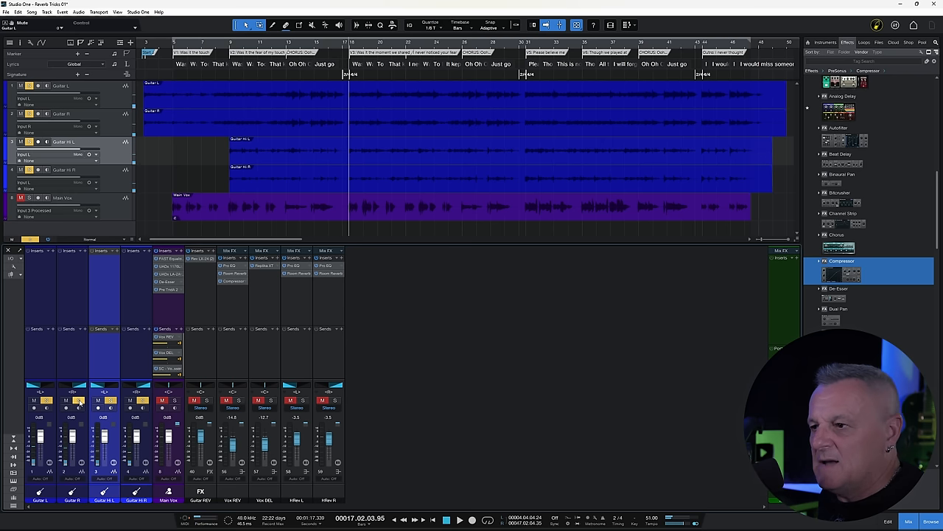
pyautogui.click(33, 400)
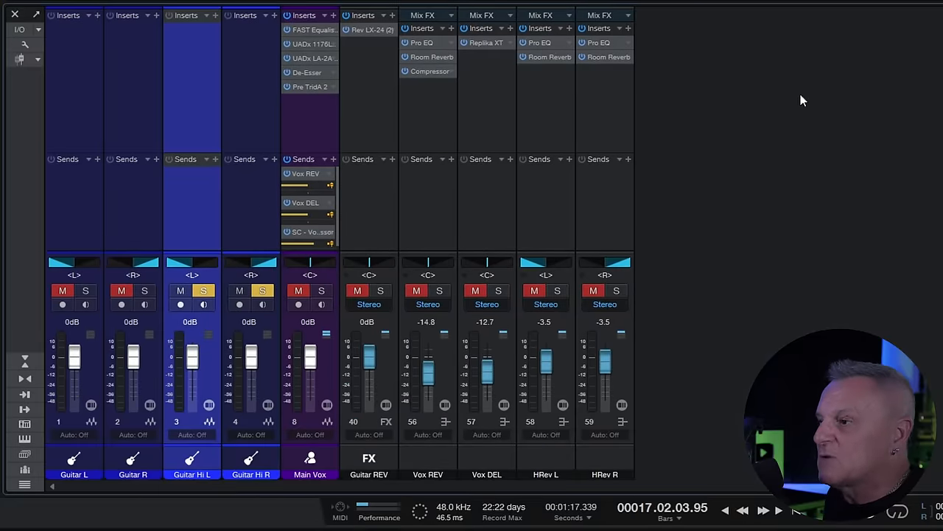
pyautogui.moveTo(542, 109)
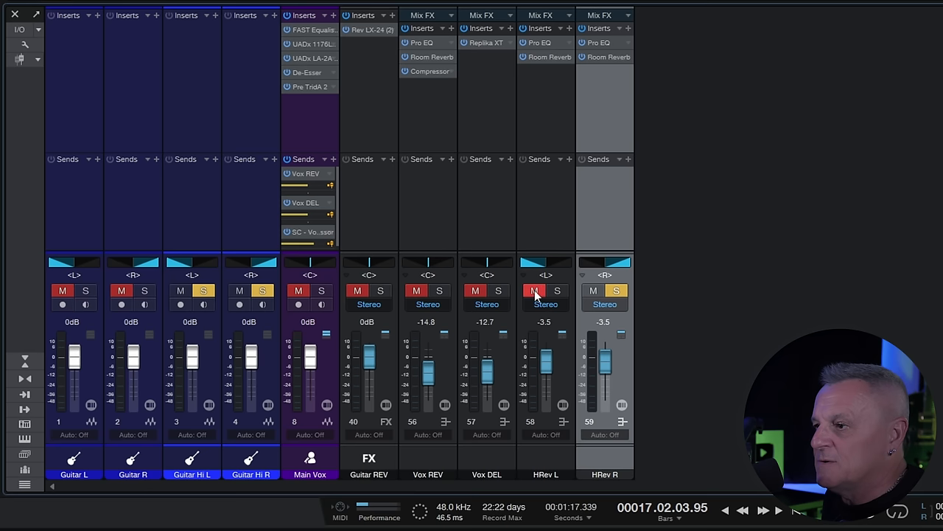
# Step: Solo the HRev L reverb bus alongside the high guitar tracks
pyautogui.click(557, 290)
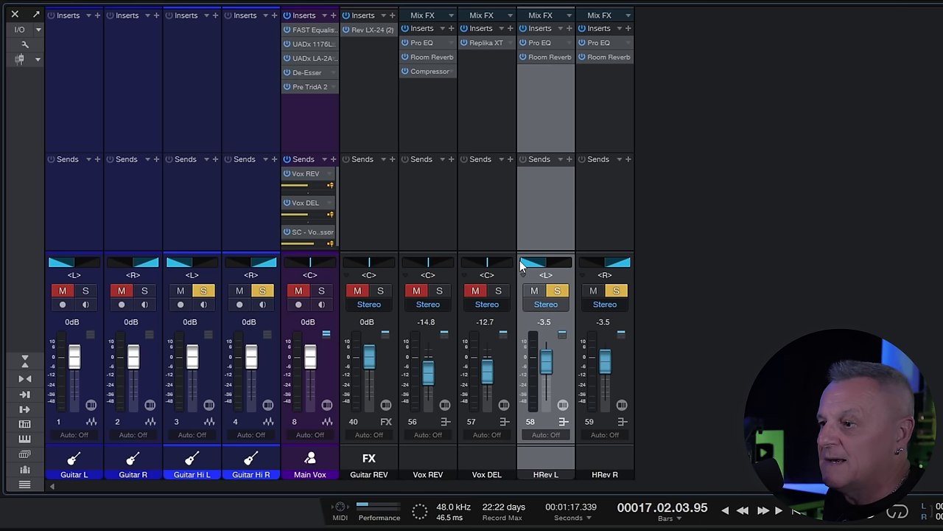
pyautogui.moveTo(625, 227)
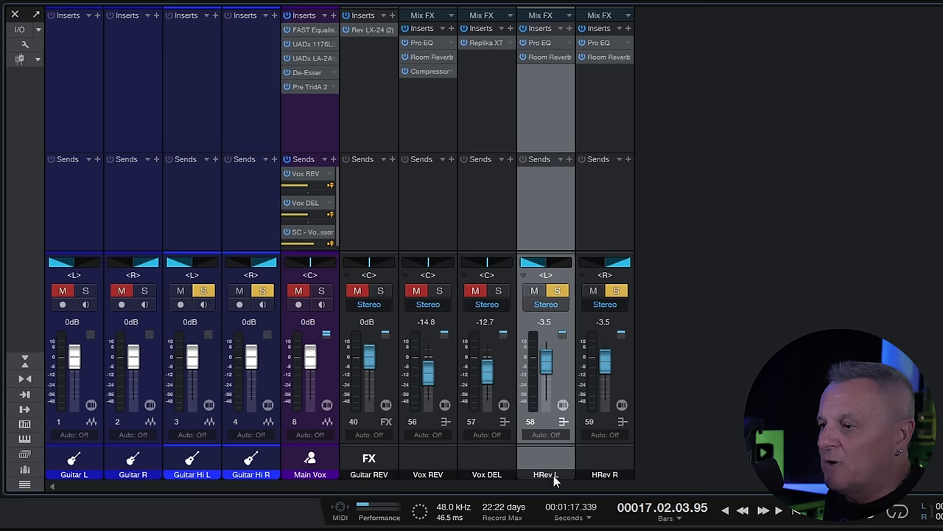
pyautogui.moveTo(817, 327)
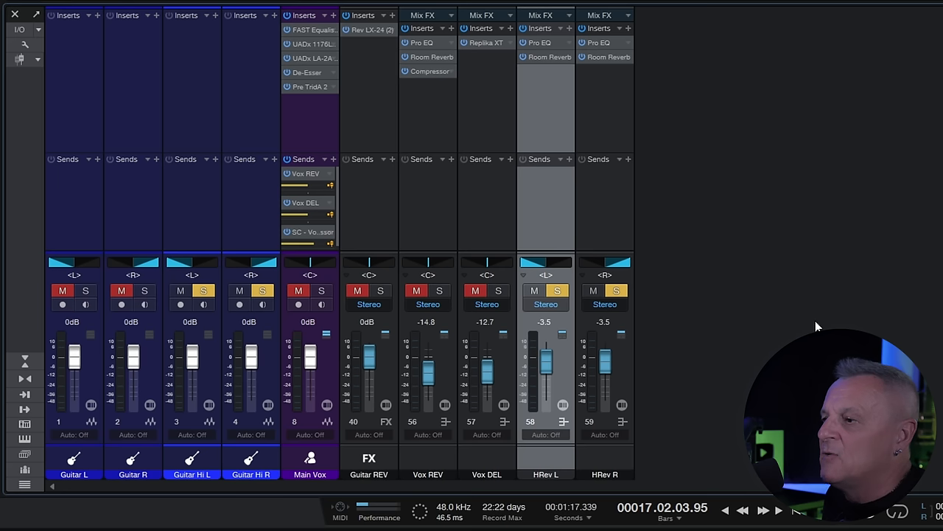
pyautogui.moveTo(816, 218)
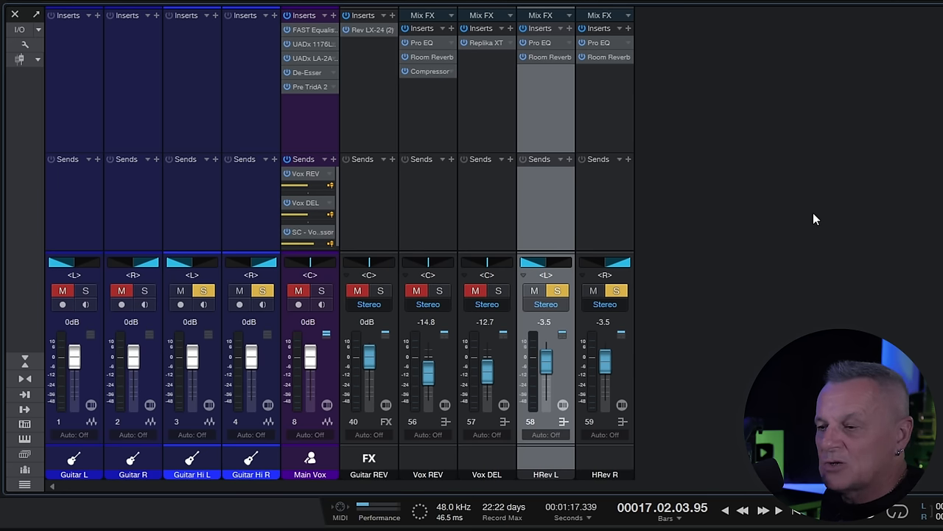
pyautogui.moveTo(182, 196)
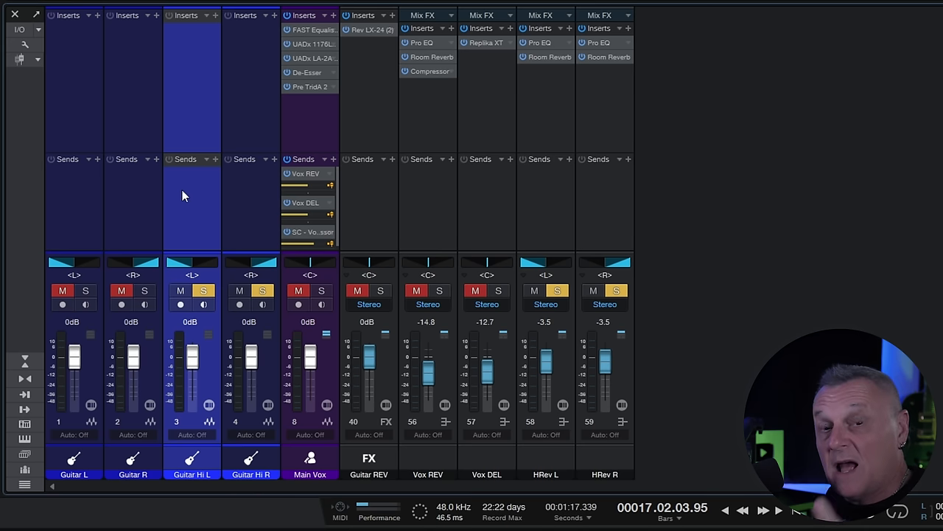
pyautogui.moveTo(216, 164)
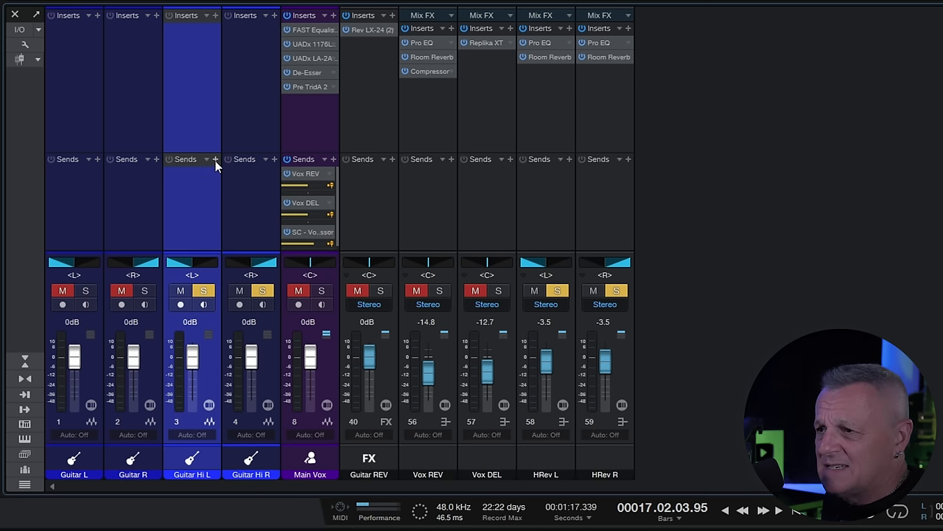
# Step: Cross-feed the reverbs: send Guitar Hi L to HRev R and Guitar Hi R to HRev L
pyautogui.click(216, 159)
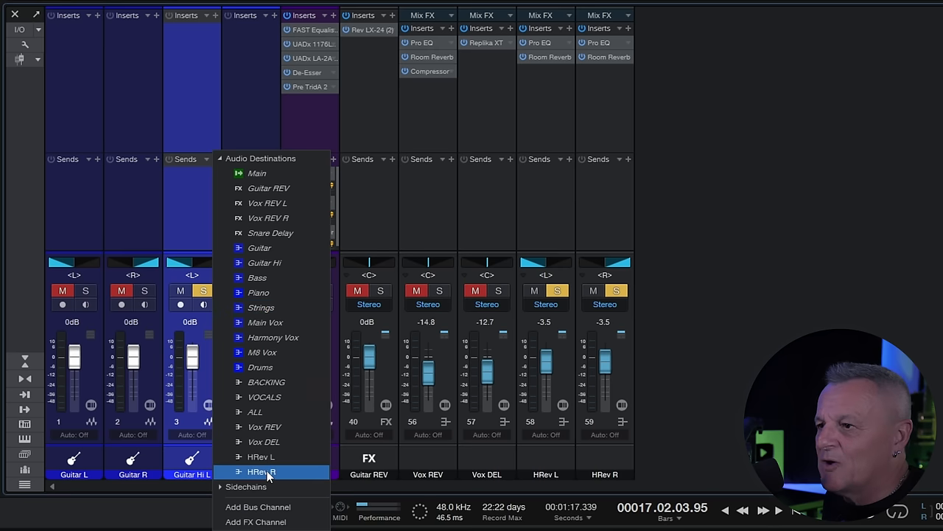
pyautogui.click(262, 471)
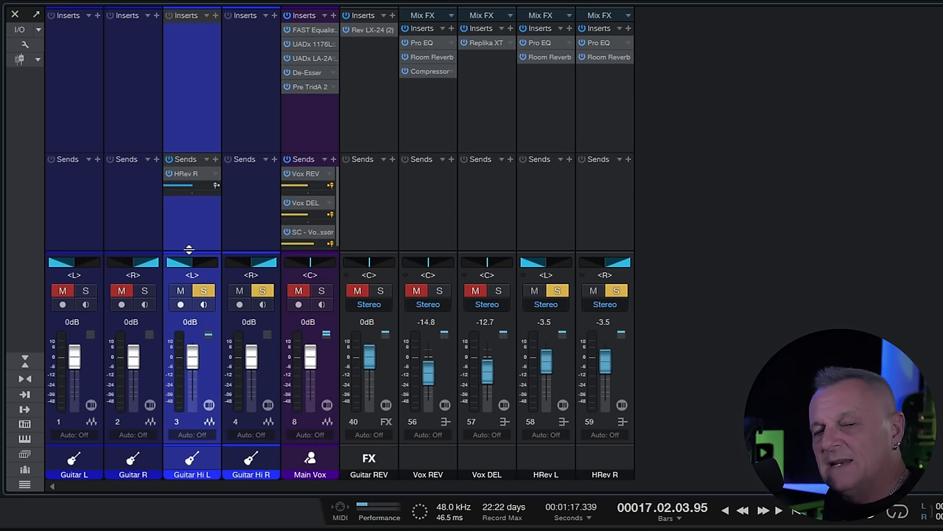
pyautogui.moveTo(206, 251)
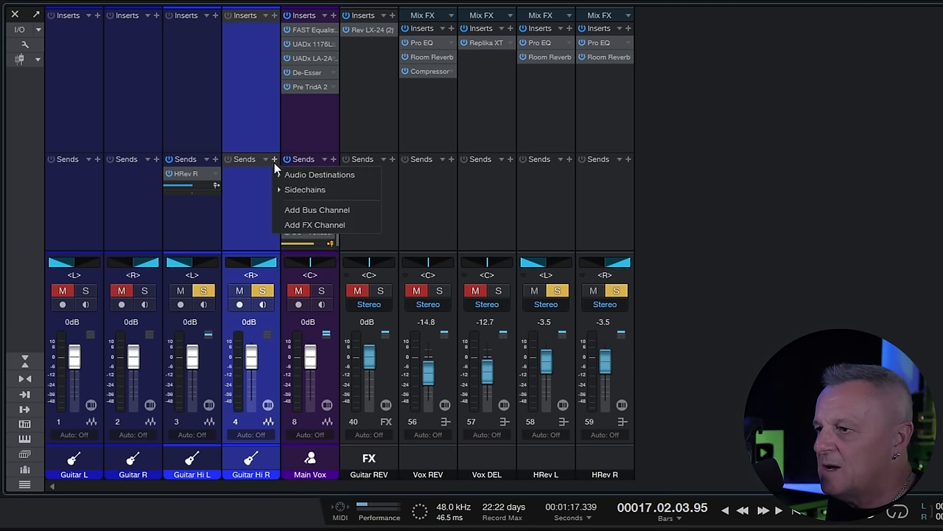
pyautogui.click(320, 175)
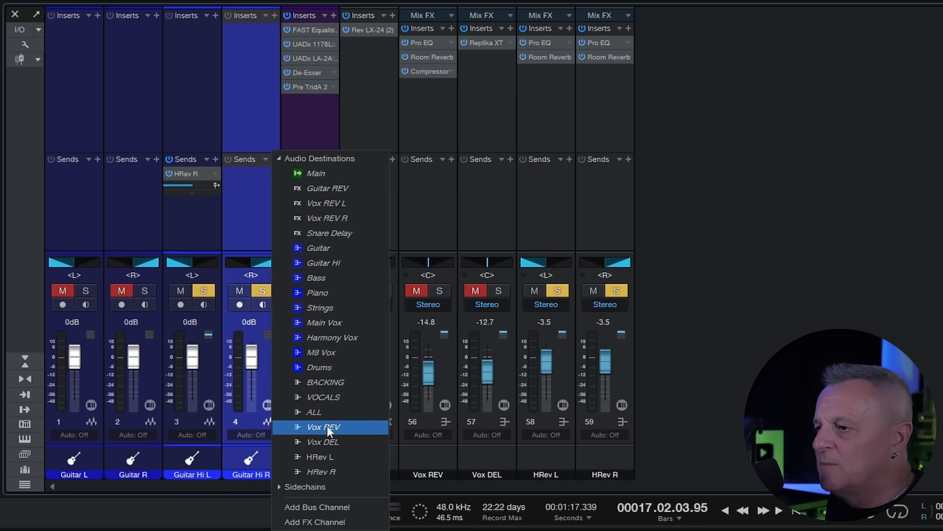
pyautogui.click(323, 427)
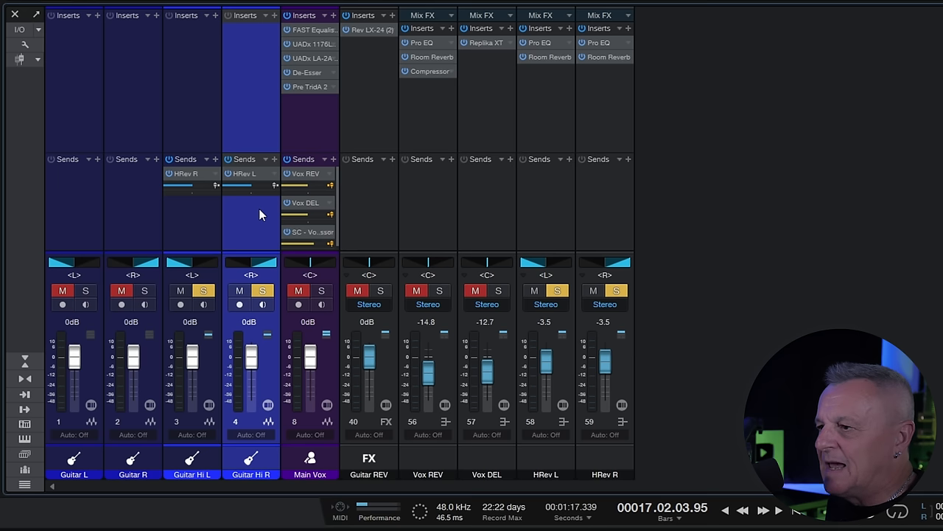
pyautogui.moveTo(685, 160)
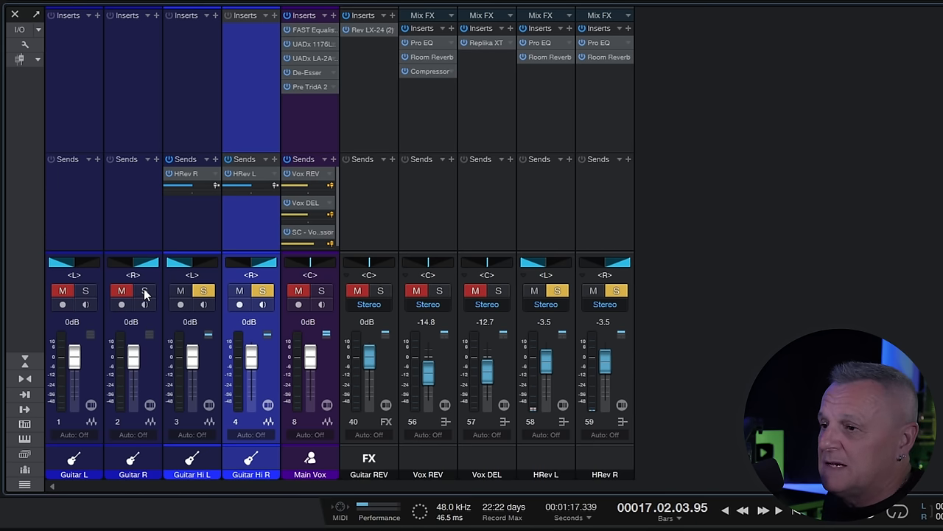
# Step: Solo Guitar R too and set both Guitar Hi channels to +2.2 dB
pyautogui.click(144, 290)
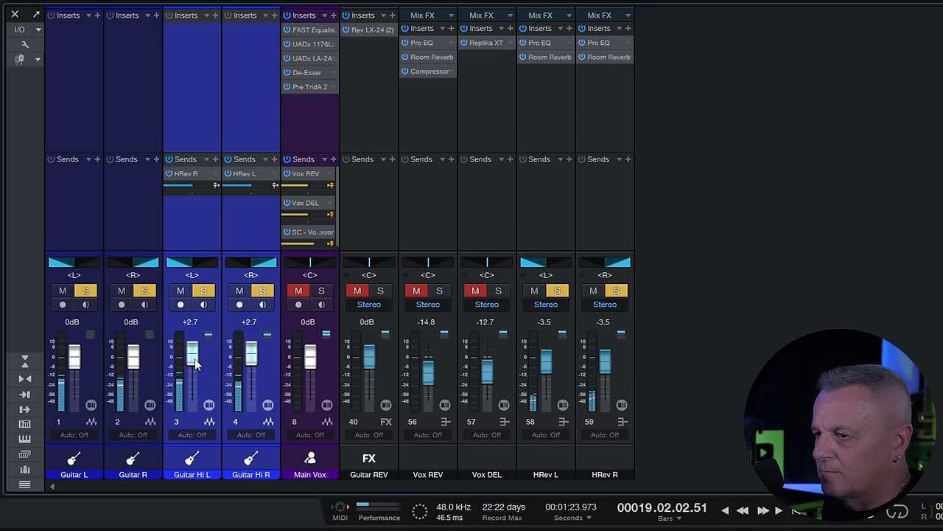
pyautogui.moveTo(192, 361); pyautogui.dragTo(192, 365)
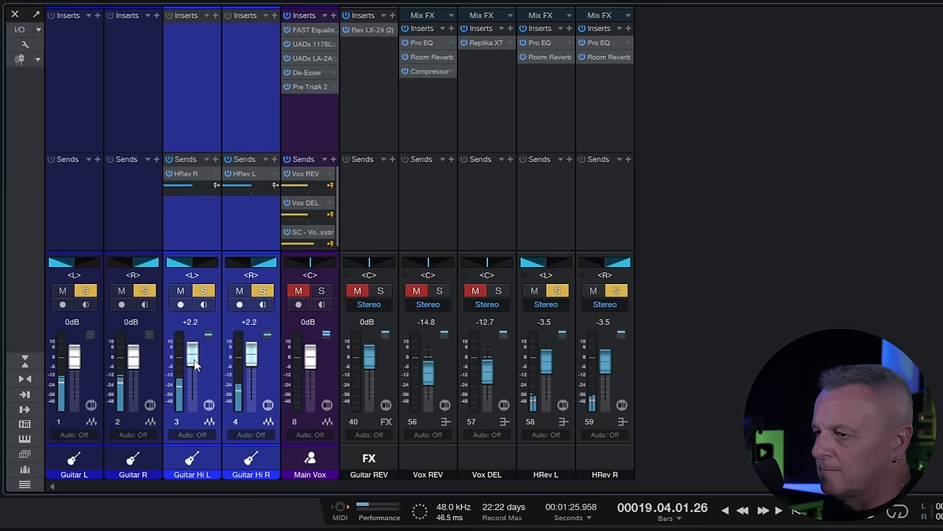